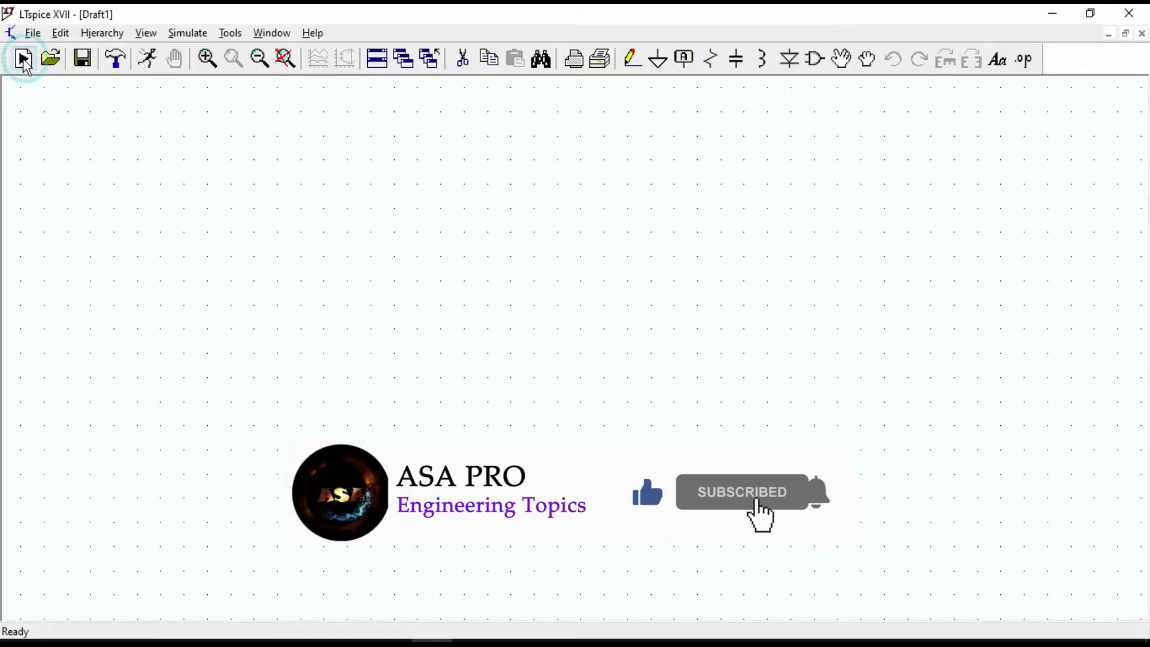
- Place a PMOS (M1) above an NMOS (M2) from the component library
{"action": "left_click", "coordinate": [23, 59]}
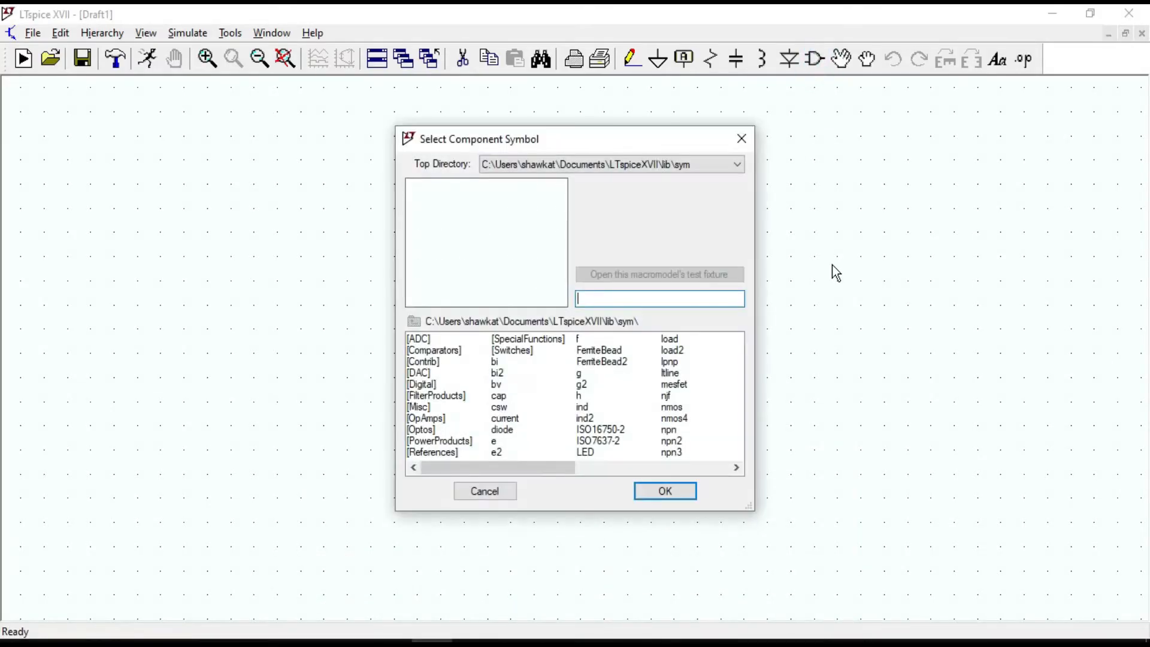
{"action": "left_click", "coordinate": [664, 491]}
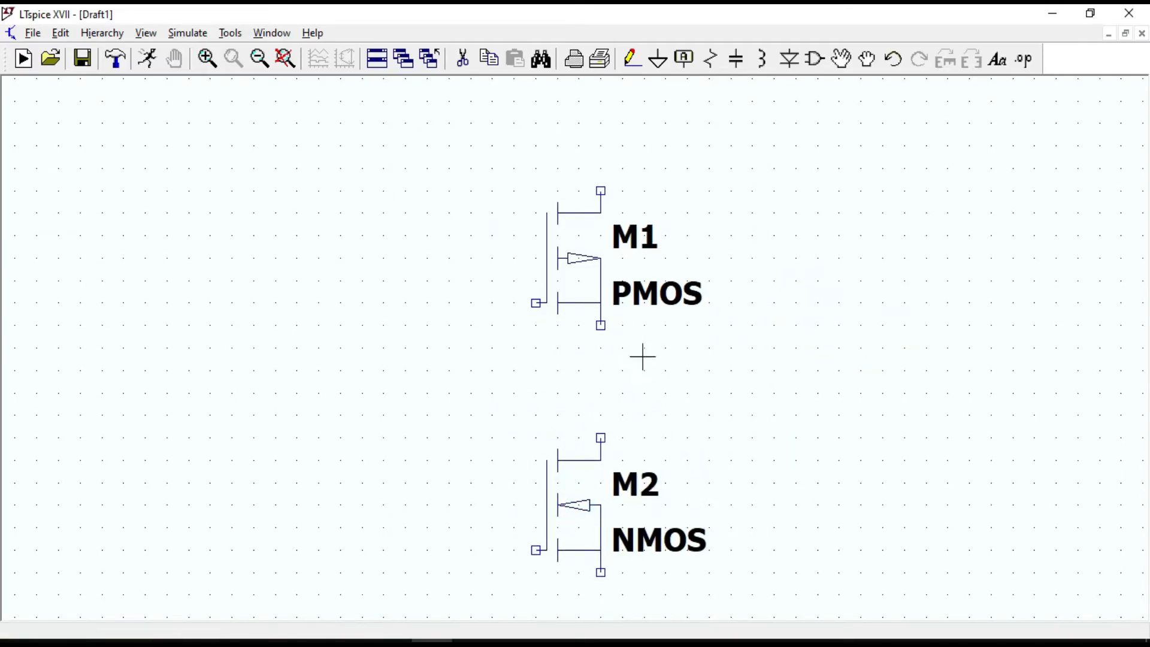
{"action": "mouse_move", "coordinate": [675, 333]}
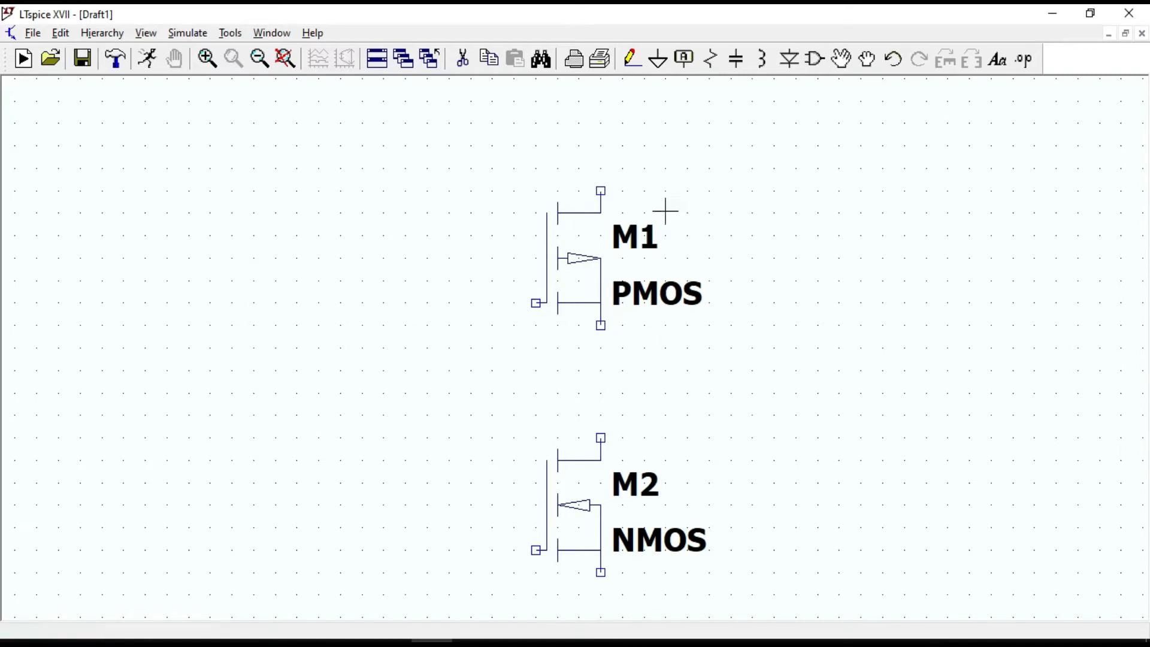
{"action": "mouse_move", "coordinate": [602, 202]}
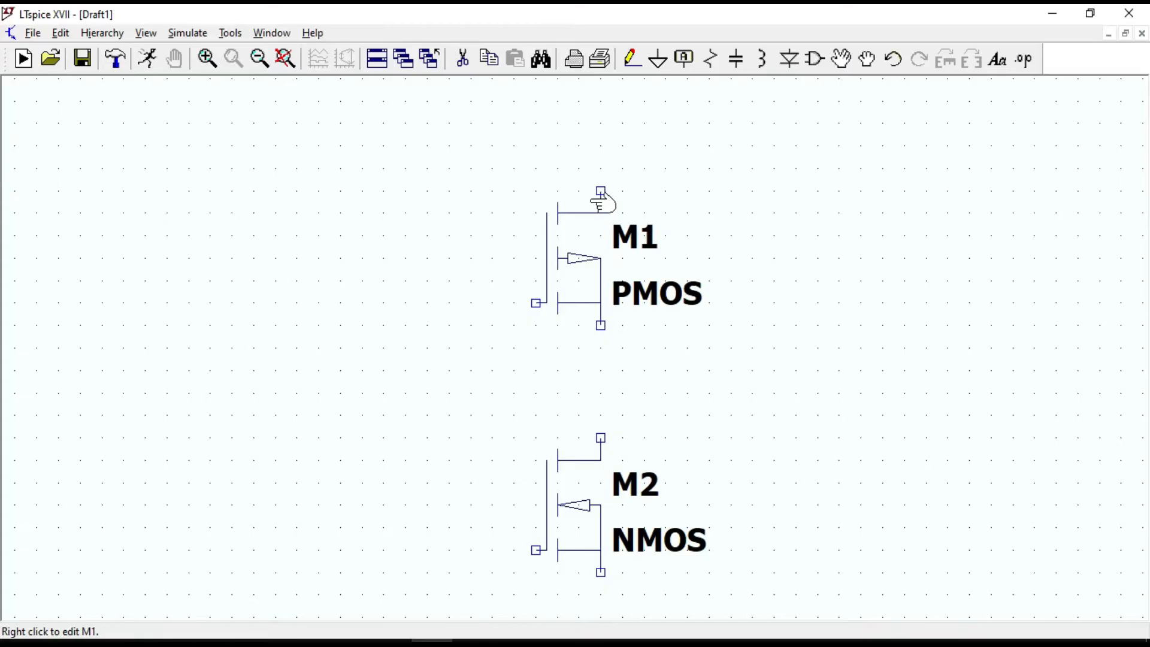
{"action": "mouse_move", "coordinate": [787, 91]}
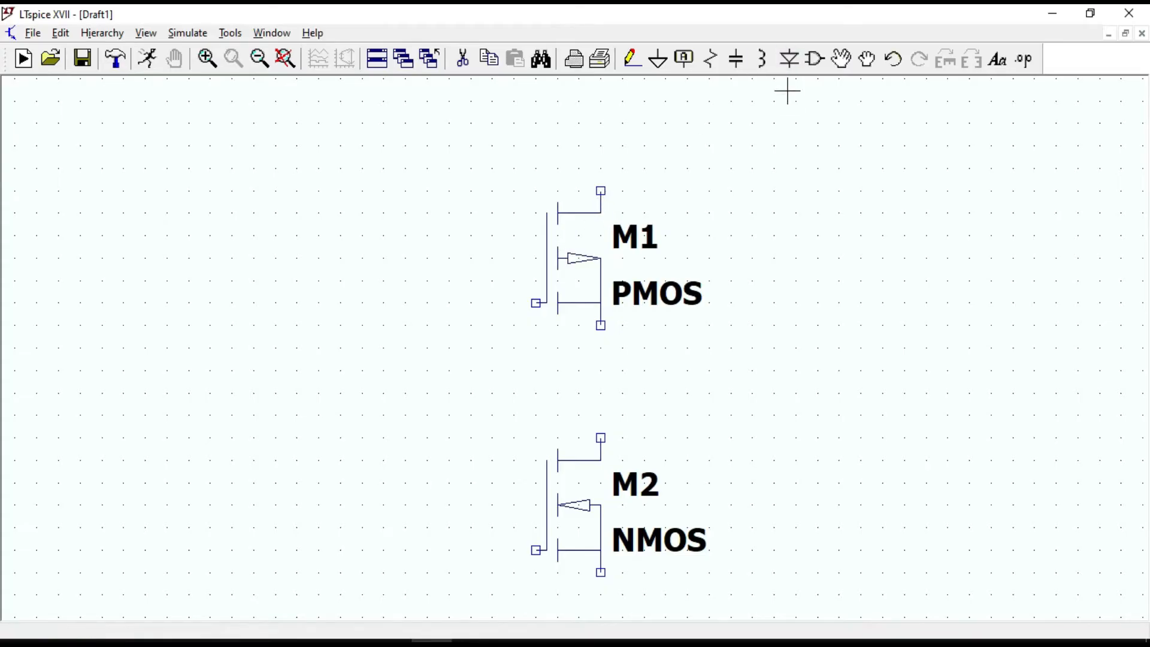
- Move M1 and M2 into their inverter-pair positions
{"action": "left_click", "coordinate": [842, 58]}
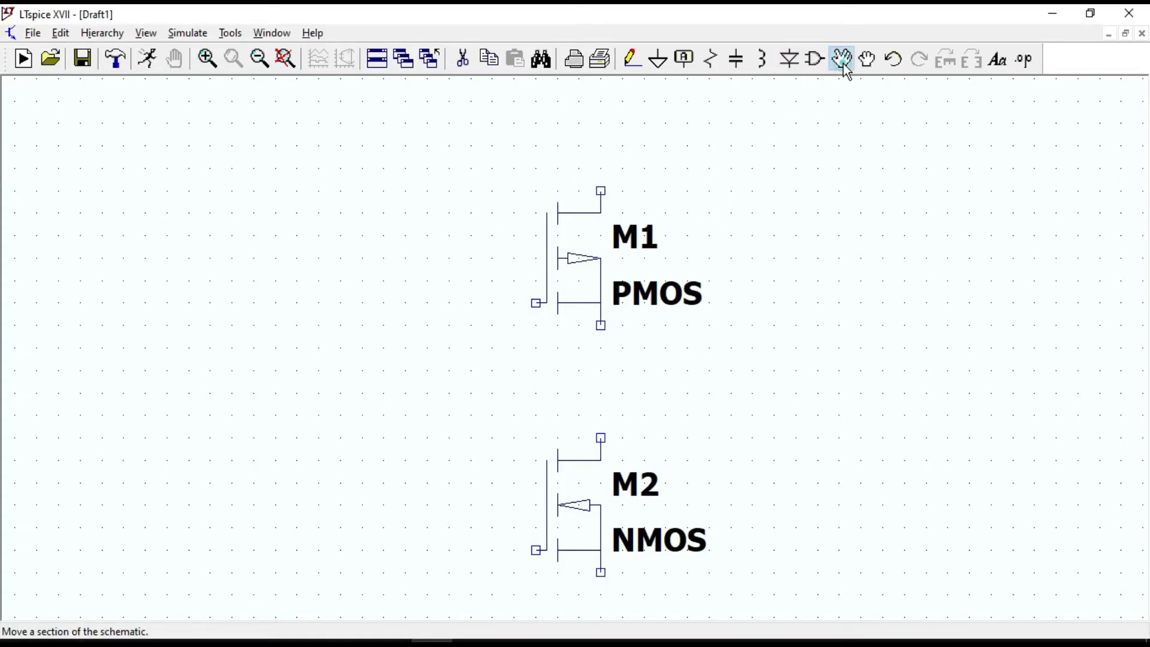
{"action": "left_click", "coordinate": [841, 59]}
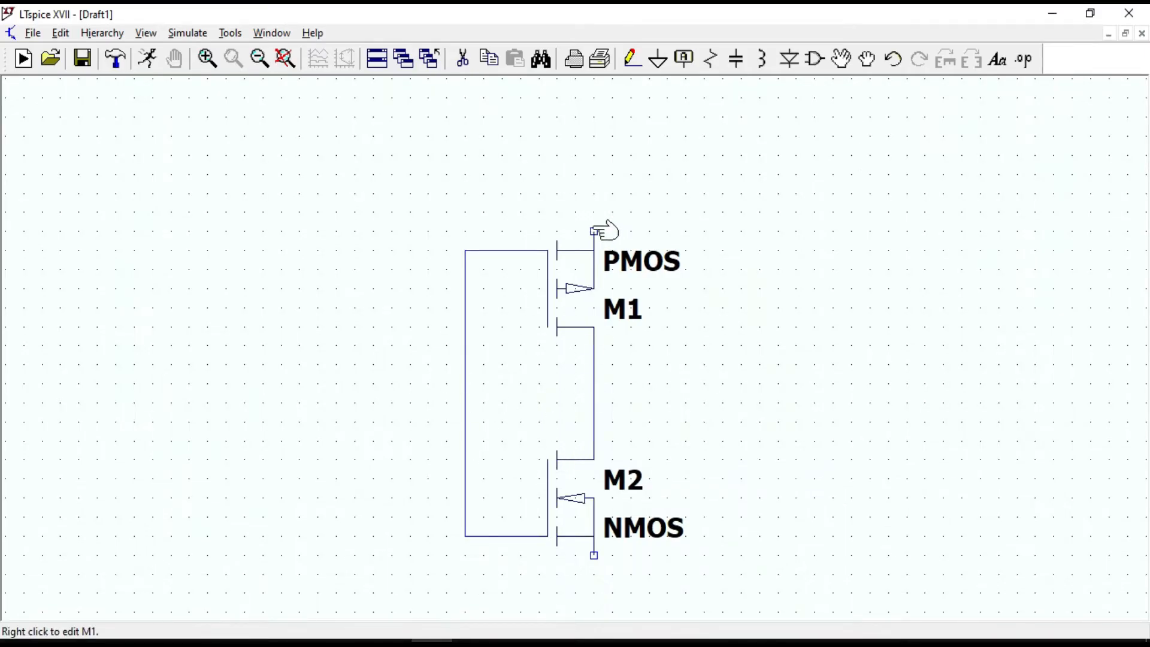
{"action": "mouse_move", "coordinate": [763, 396]}
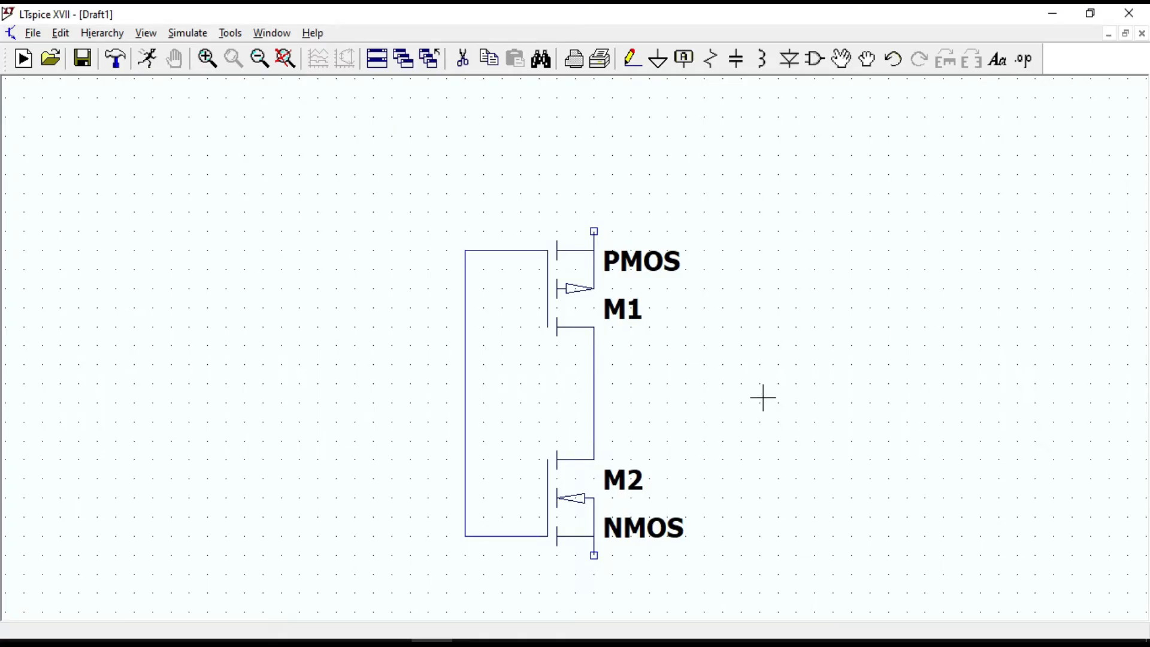
- Add vin net labels around the transistors
{"action": "left_click", "coordinate": [683, 59]}
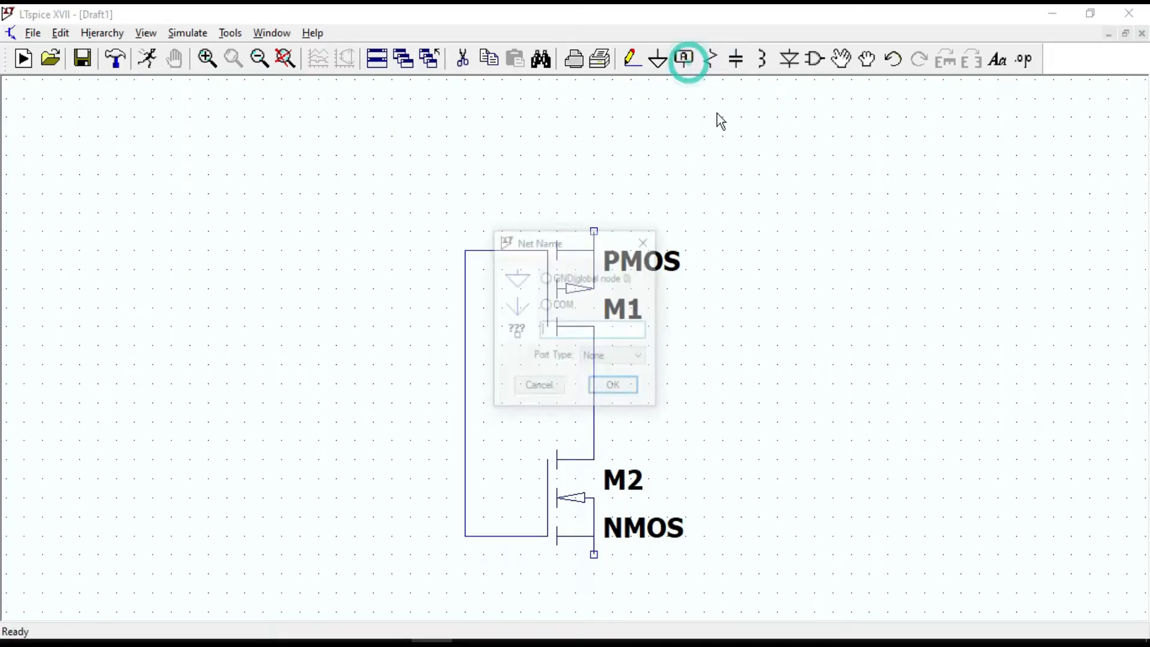
{"action": "type", "text": "vin"}
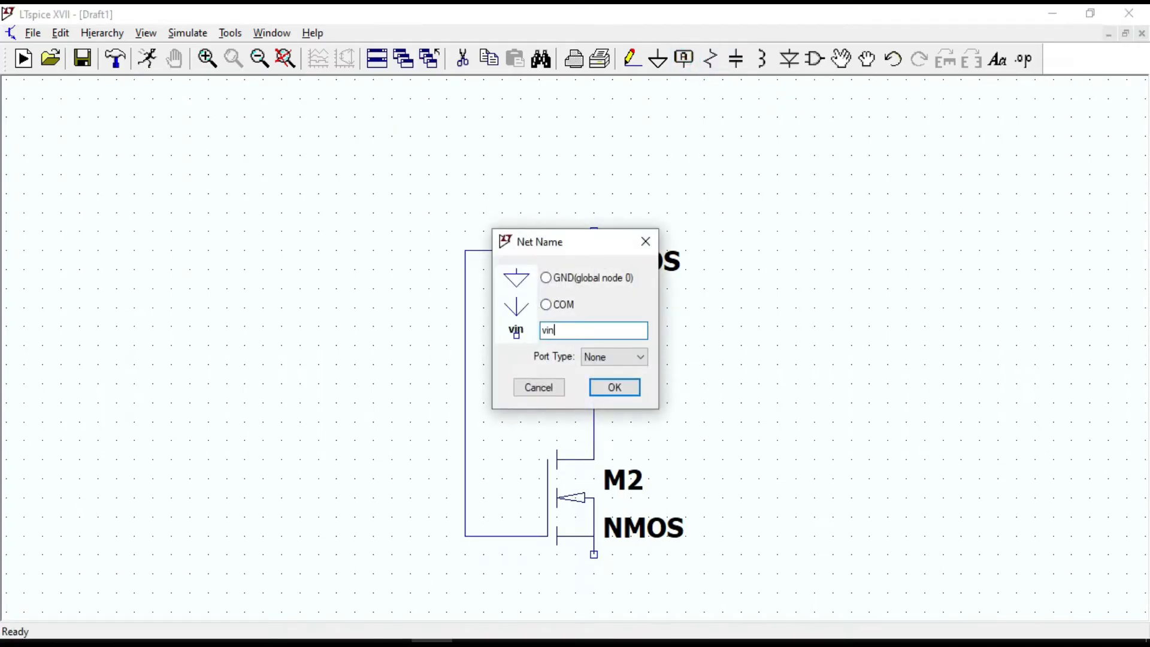
{"action": "left_click", "coordinate": [614, 388]}
{"action": "type", "text": "vd"}
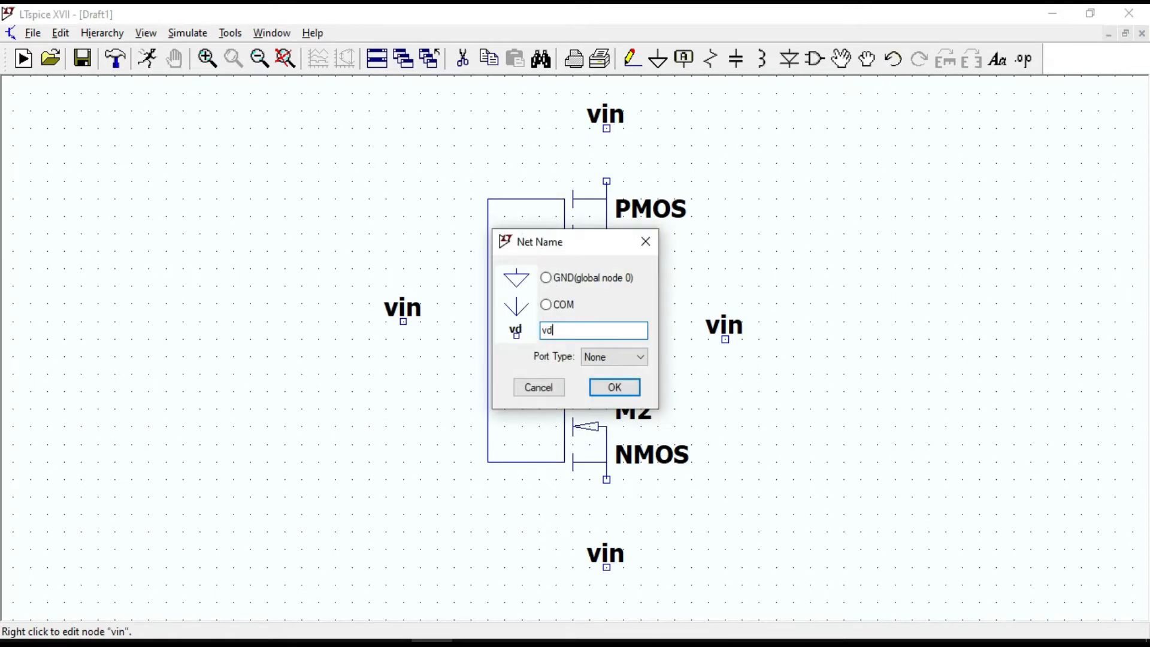
- Rename the labels to vdd at top, vout on the right and vg at bottom
{"action": "left_click", "coordinate": [614, 388]}
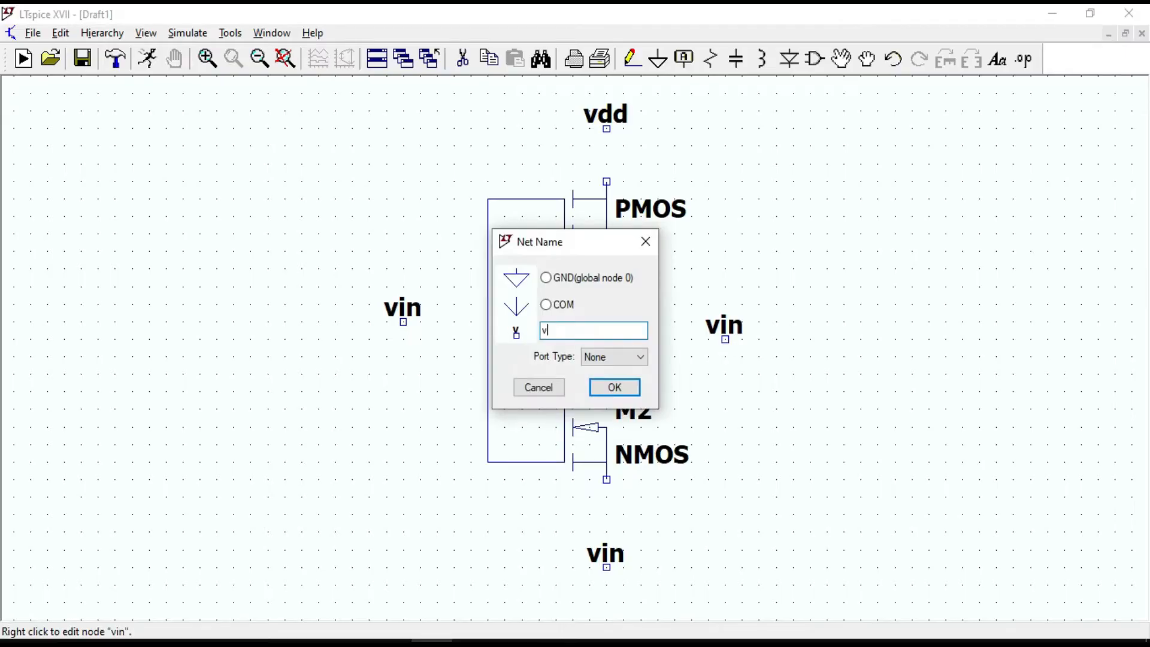
{"action": "type", "text": "ou"}
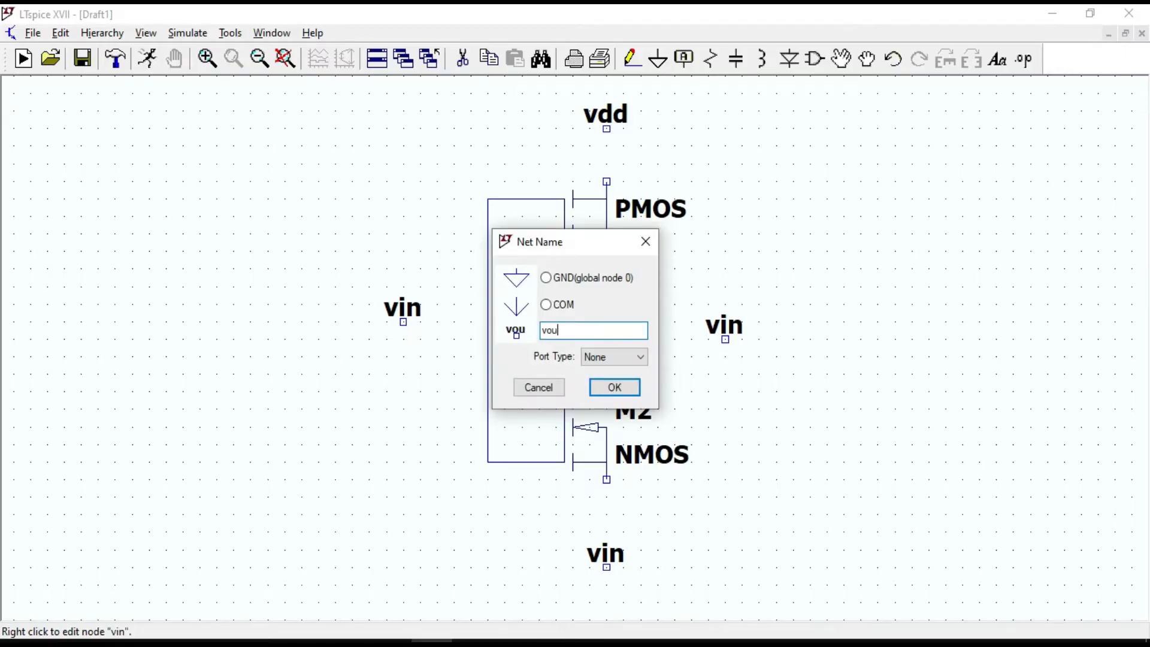
{"action": "left_click", "coordinate": [614, 388]}
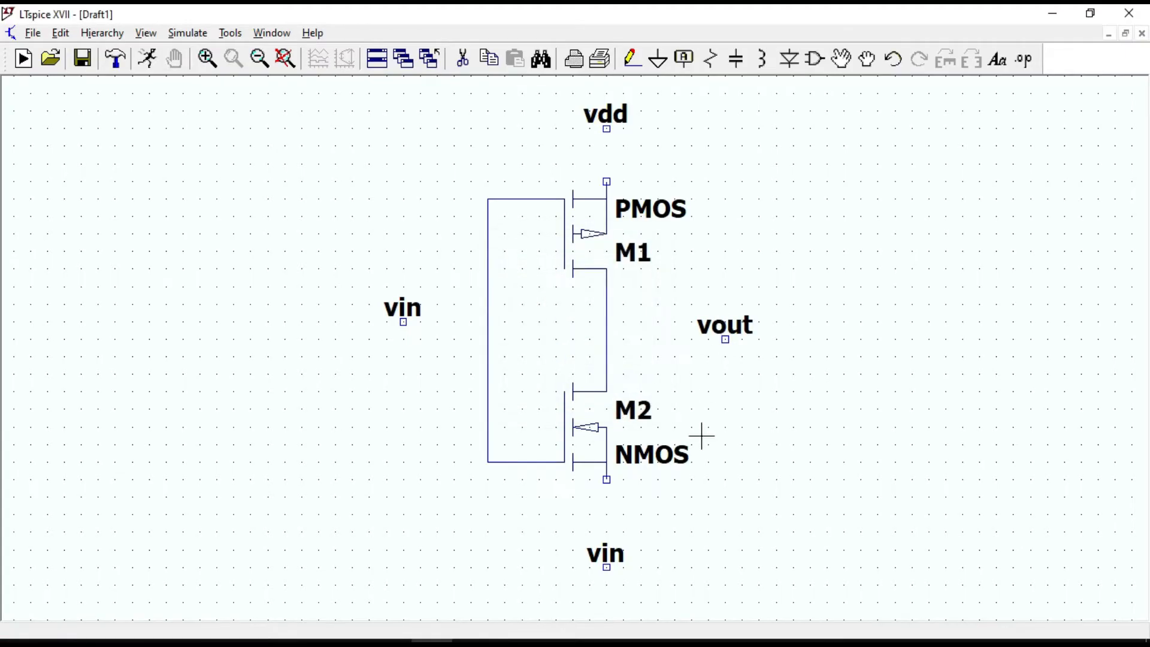
{"action": "right_click", "coordinate": [605, 553]}
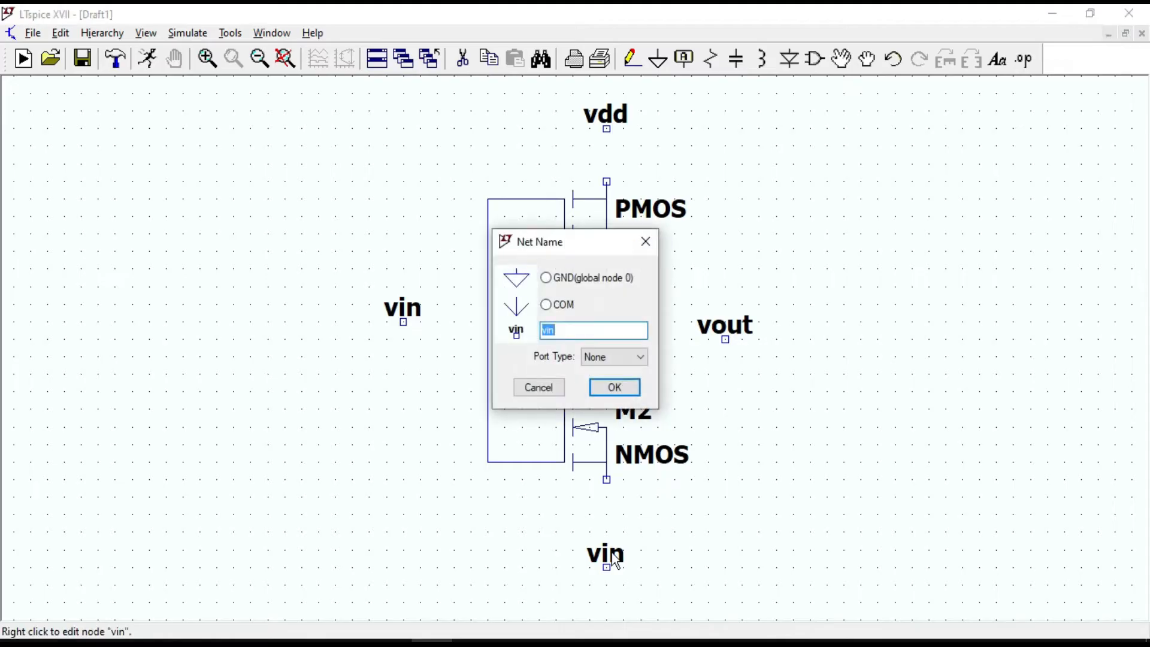
{"action": "type", "text": "vg"}
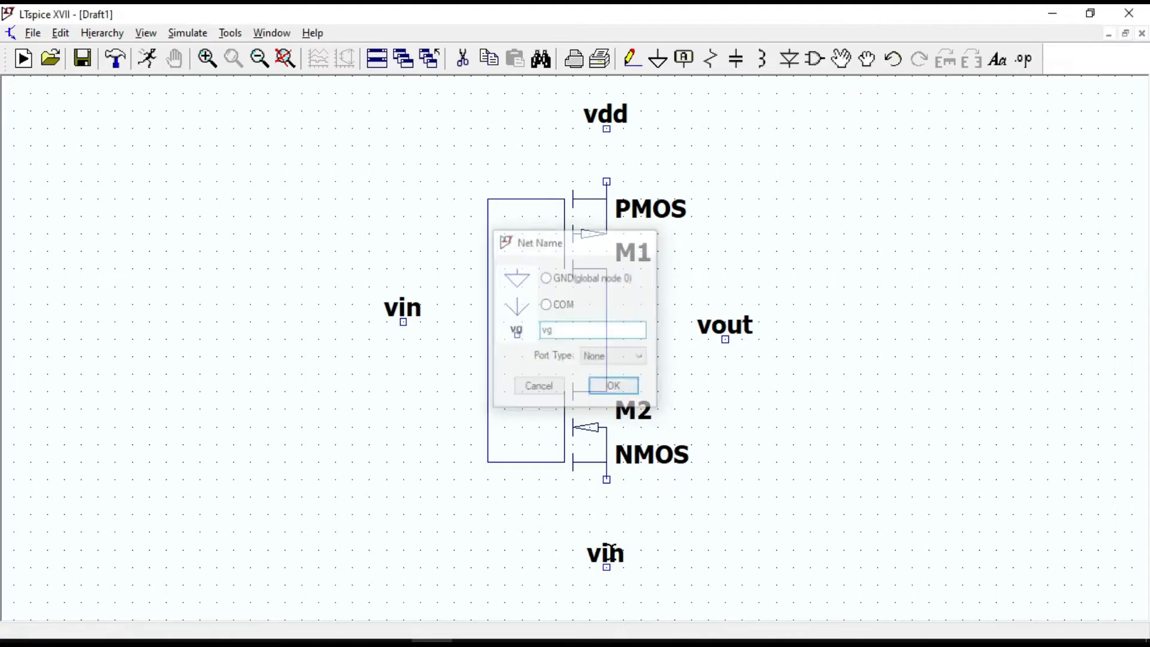
{"action": "left_click", "coordinate": [612, 386]}
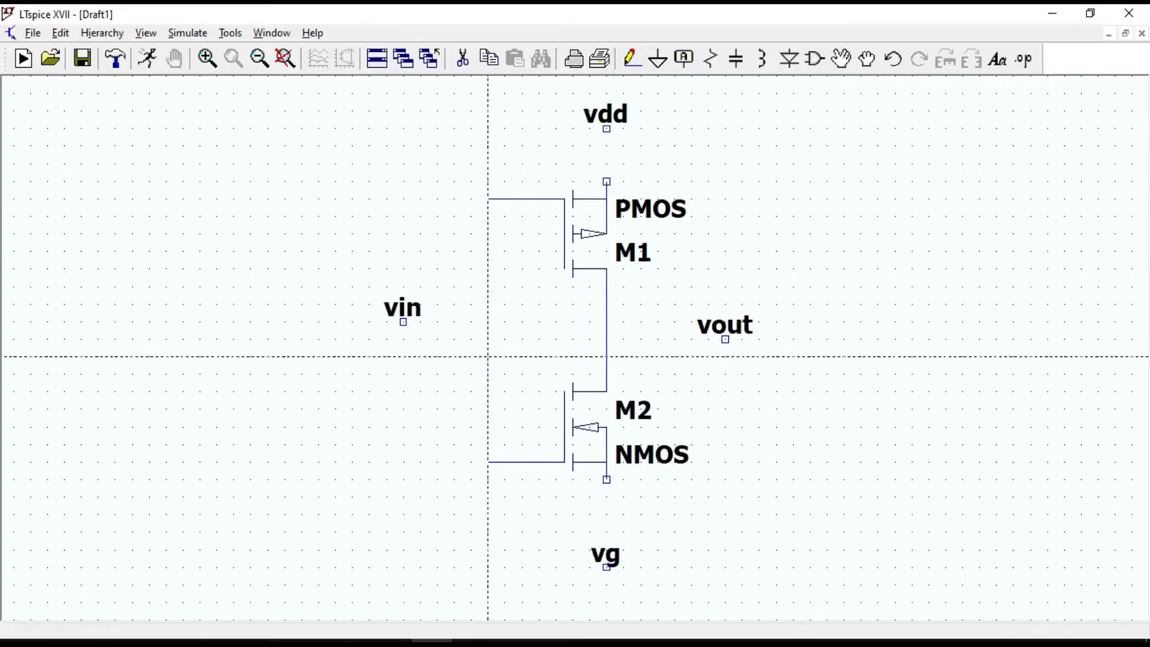
- Draw wires from the vin, vout, vdd and vg labels to gates, drains and sources
{"action": "left_click_drag", "start_coordinate": [403, 322], "coordinate": [487, 323]}
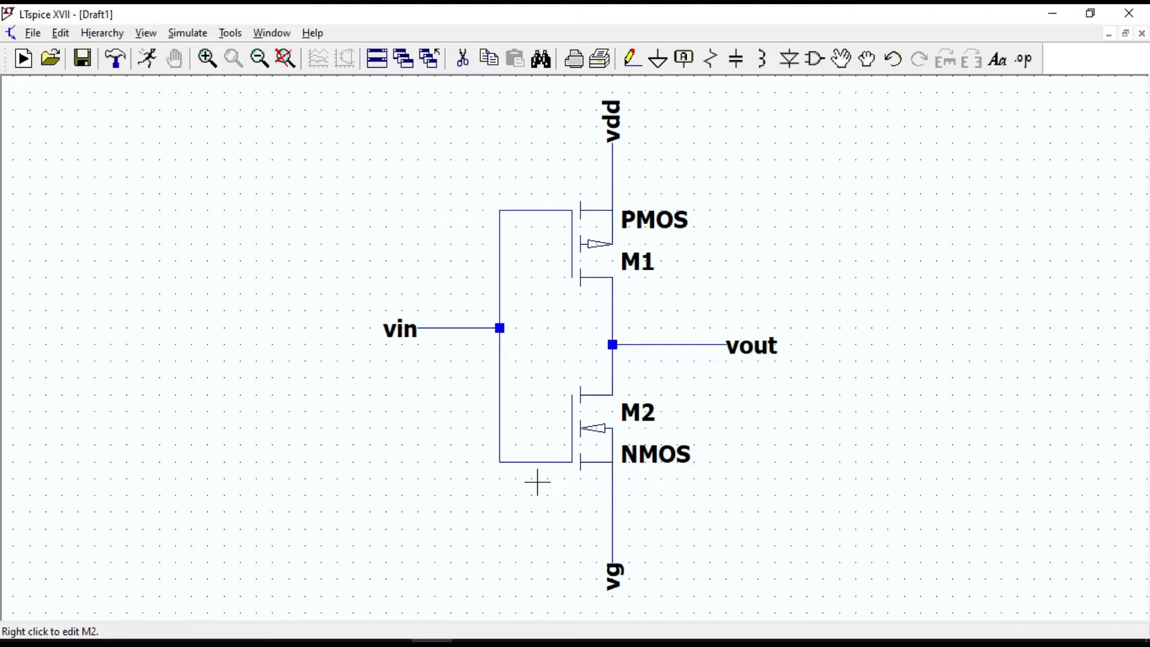
{"action": "mouse_move", "coordinate": [721, 510]}
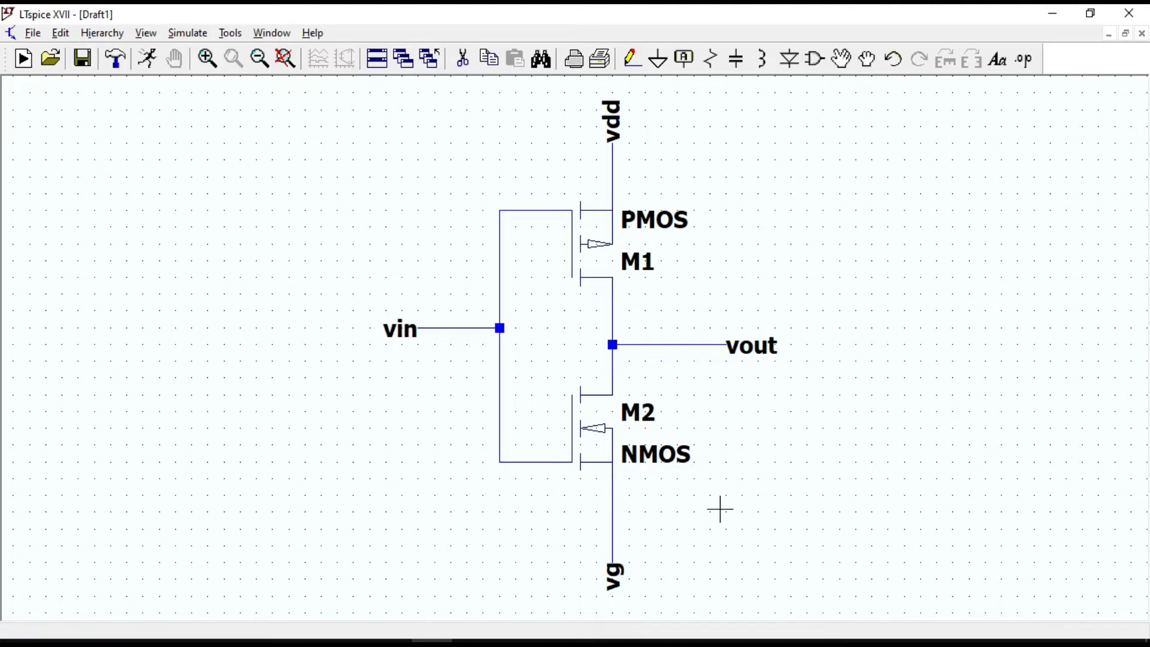
{"action": "mouse_move", "coordinate": [433, 431]}
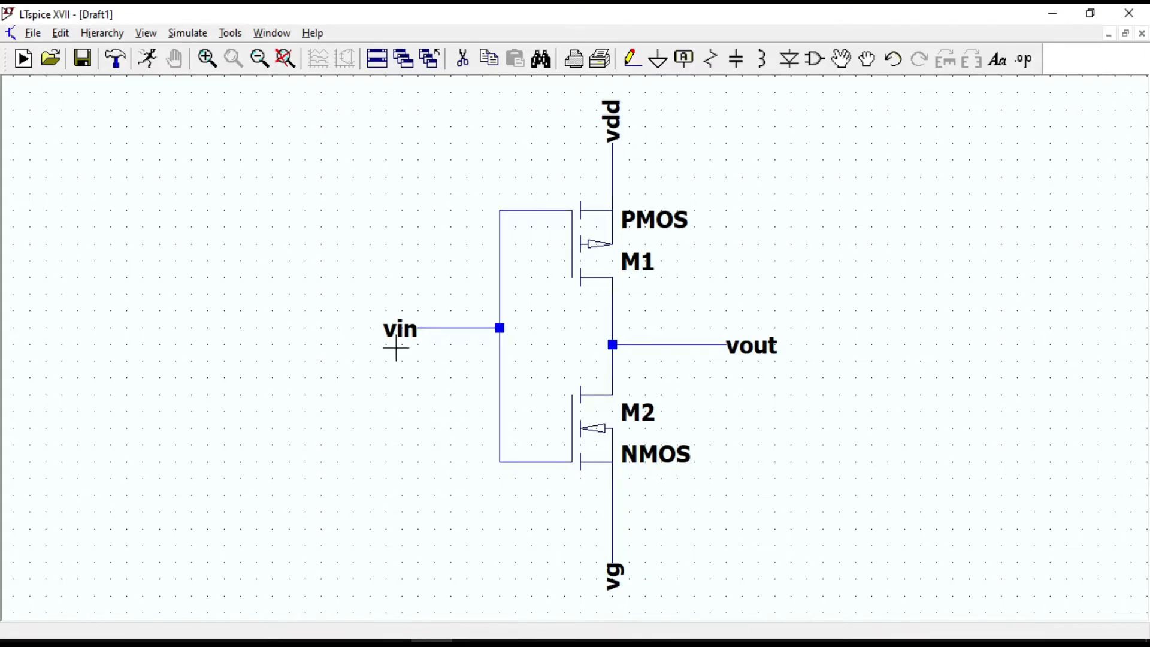
{"action": "mouse_move", "coordinate": [724, 457]}
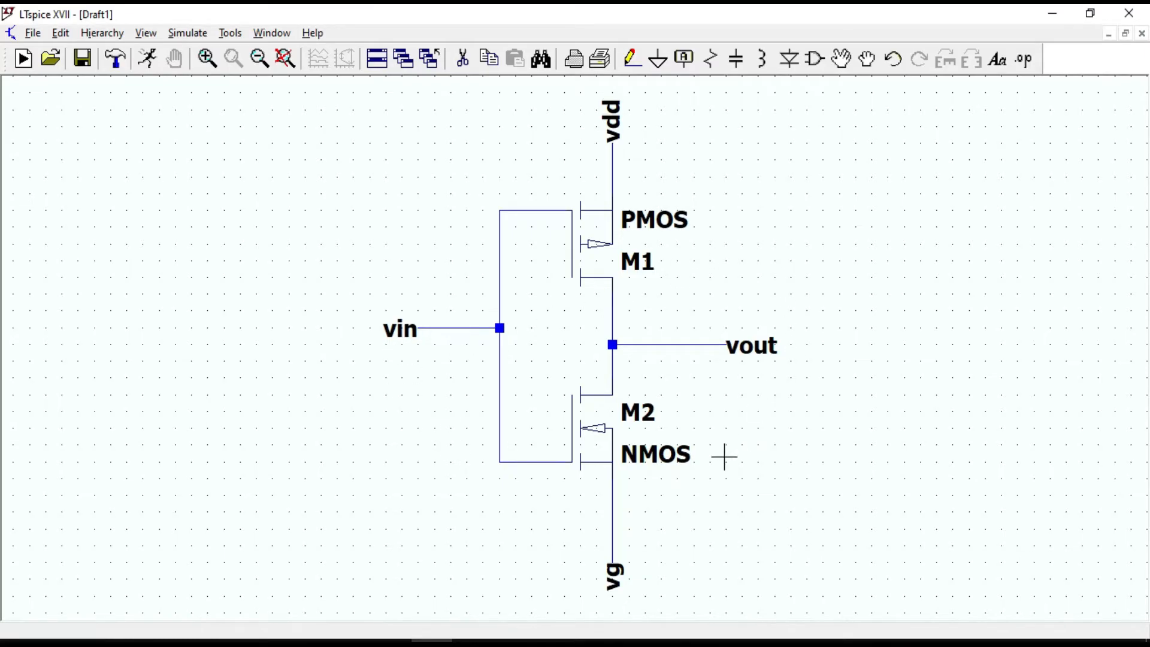
{"action": "mouse_move", "coordinate": [396, 328]}
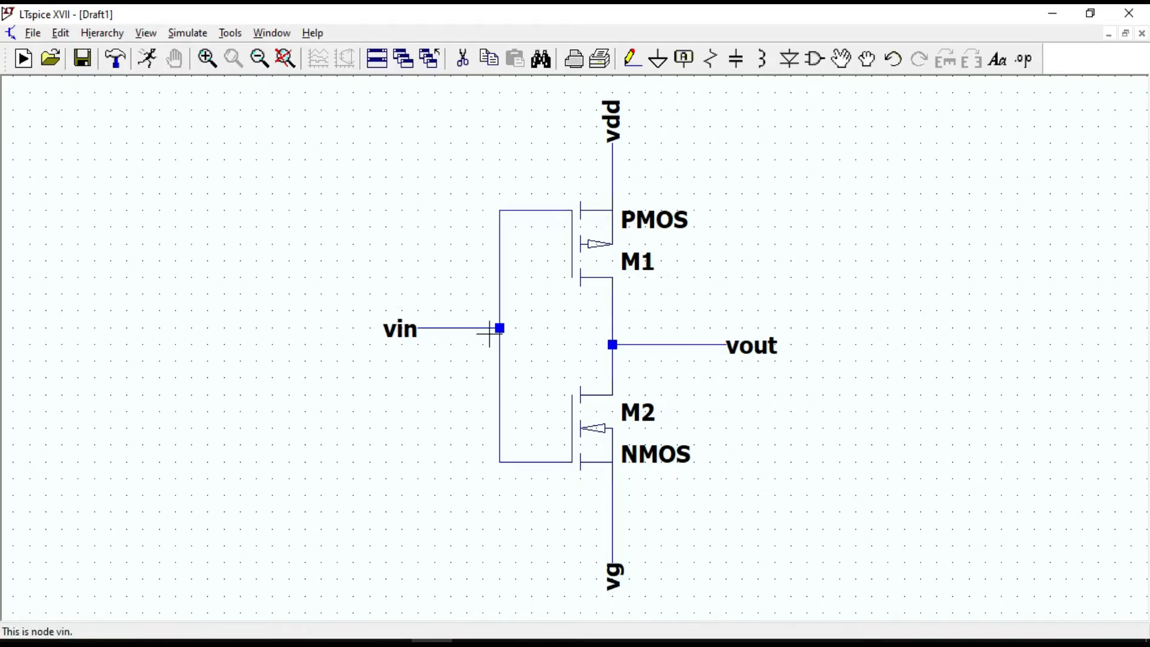
{"action": "mouse_move", "coordinate": [771, 385]}
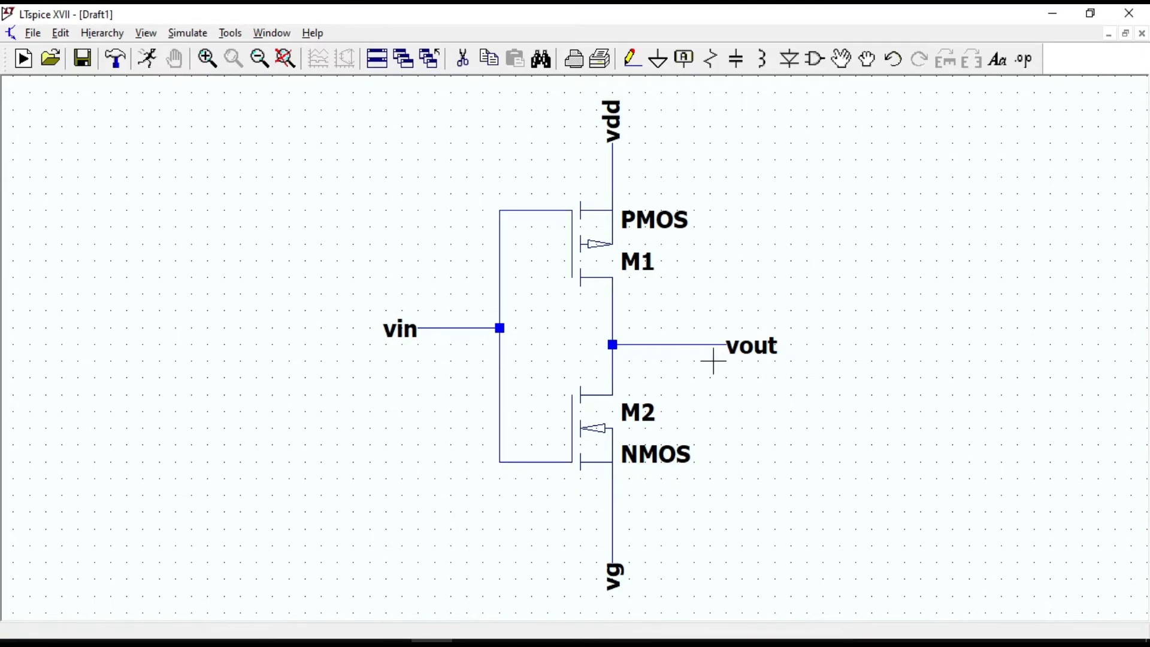
{"action": "mouse_move", "coordinate": [774, 376]}
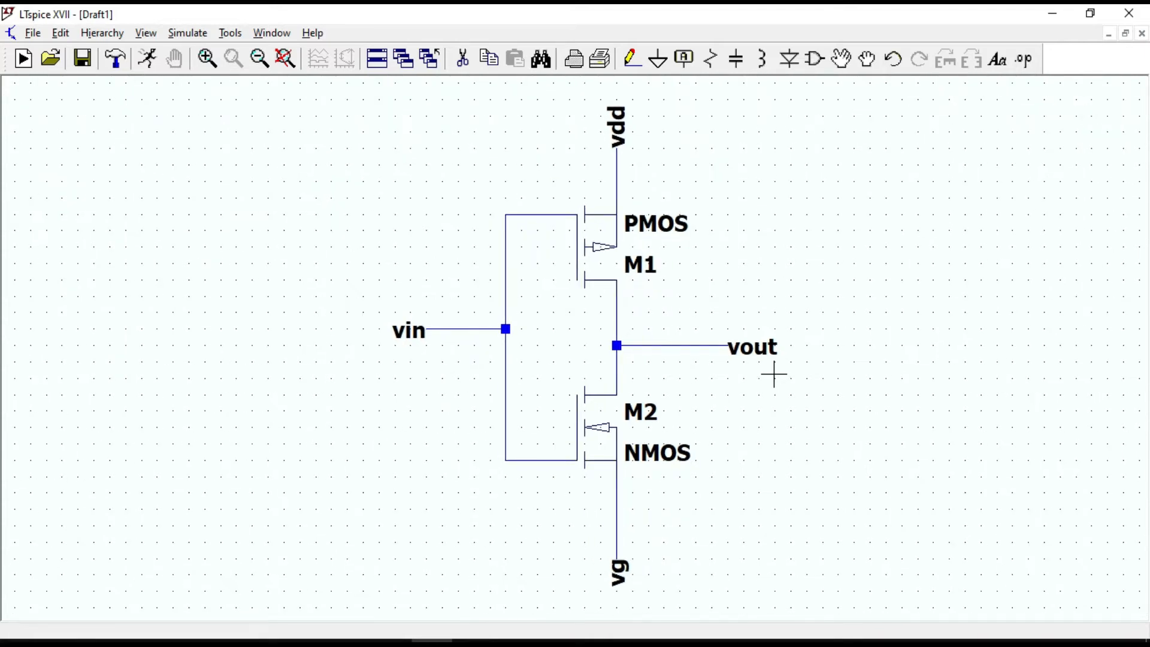
{"action": "mouse_move", "coordinate": [607, 496]}
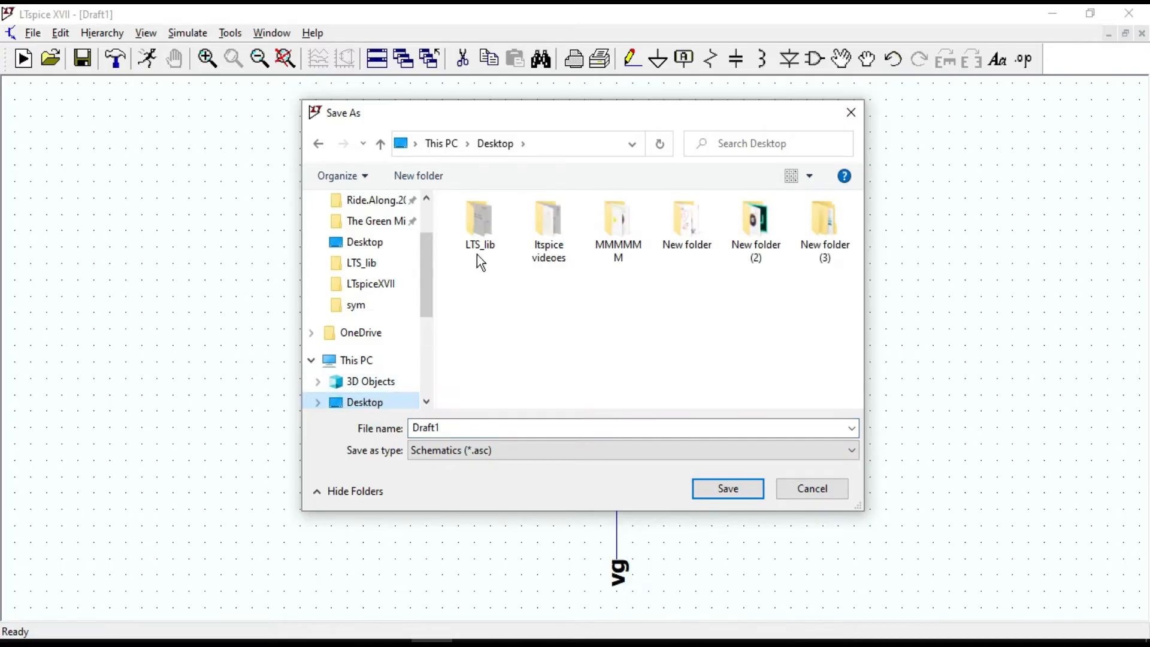
- Save the schematic as 'inverter' in the Desktop LTS_lib folder
{"action": "left_click", "coordinate": [480, 224]}
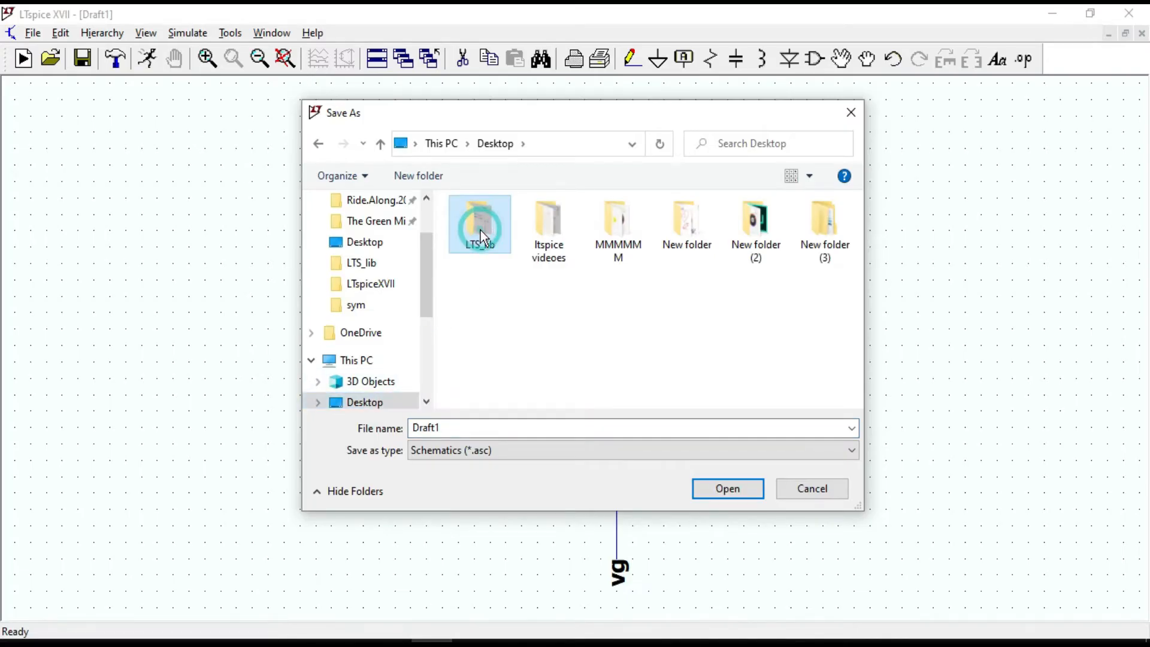
{"action": "double_click", "coordinate": [479, 223]}
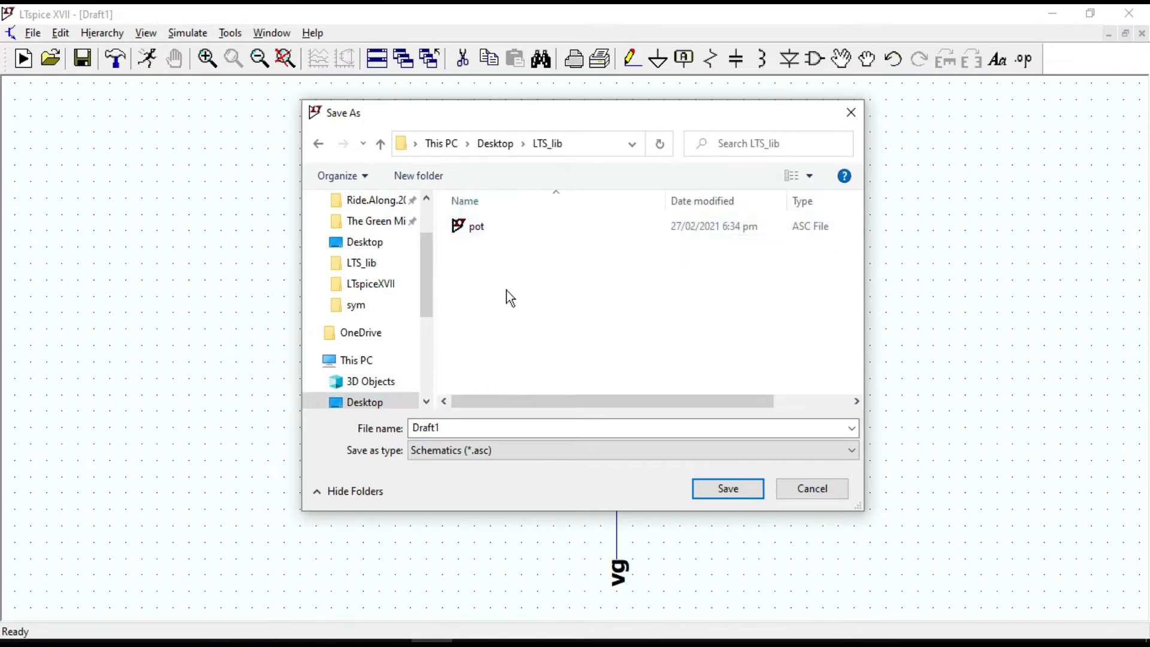
{"action": "left_click", "coordinate": [631, 428]}
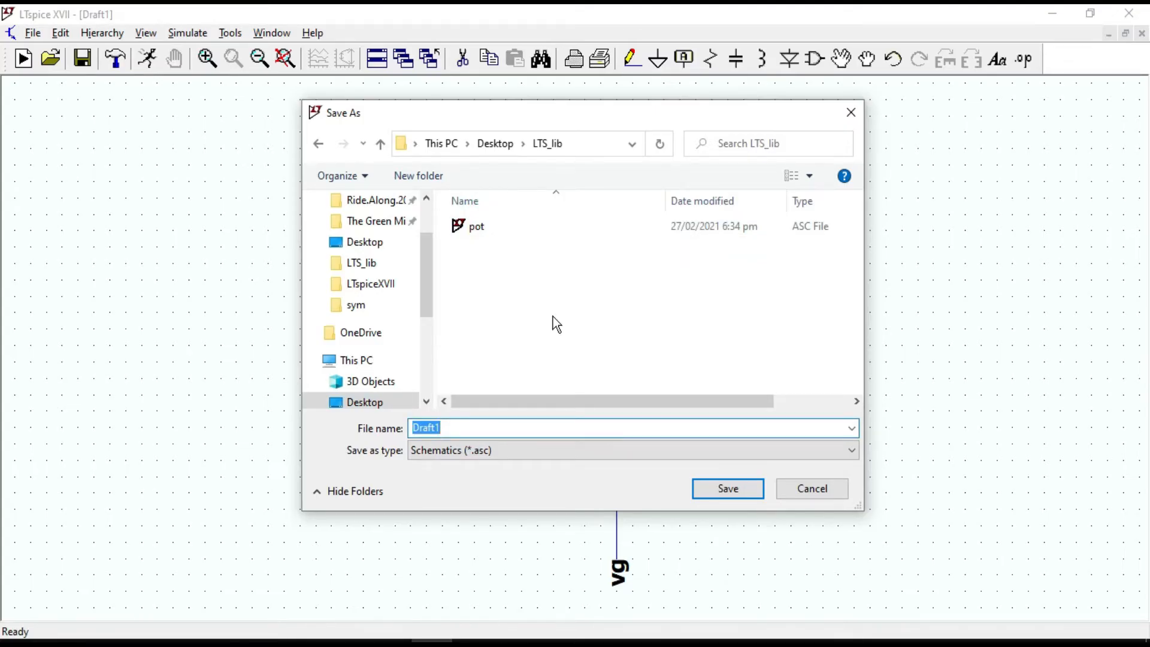
{"action": "type", "text": "inverter"}
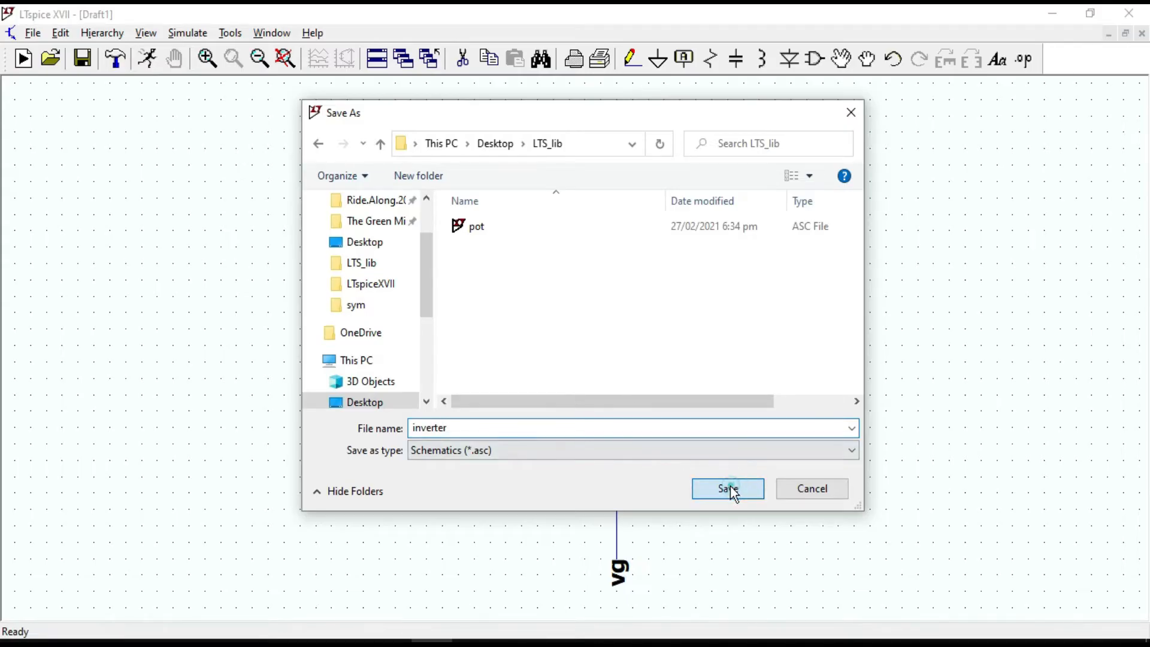
{"action": "left_click", "coordinate": [727, 489]}
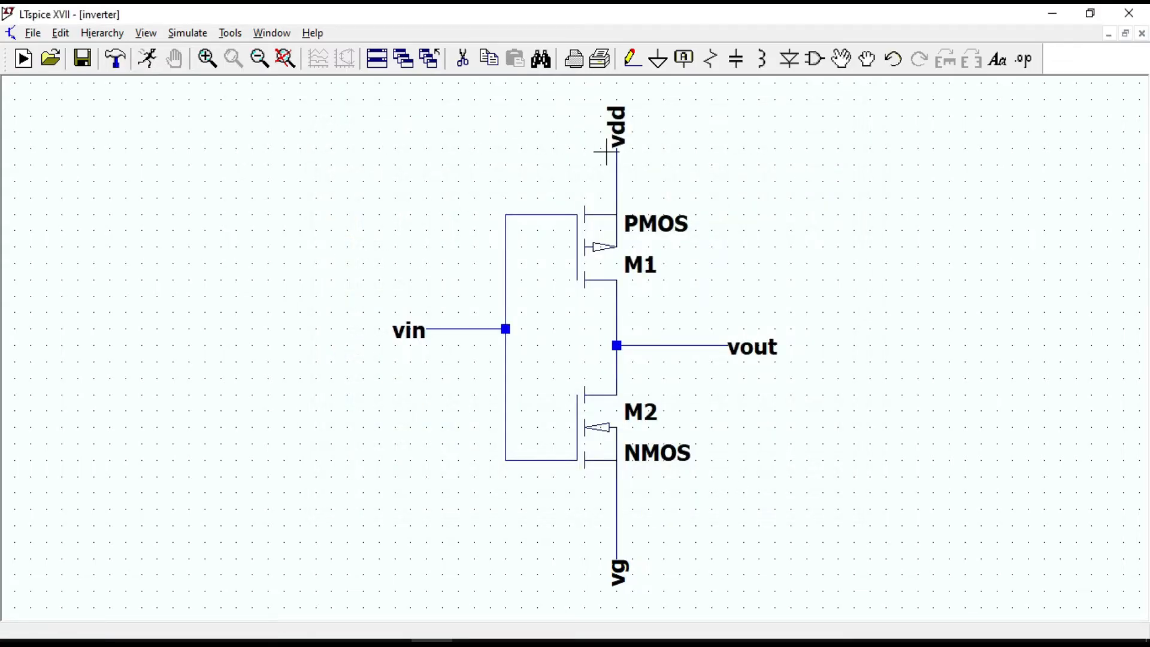
{"action": "left_click", "coordinate": [33, 32]}
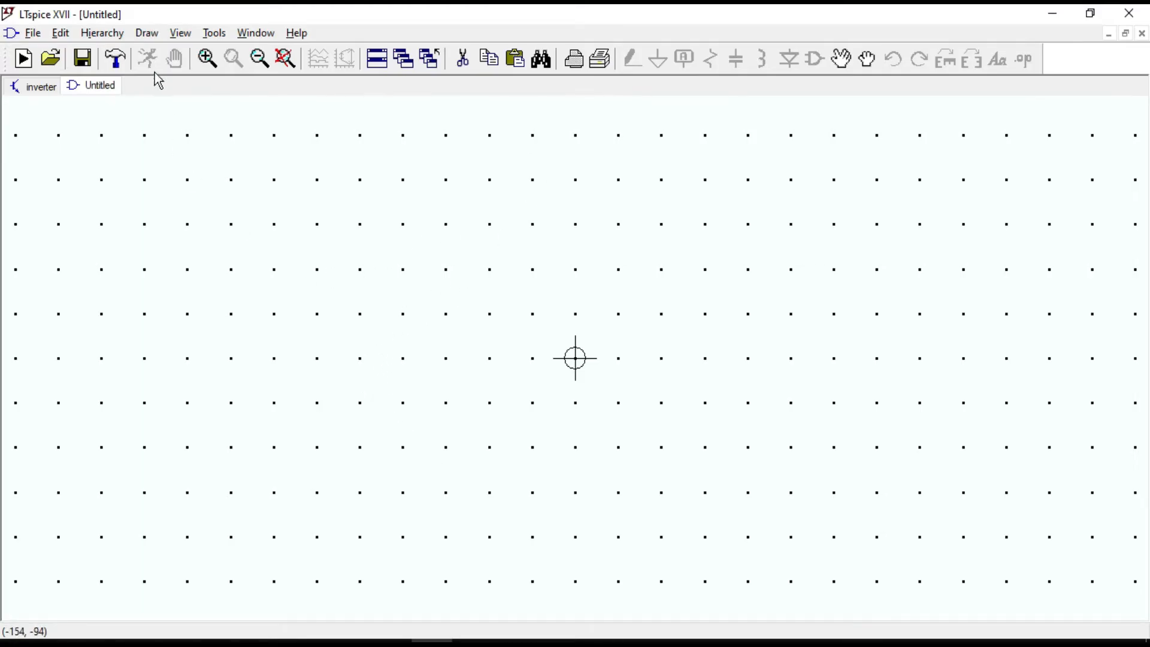
{"action": "left_click", "coordinate": [147, 33]}
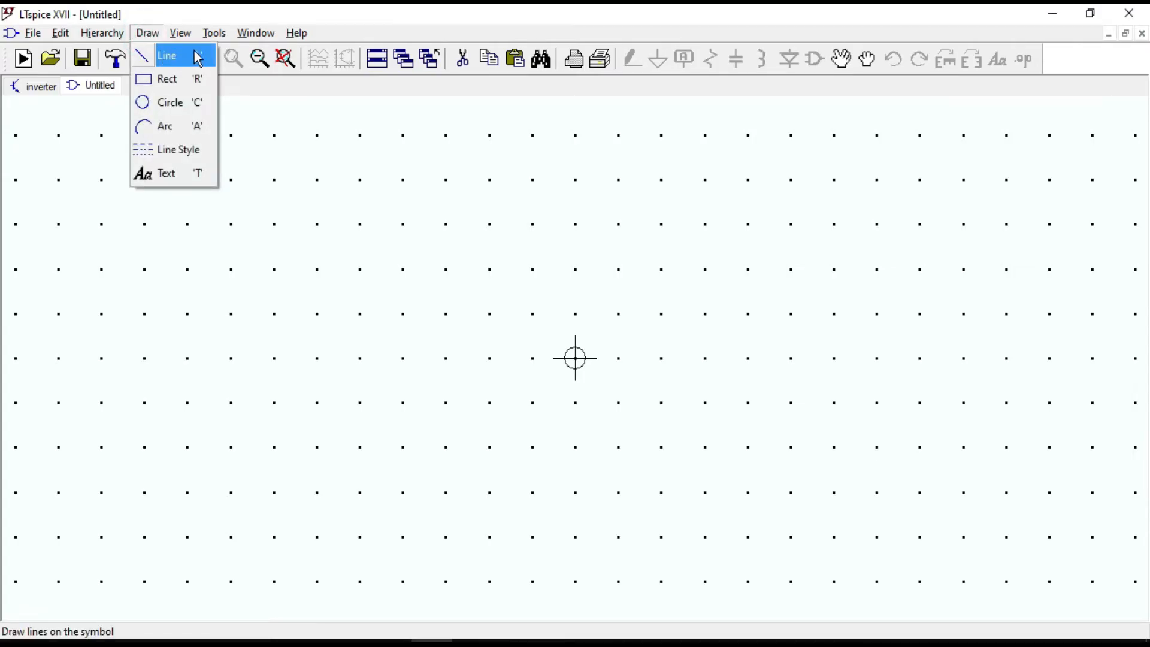
{"action": "mouse_move", "coordinate": [167, 78]}
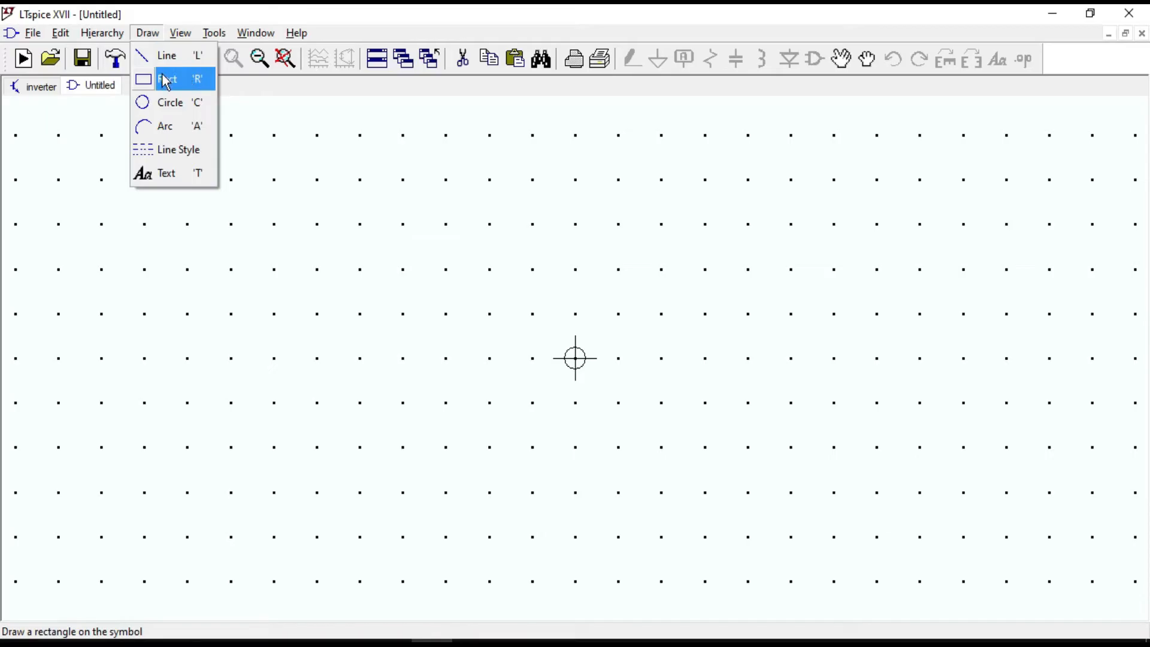
{"action": "mouse_move", "coordinate": [166, 126]}
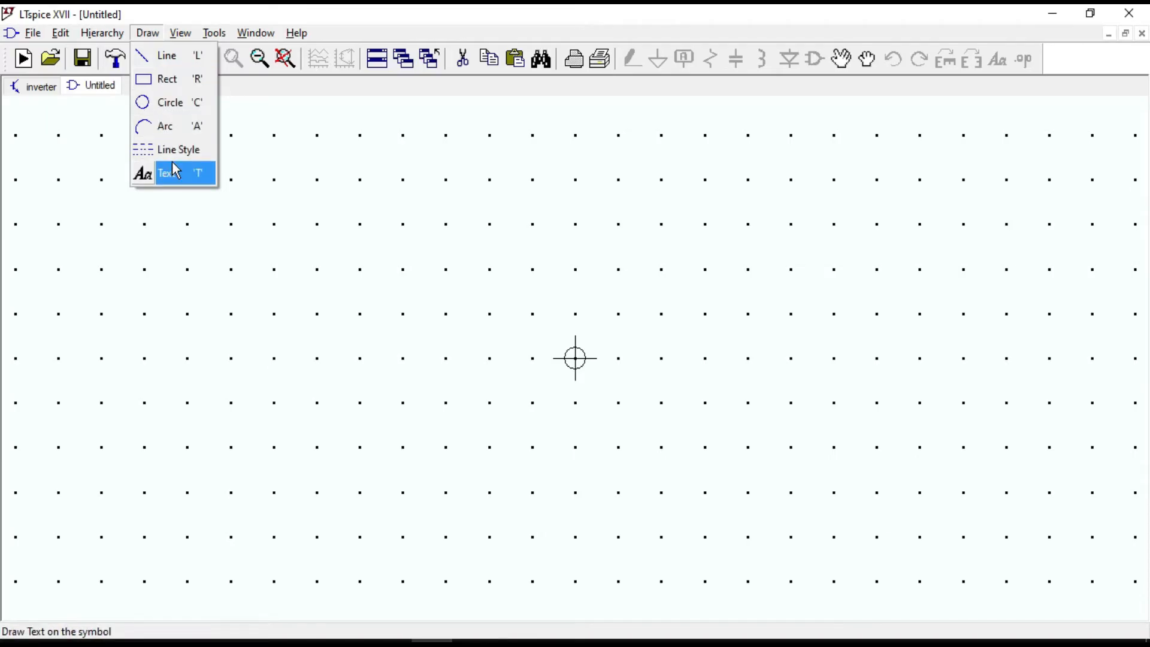
{"action": "left_click", "coordinate": [166, 56]}
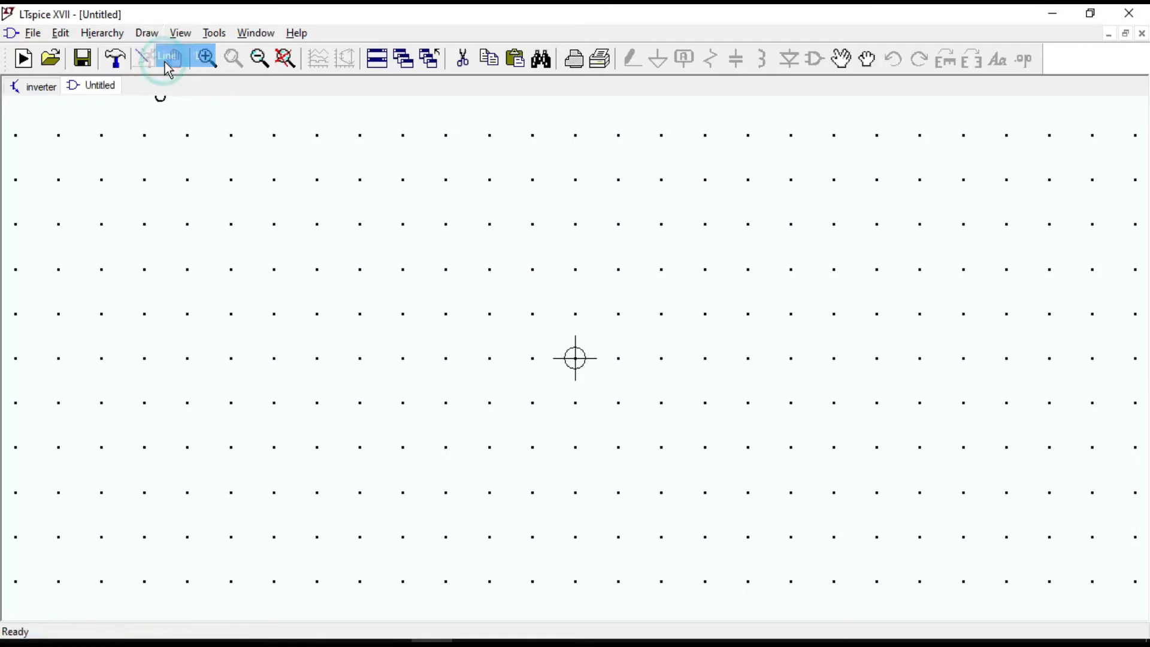
- Draw the triangle outline and small output bubble on the untitled symbol canvas
{"action": "left_click_drag", "start_coordinate": [486, 224], "coordinate": [483, 487]}
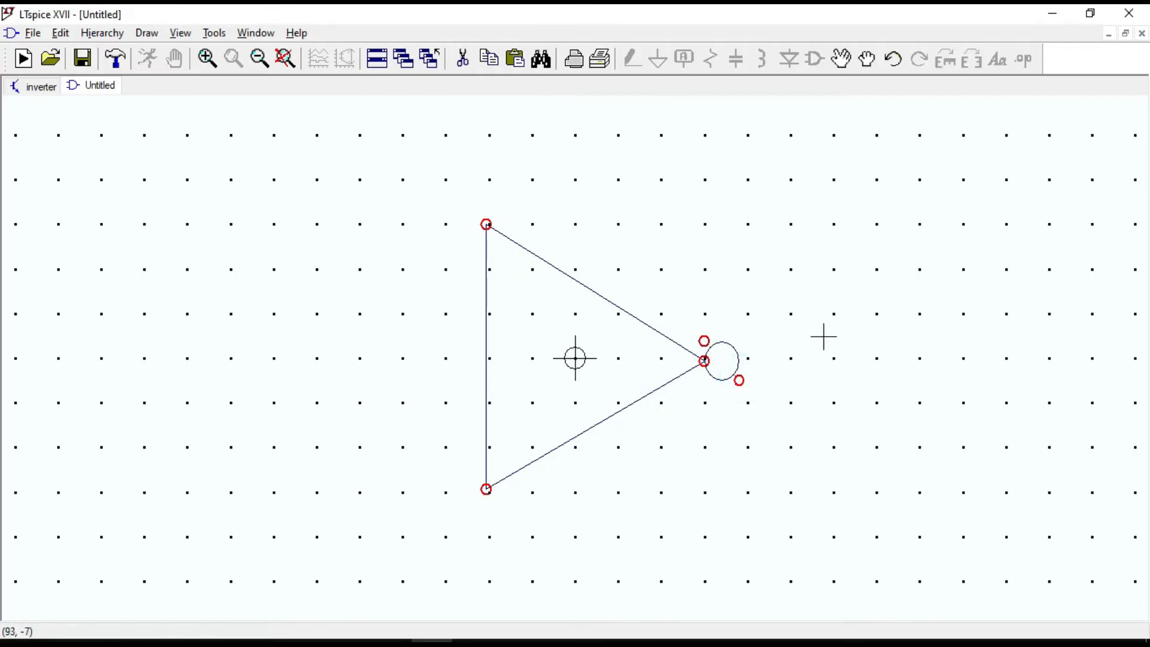
{"action": "mouse_move", "coordinate": [483, 321]}
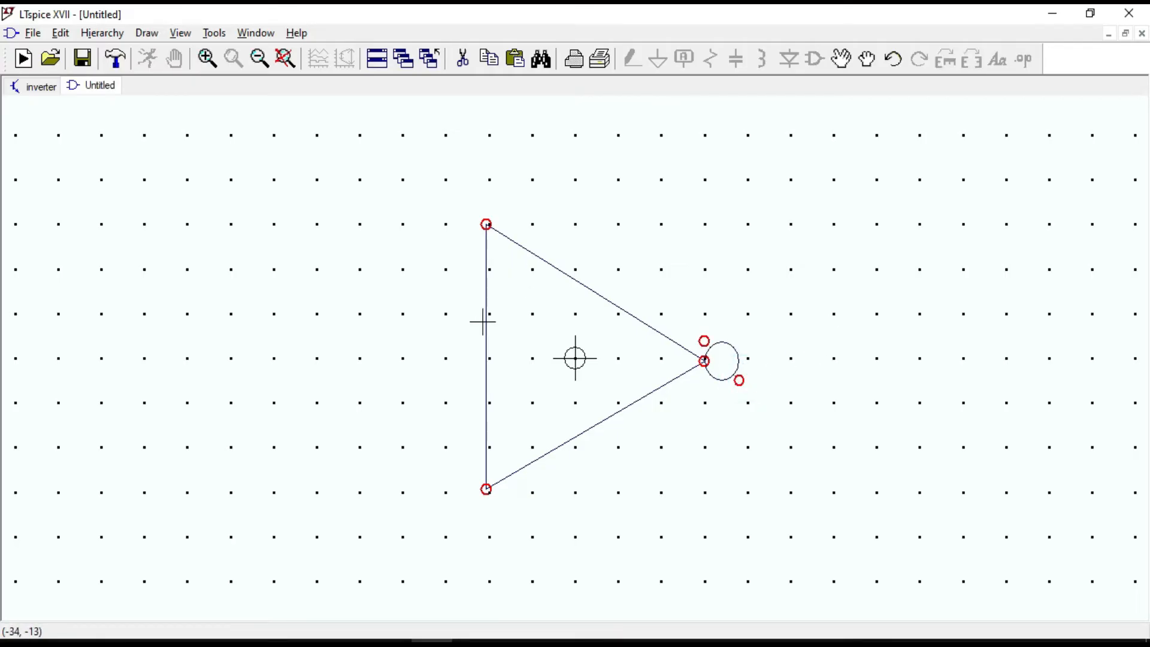
{"action": "mouse_move", "coordinate": [303, 291]}
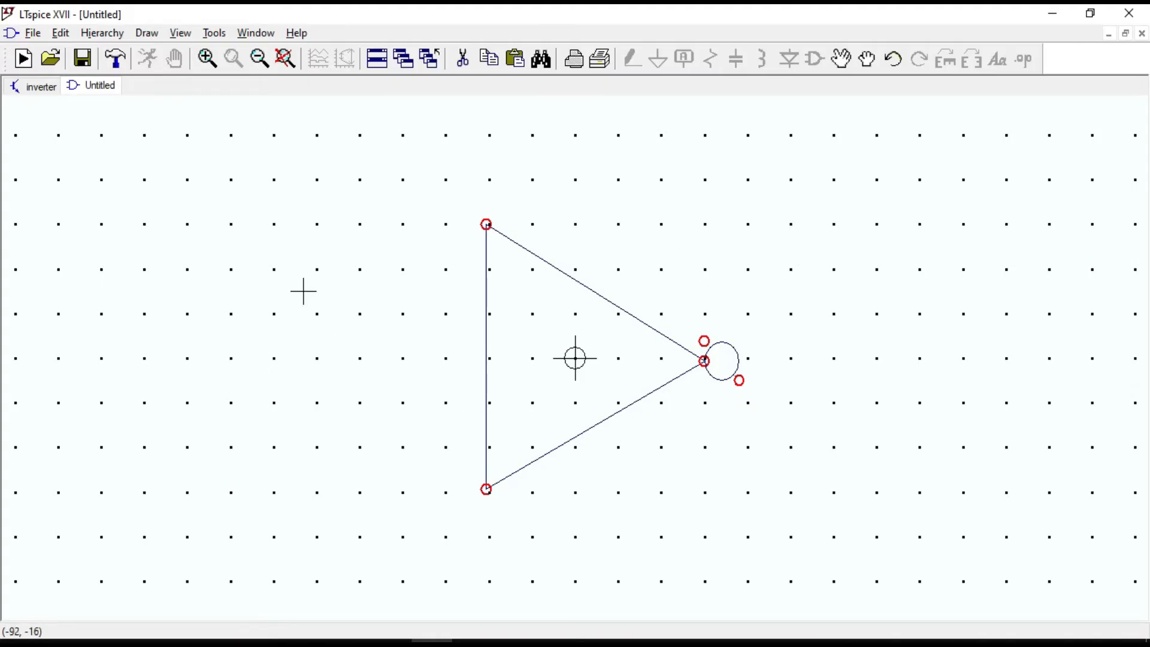
- Switch to the inverter schematic tab
{"action": "left_click", "coordinate": [41, 86]}
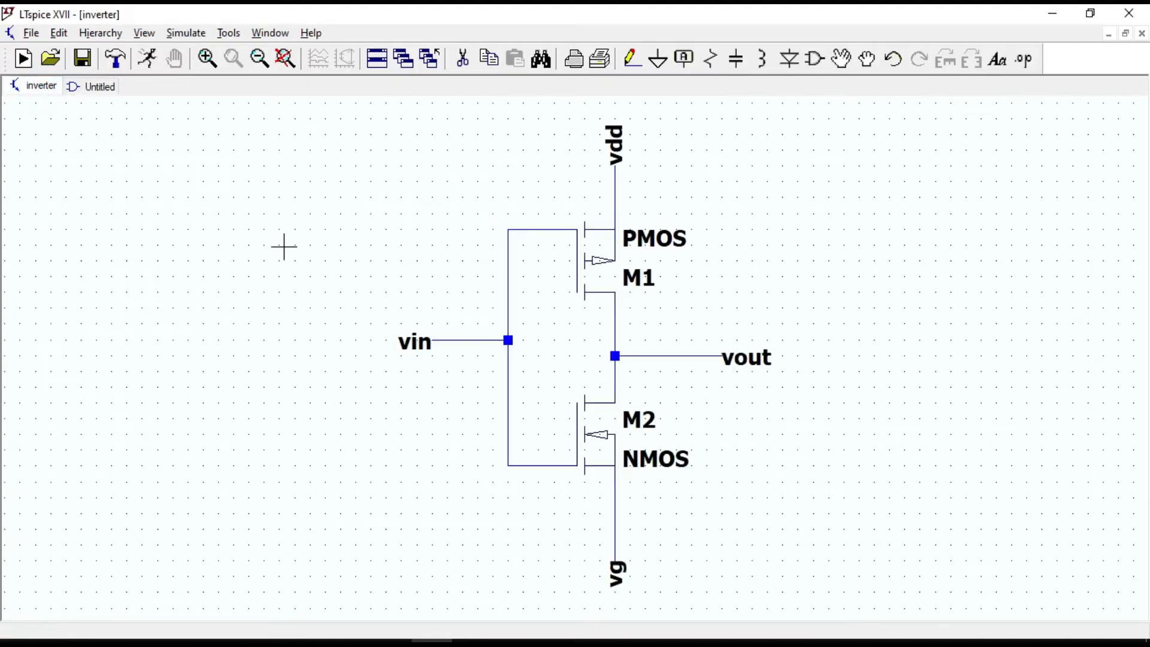
{"action": "mouse_move", "coordinate": [424, 314]}
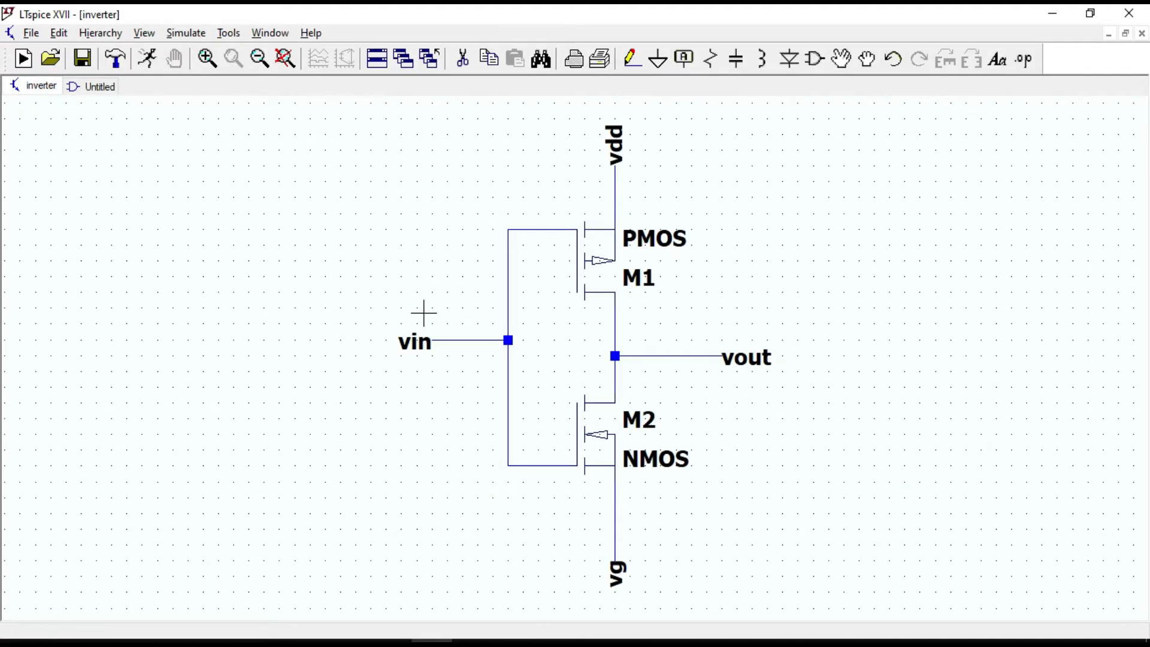
{"action": "mouse_move", "coordinate": [415, 387]}
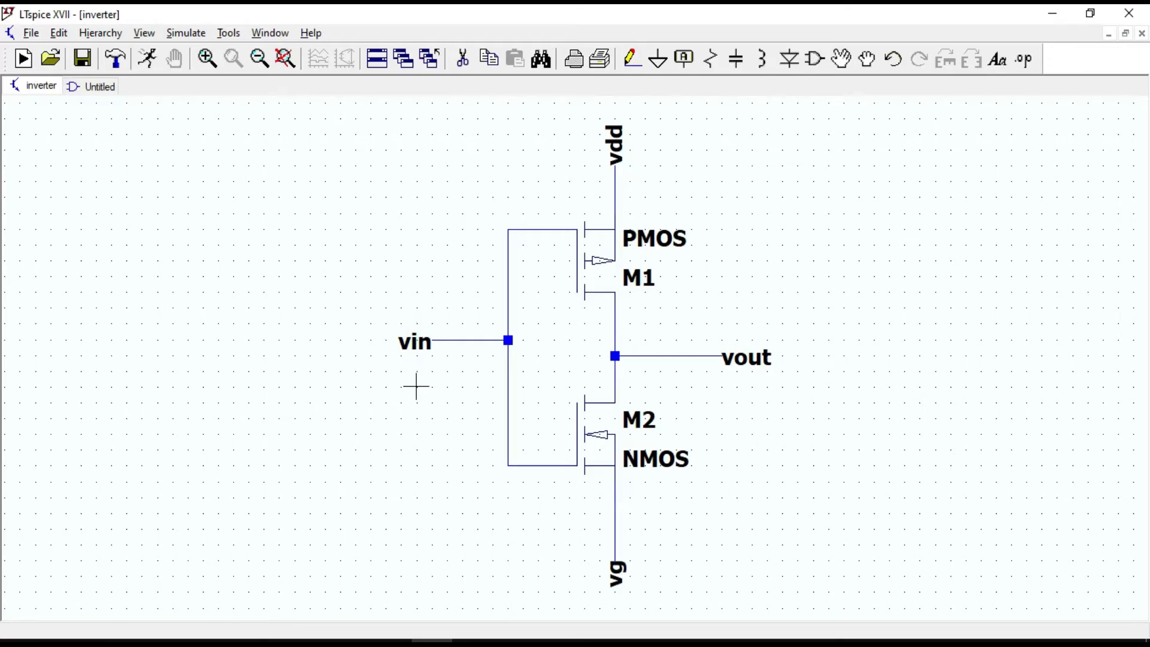
{"action": "mouse_move", "coordinate": [604, 189]}
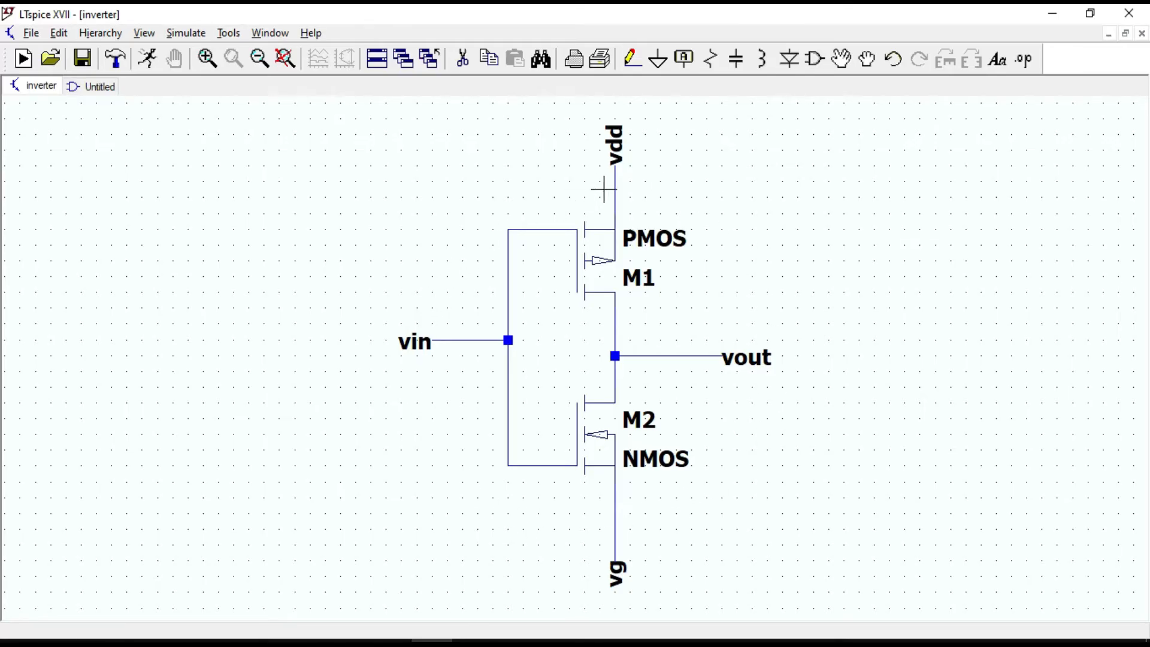
{"action": "mouse_move", "coordinate": [742, 328]}
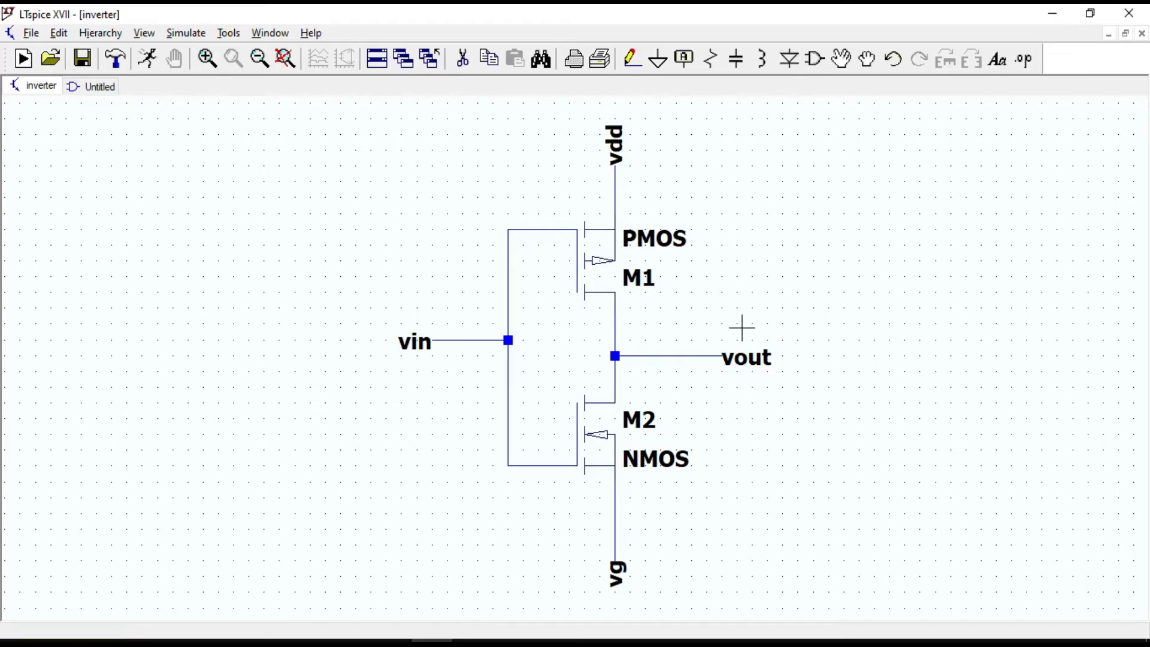
{"action": "mouse_move", "coordinate": [640, 167]}
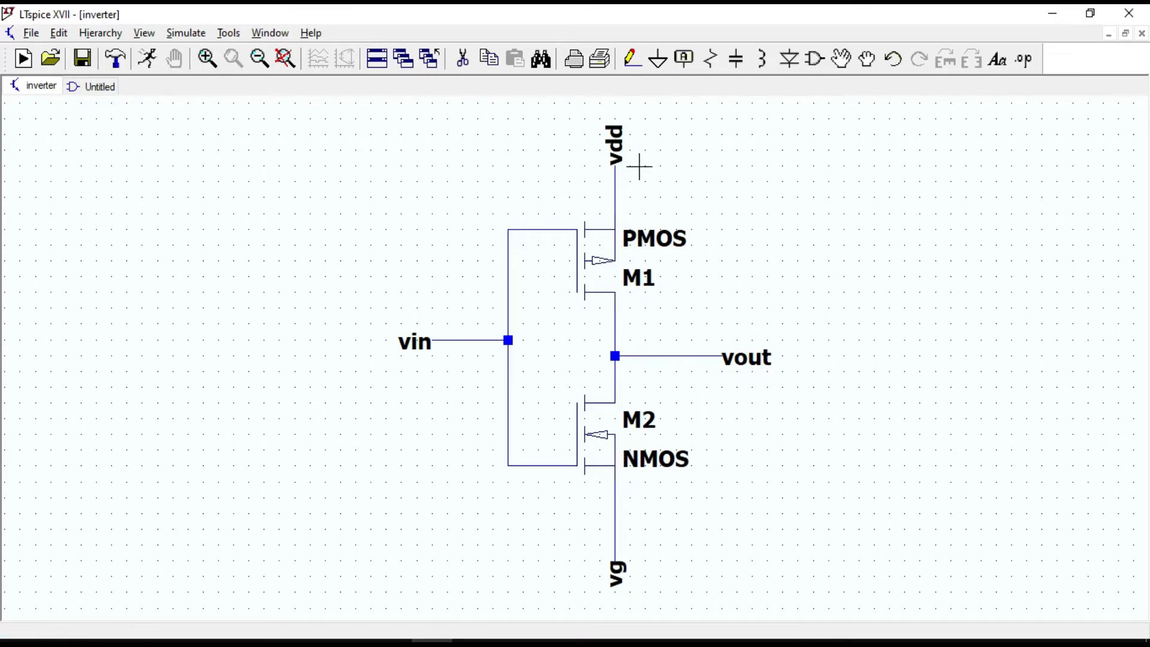
{"action": "mouse_move", "coordinate": [112, 103]}
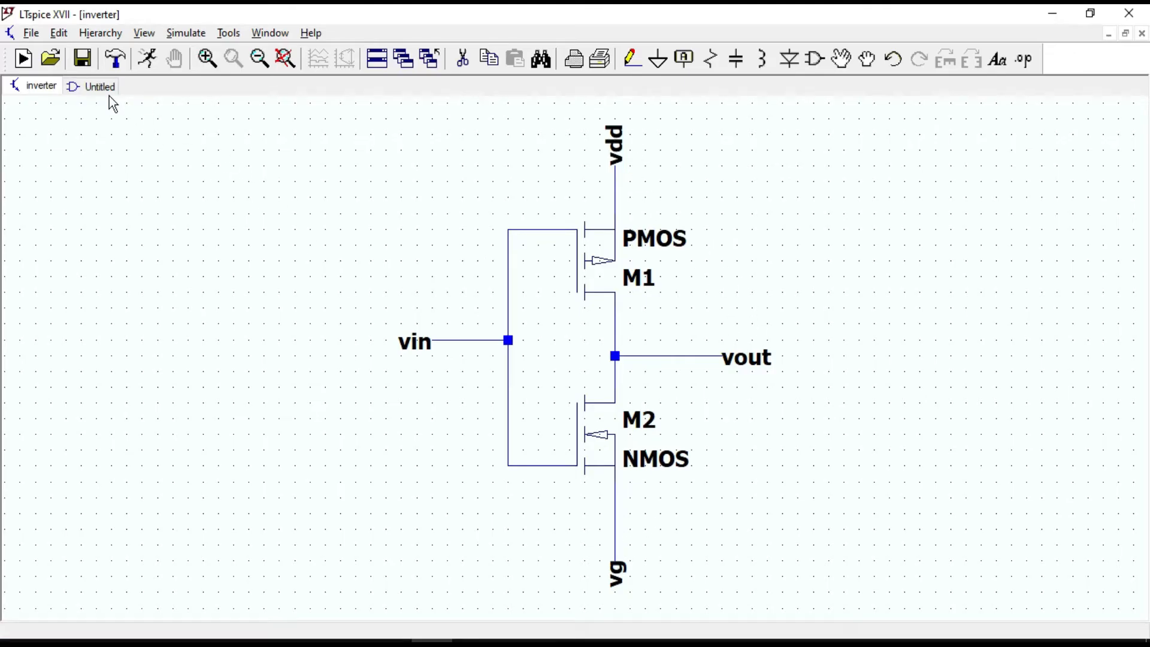
- In the Untitled symbol, add four pins left, top, right and below the triangle
{"action": "left_click", "coordinate": [99, 85]}
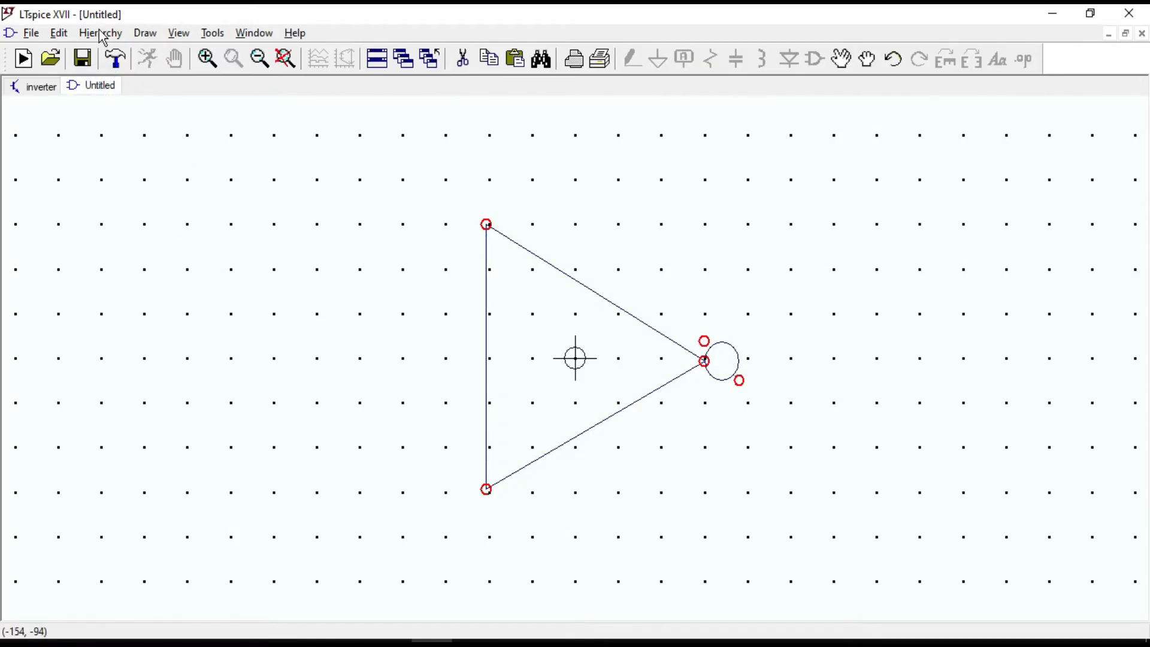
{"action": "left_click", "coordinate": [58, 33]}
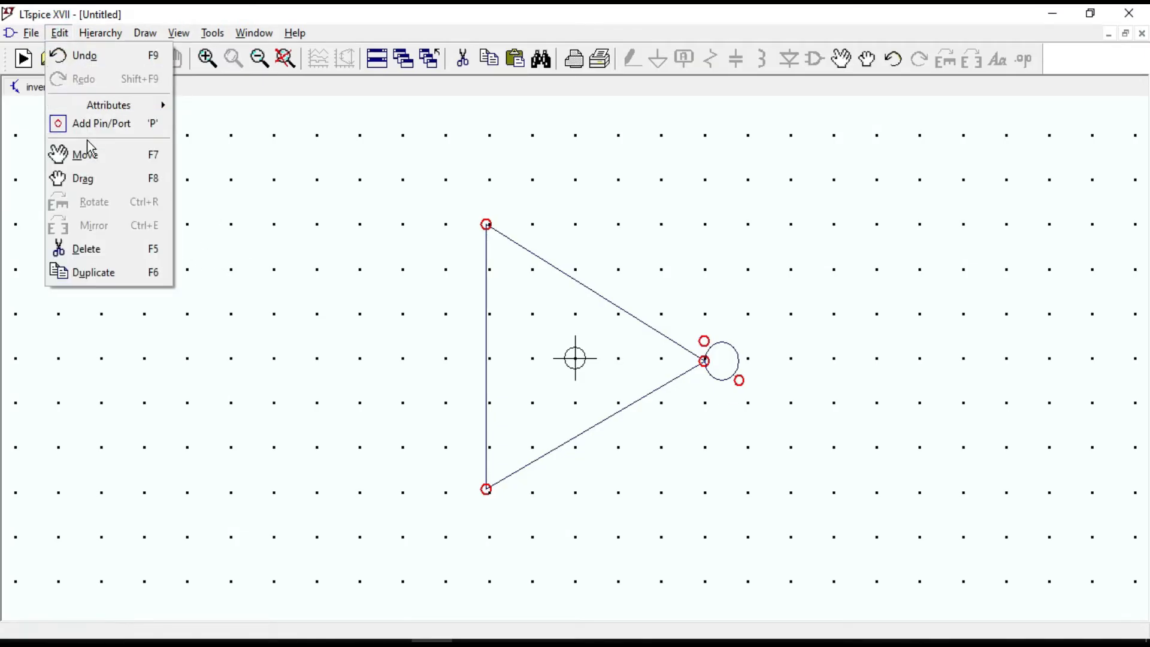
{"action": "left_click", "coordinate": [101, 123]}
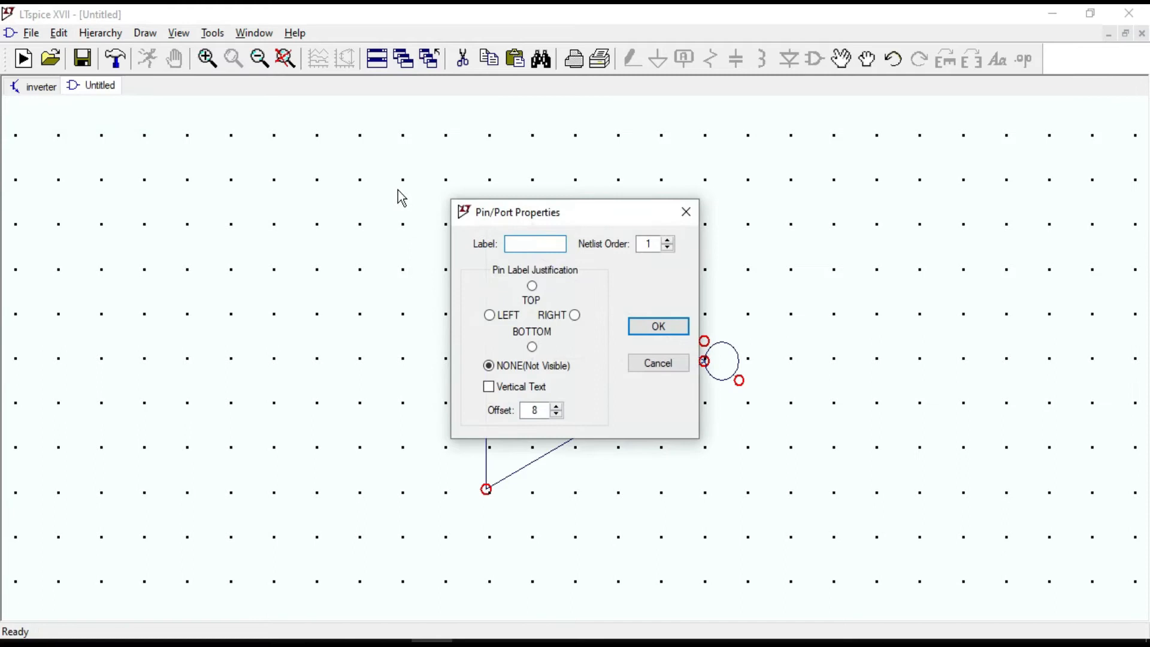
{"action": "left_click", "coordinate": [658, 326]}
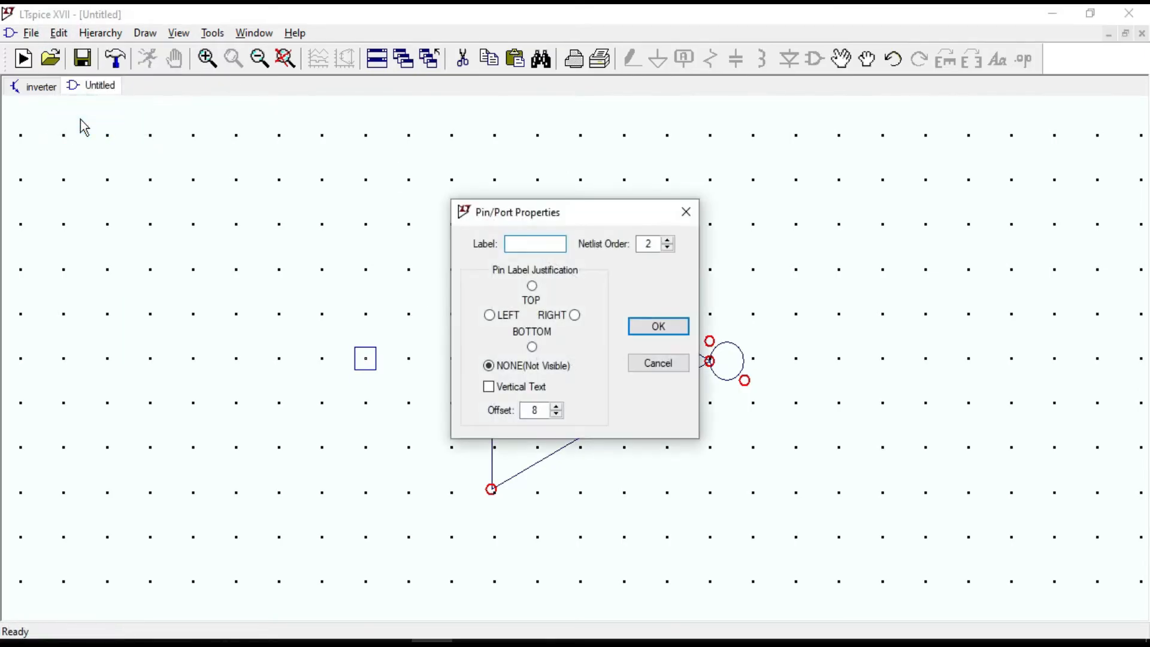
{"action": "left_click", "coordinate": [657, 326]}
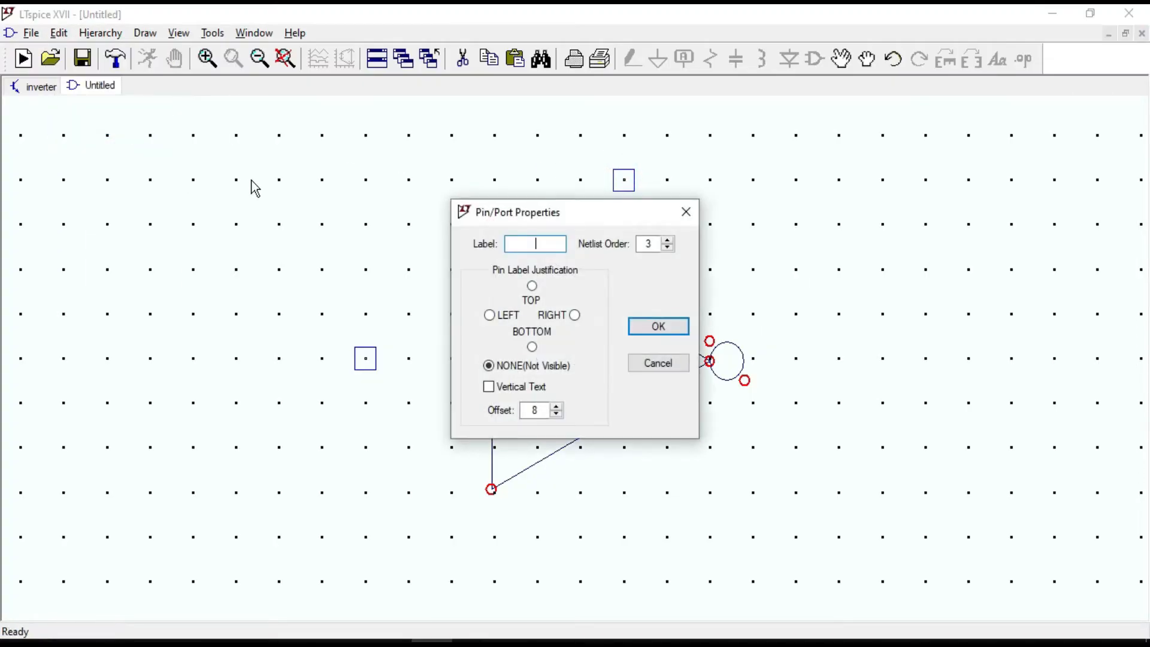
{"action": "left_click", "coordinate": [657, 326]}
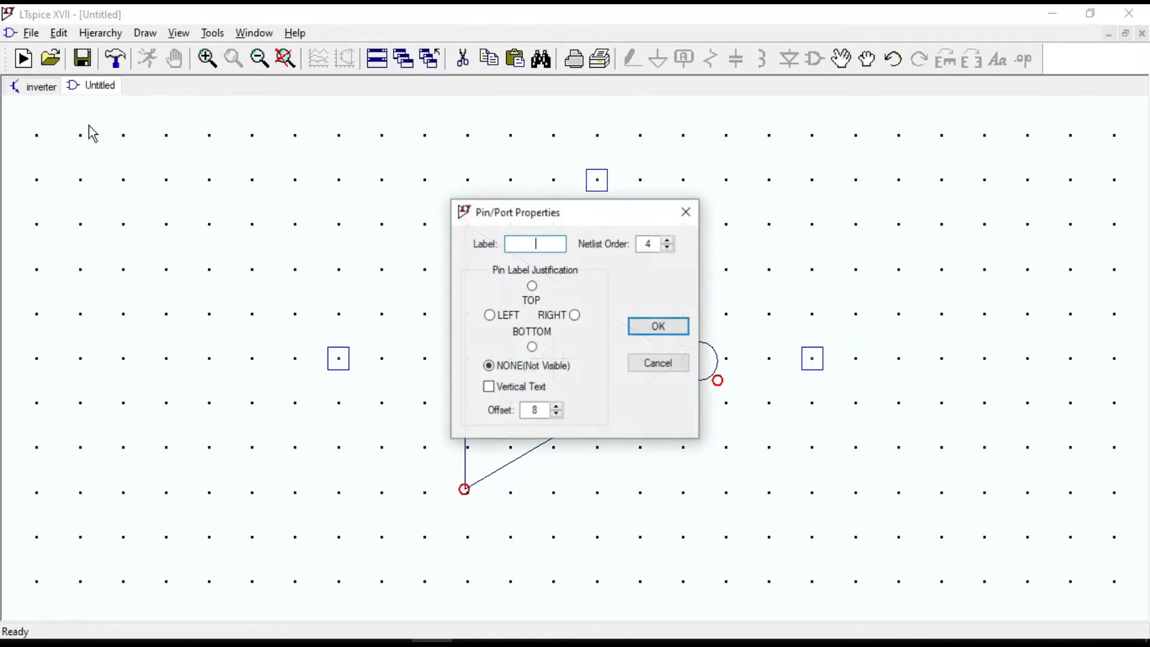
{"action": "left_click", "coordinate": [658, 326]}
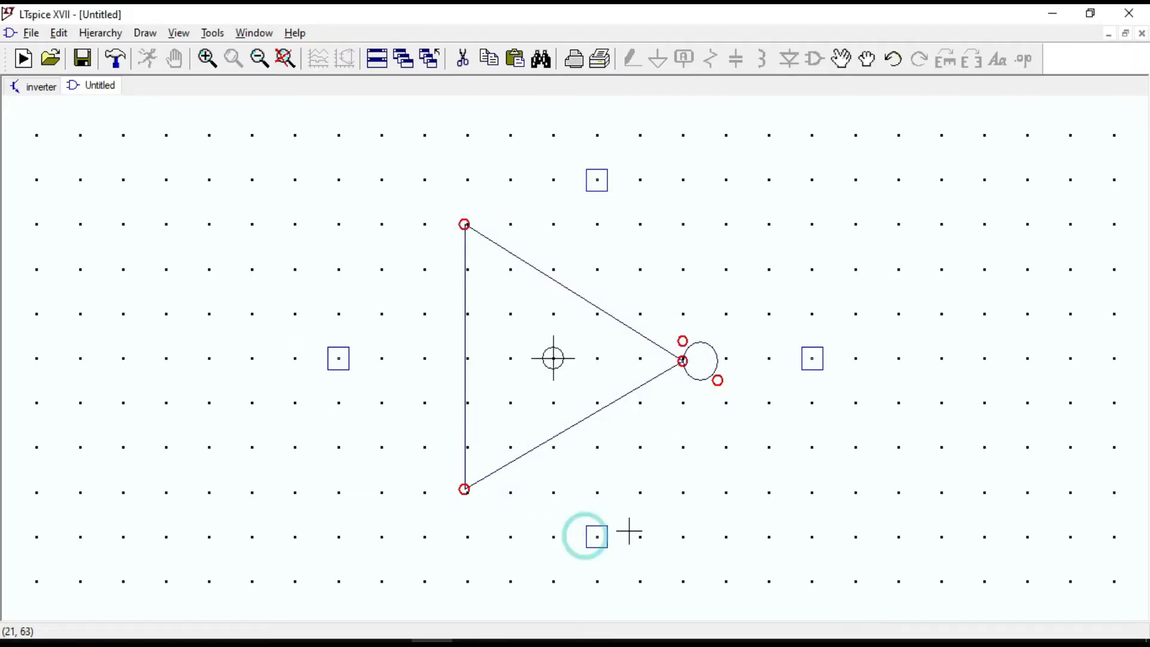
- Place the bottom pin and draw leads joining pins to the triangle and bubble
{"action": "left_click", "coordinate": [145, 33]}
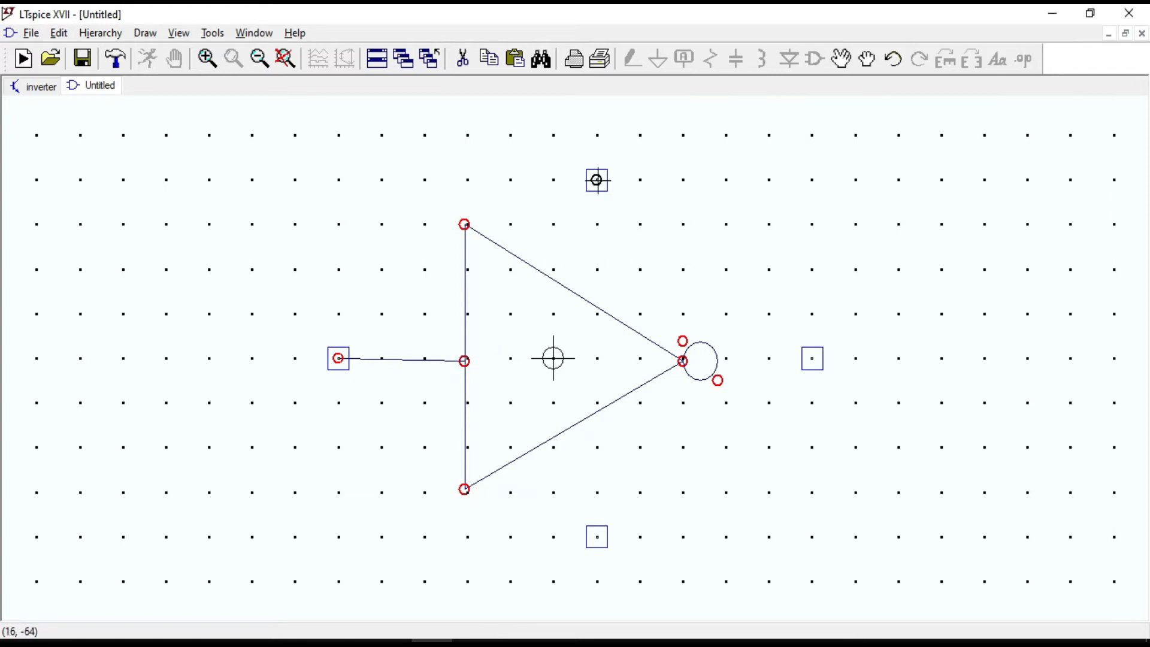
{"action": "left_click_drag", "start_coordinate": [597, 181], "coordinate": [594, 307]}
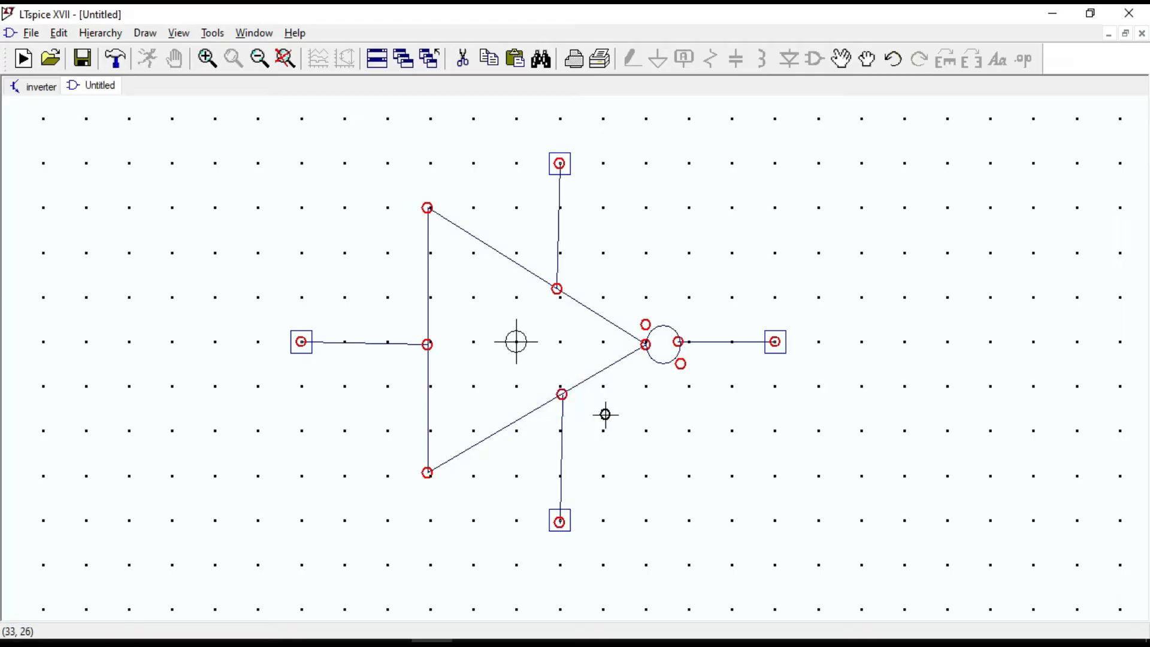
{"action": "mouse_move", "coordinate": [726, 189]}
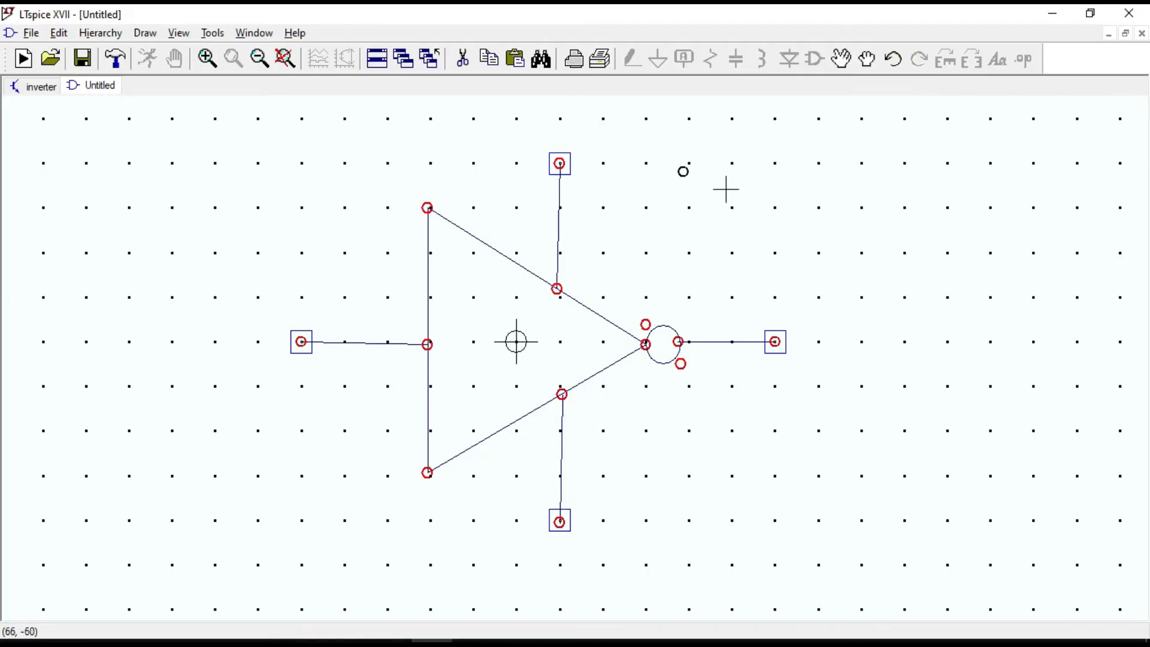
{"action": "mouse_move", "coordinate": [382, 275]}
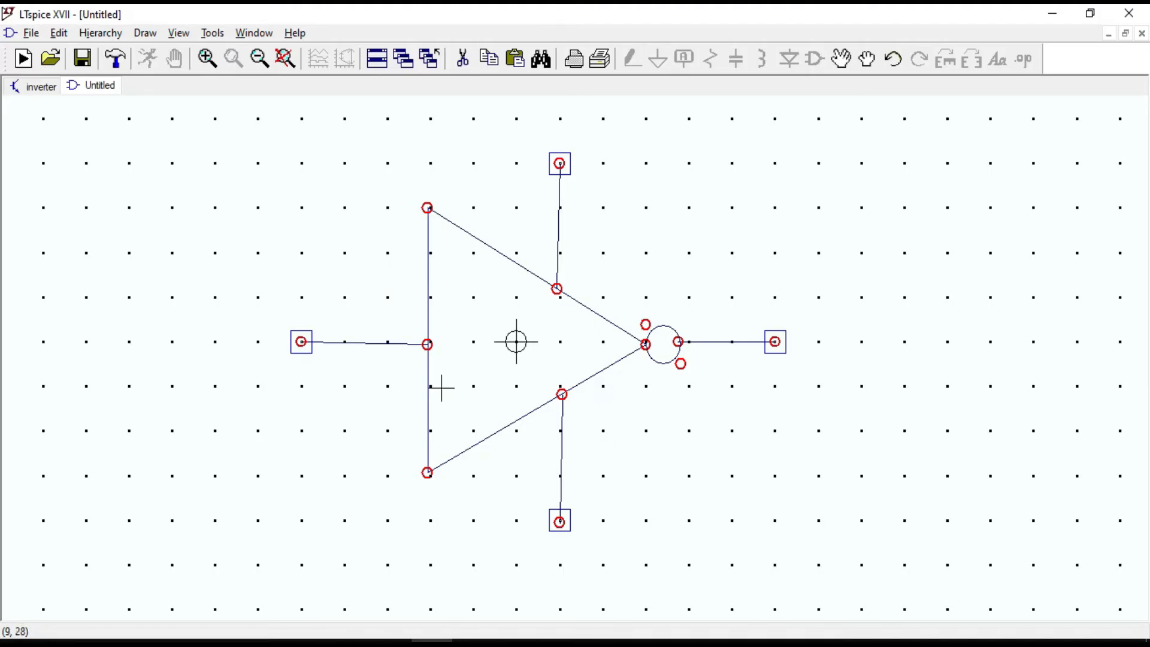
- Set the symbol type to Cell in the Symbol Attribute Editor and confirm
{"action": "left_click", "coordinate": [59, 32]}
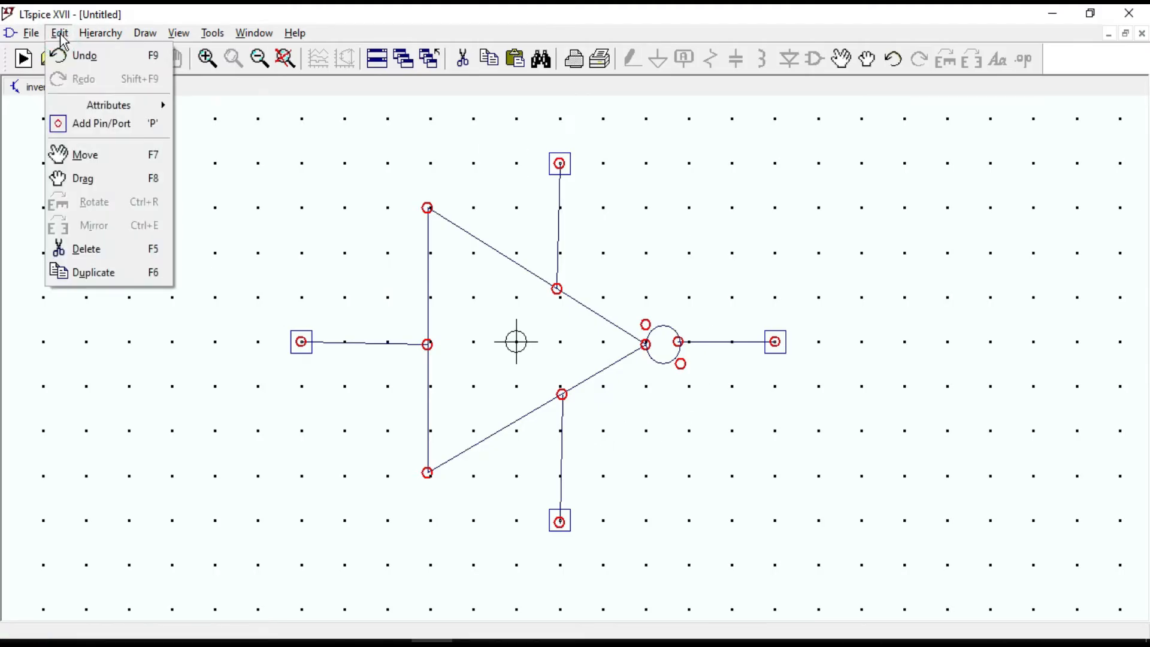
{"action": "mouse_move", "coordinate": [108, 104]}
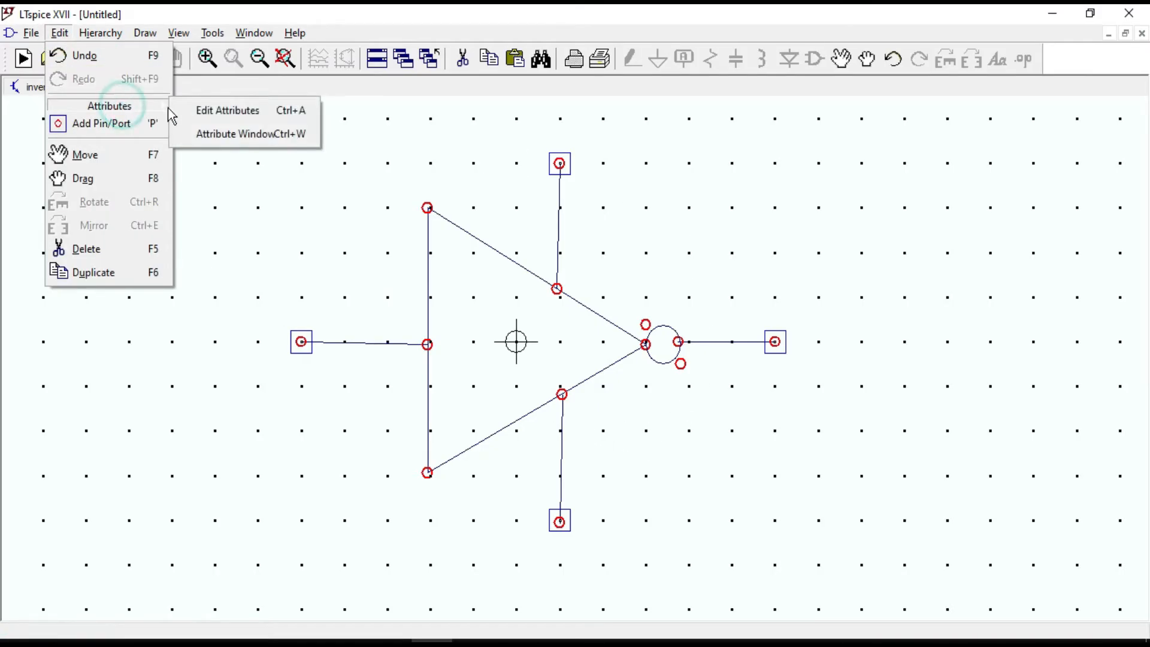
{"action": "left_click", "coordinate": [228, 110]}
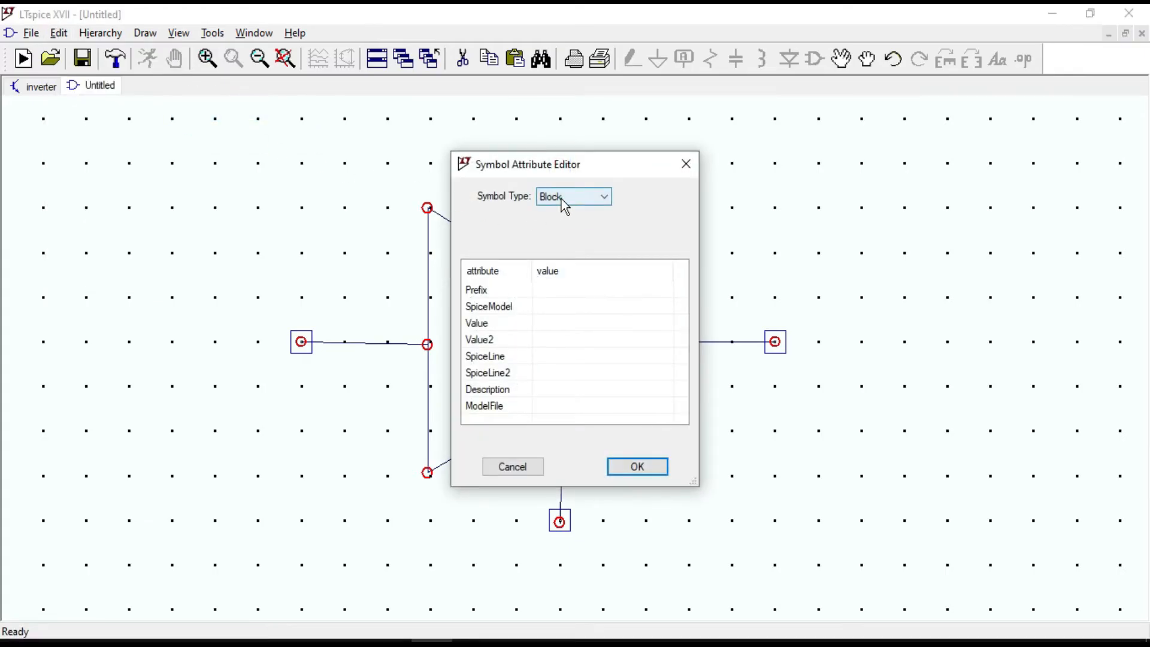
{"action": "left_click", "coordinate": [574, 196]}
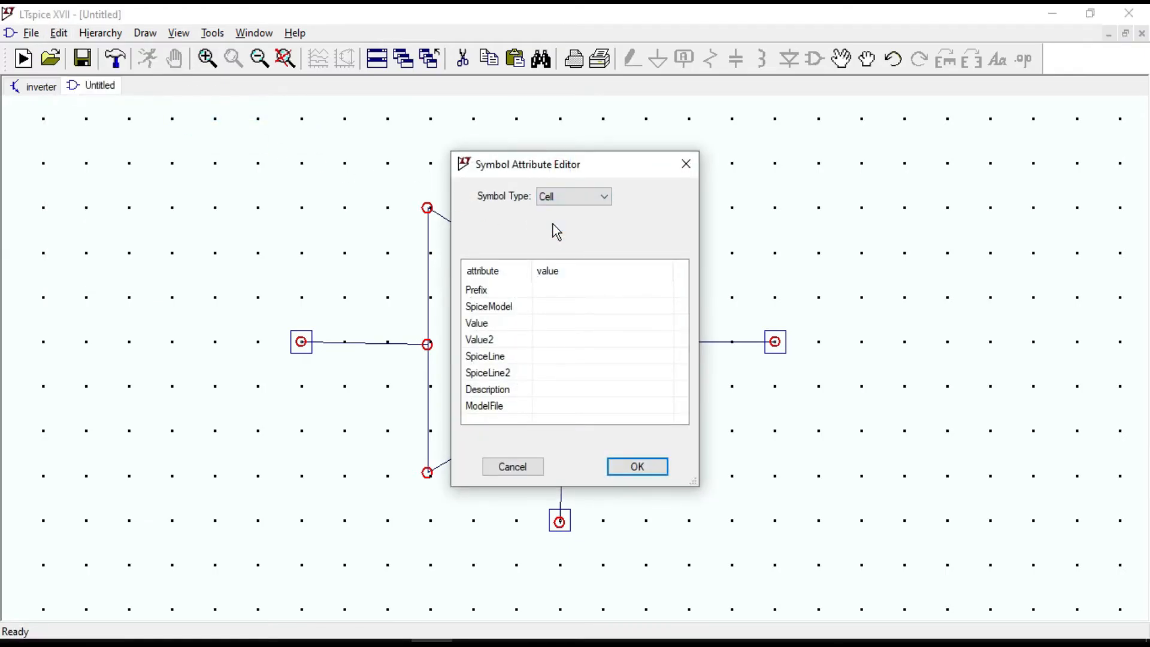
{"action": "left_click", "coordinate": [574, 196]}
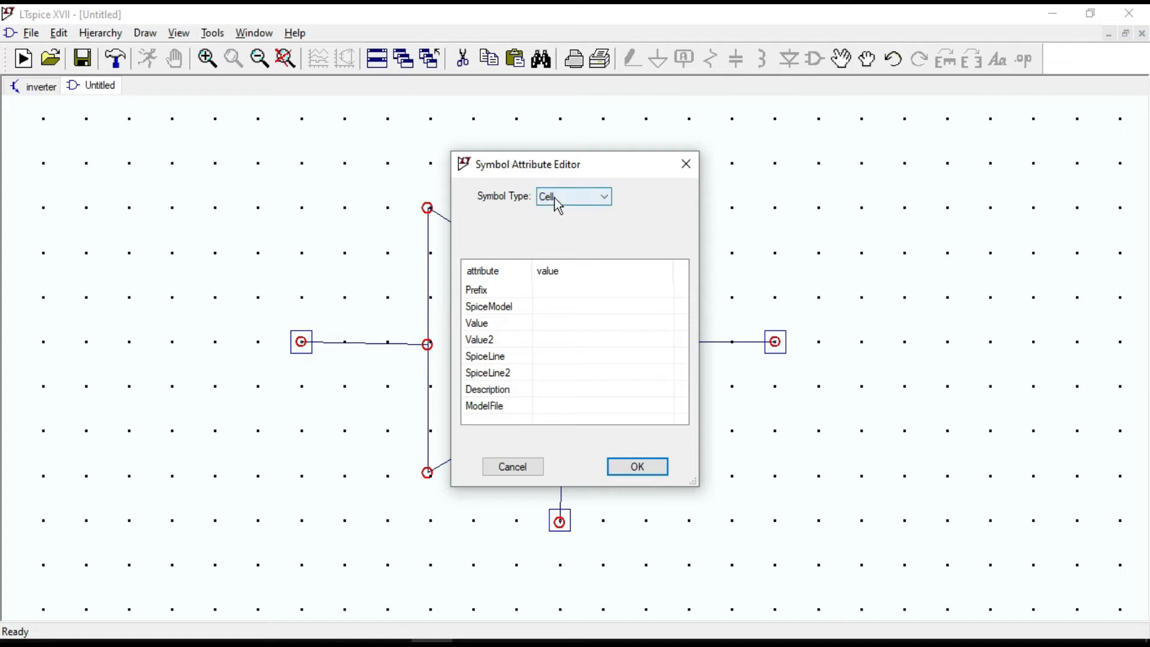
{"action": "left_click", "coordinate": [604, 195]}
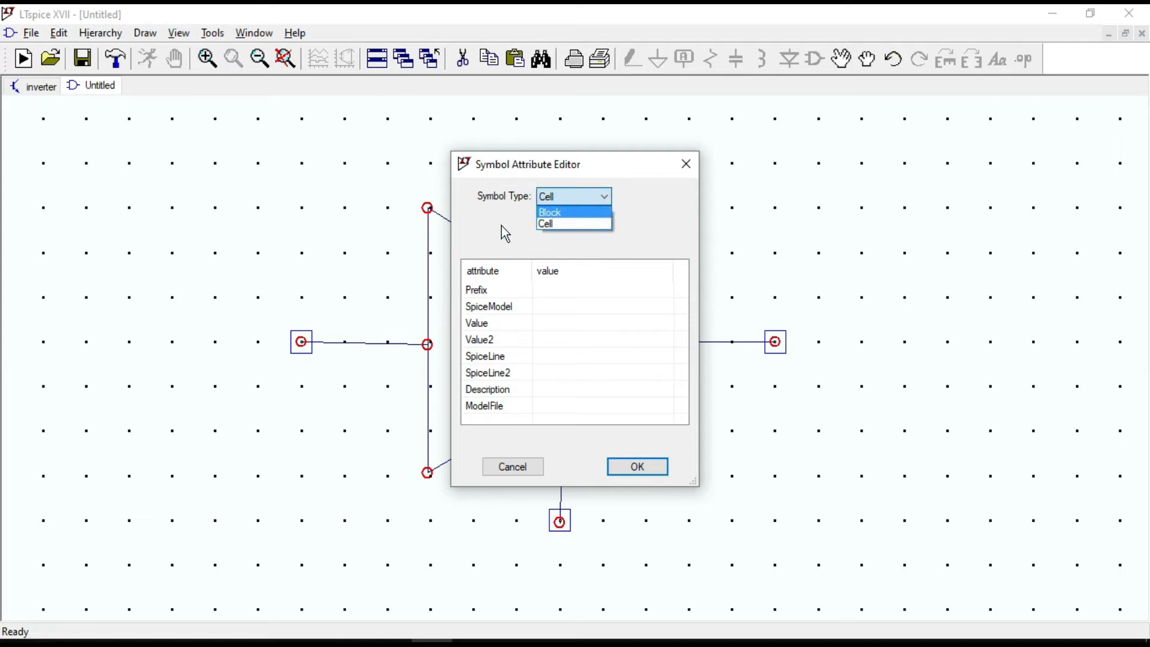
{"action": "left_click", "coordinate": [546, 223]}
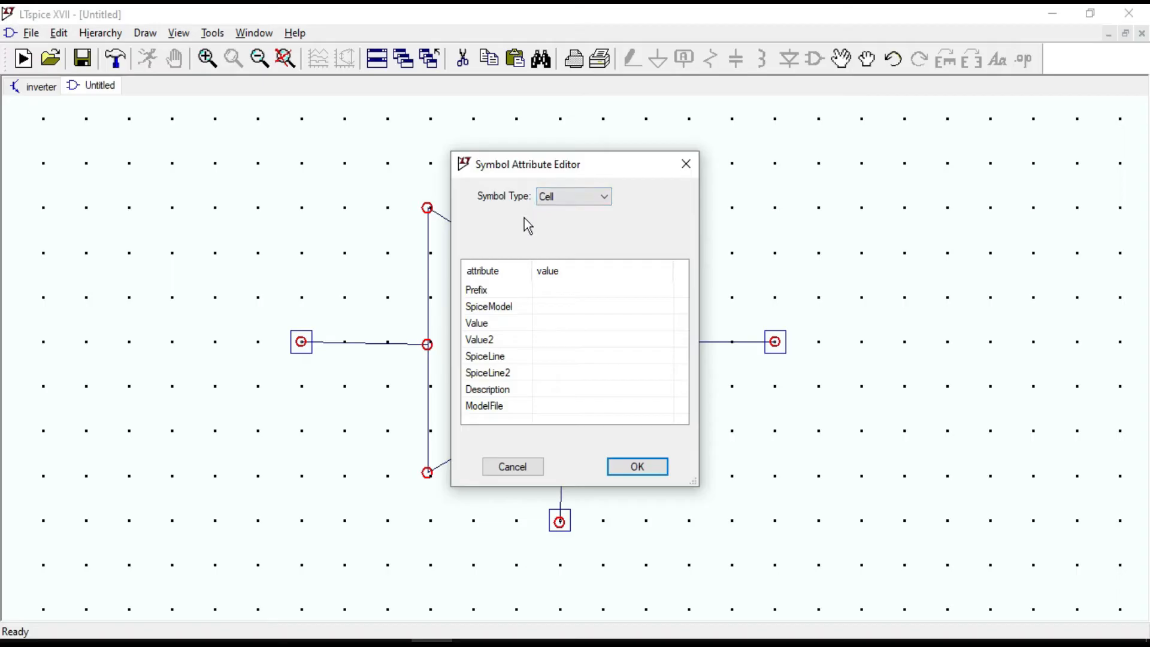
{"action": "mouse_move", "coordinate": [370, 362]}
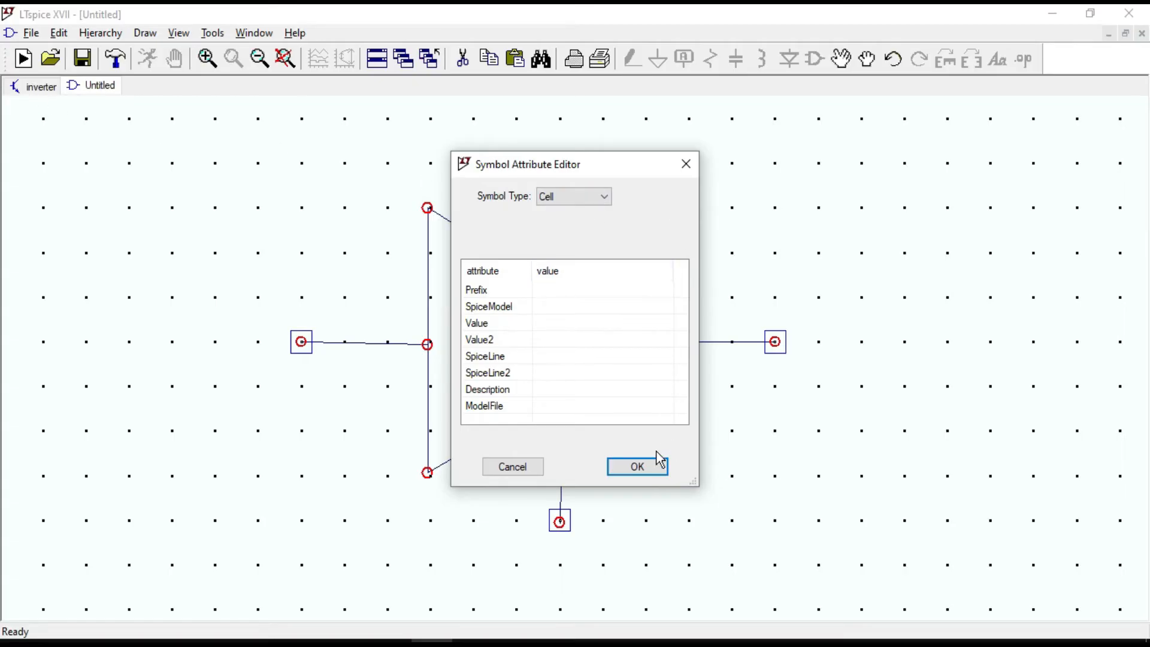
{"action": "left_click", "coordinate": [637, 467]}
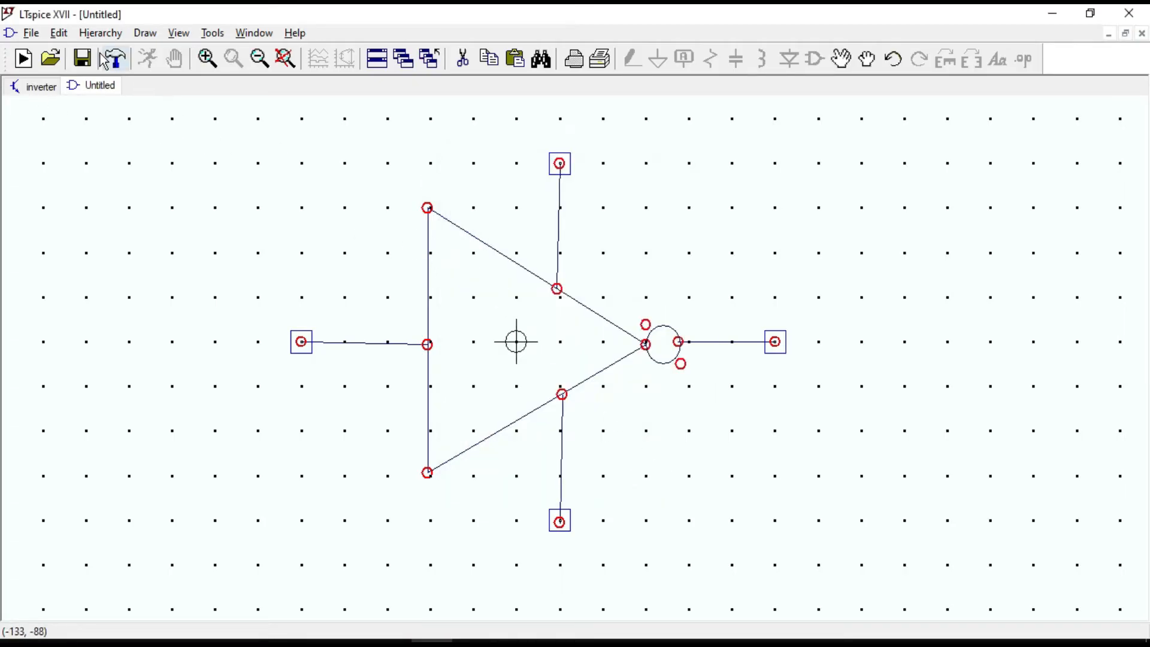
- Add an InstName attribute window and place it at the inverter triangle's upper right
{"action": "left_click", "coordinate": [59, 32]}
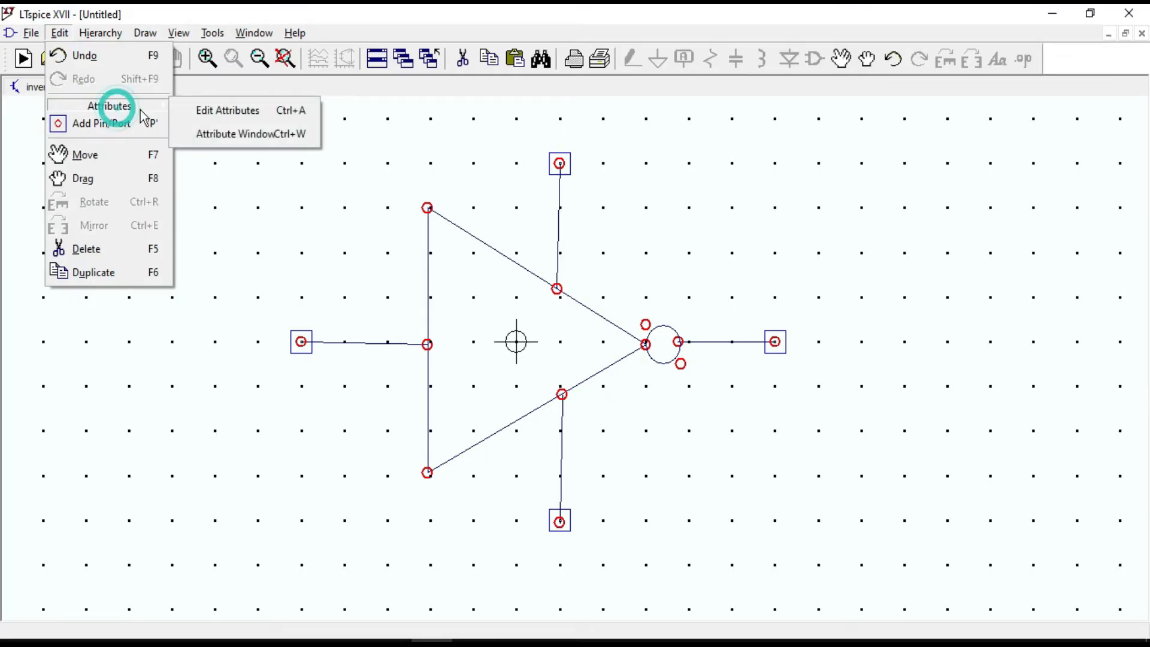
{"action": "left_click", "coordinate": [251, 134]}
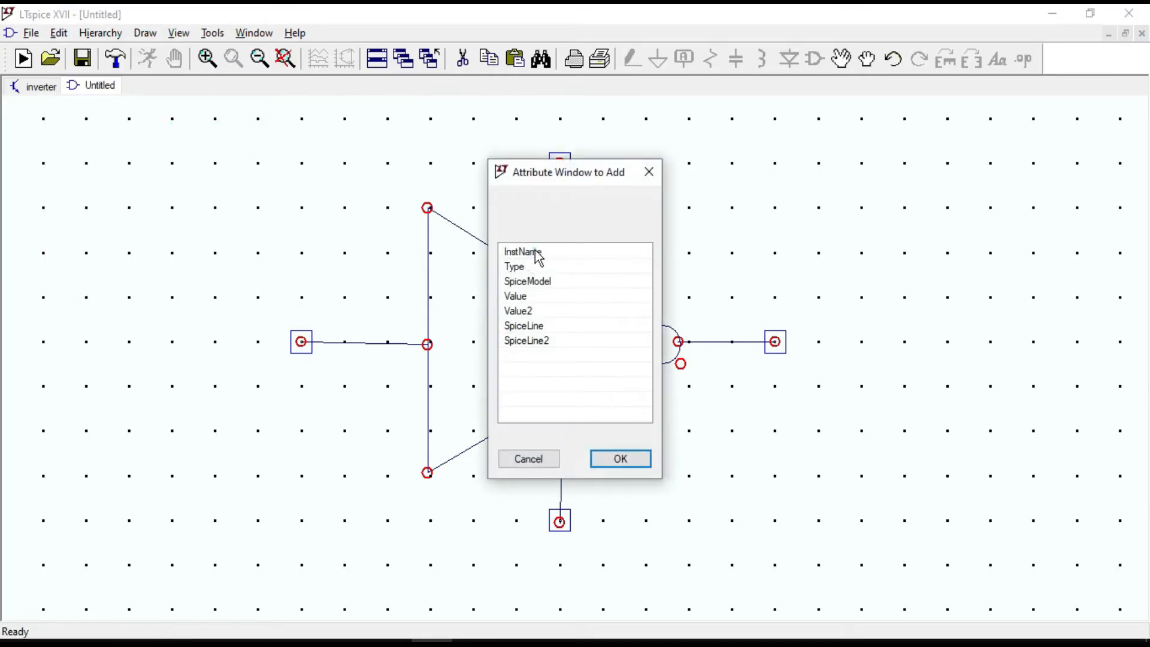
{"action": "left_click", "coordinate": [523, 251]}
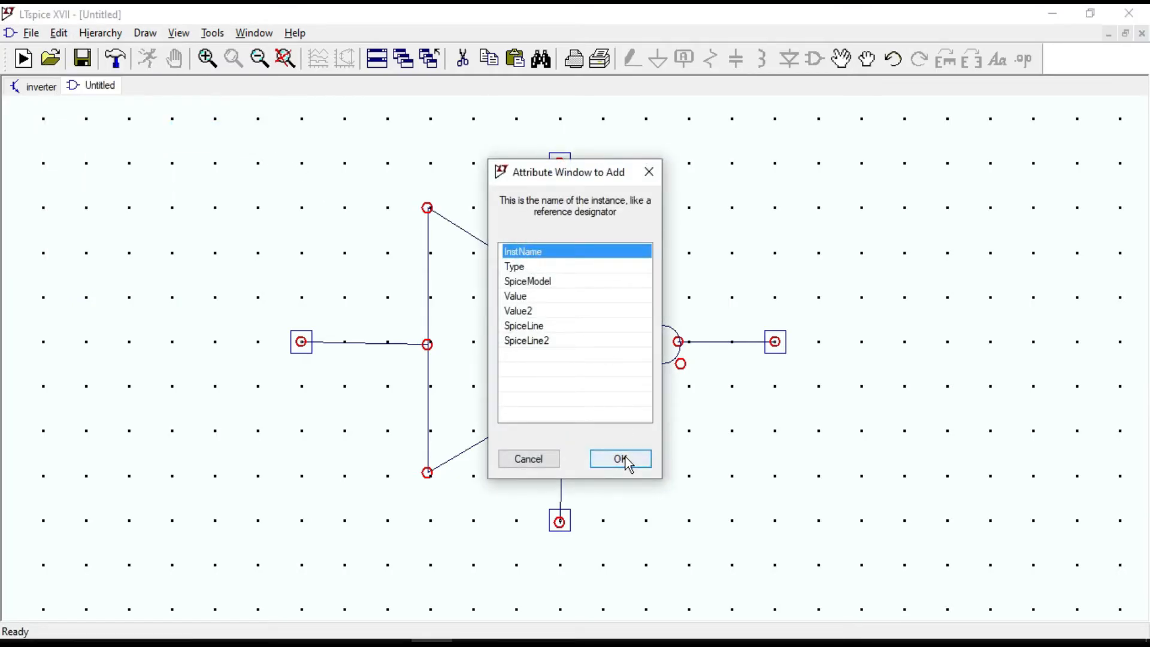
{"action": "mouse_move", "coordinate": [554, 208]}
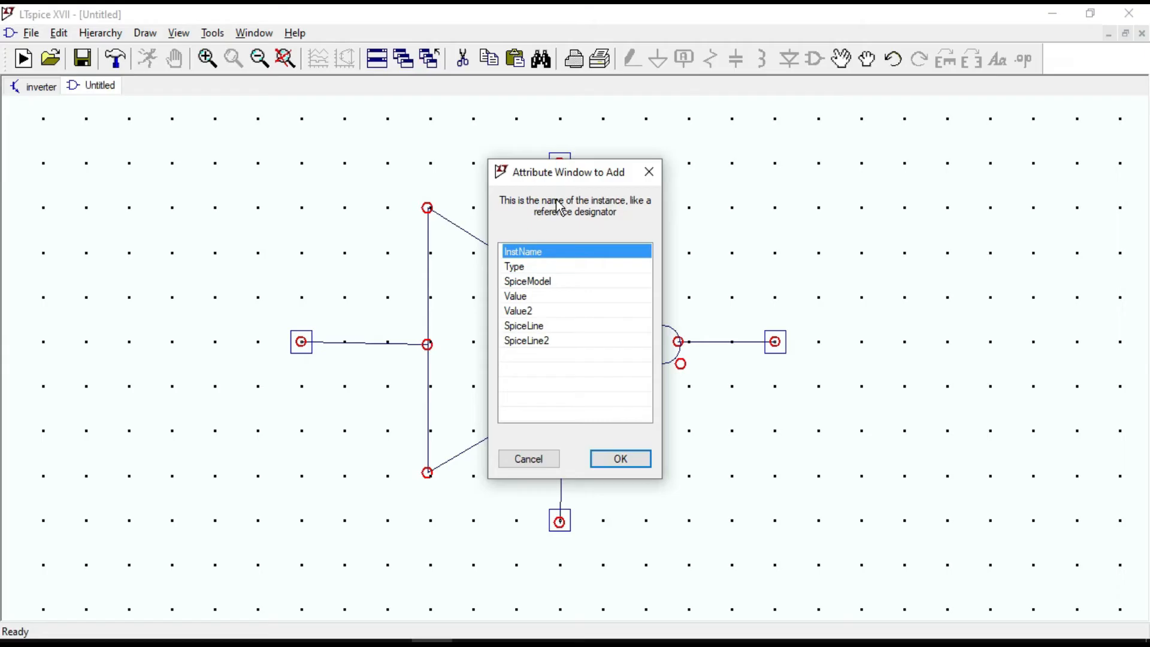
{"action": "mouse_move", "coordinate": [592, 314]}
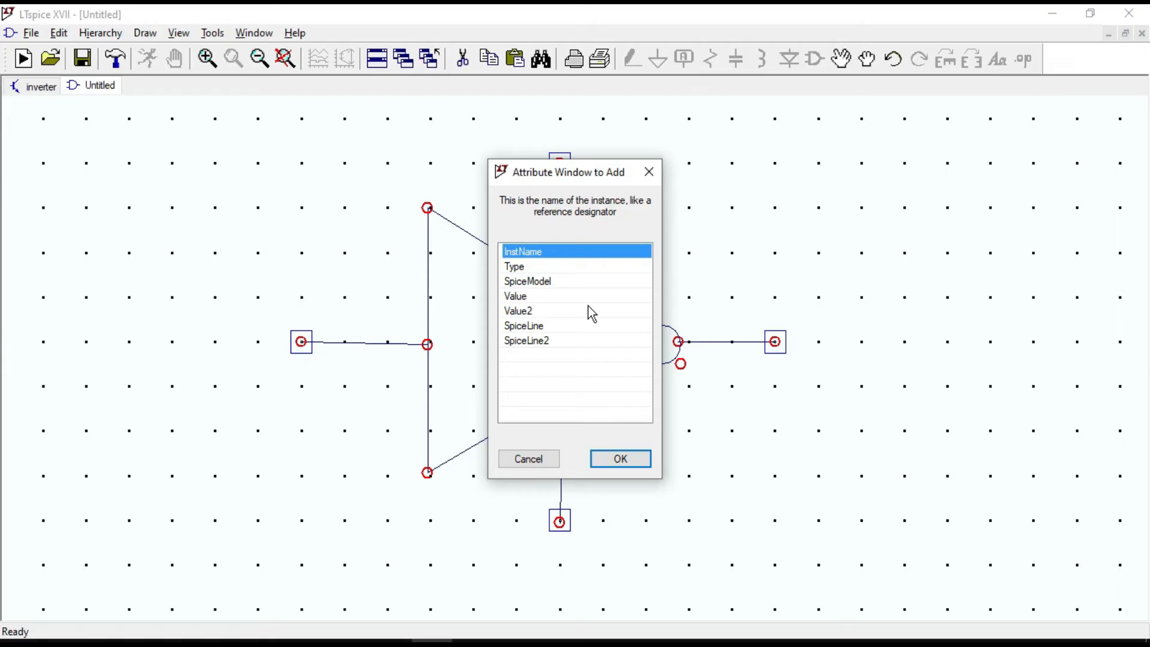
{"action": "left_click", "coordinate": [620, 459]}
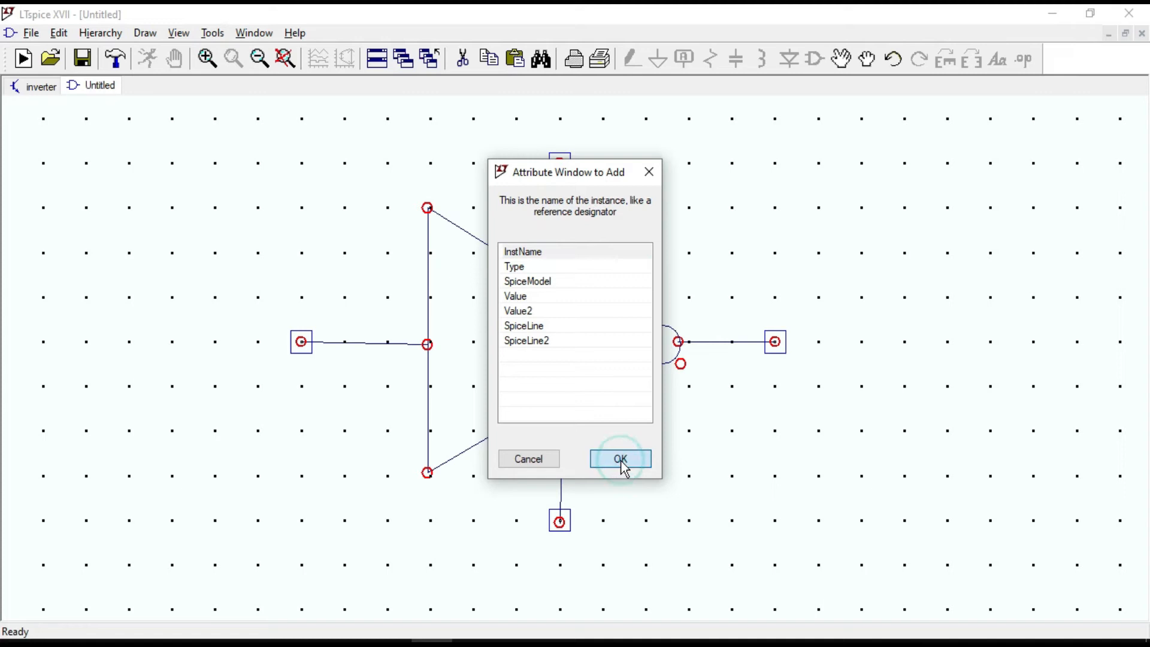
{"action": "left_click", "coordinate": [619, 458]}
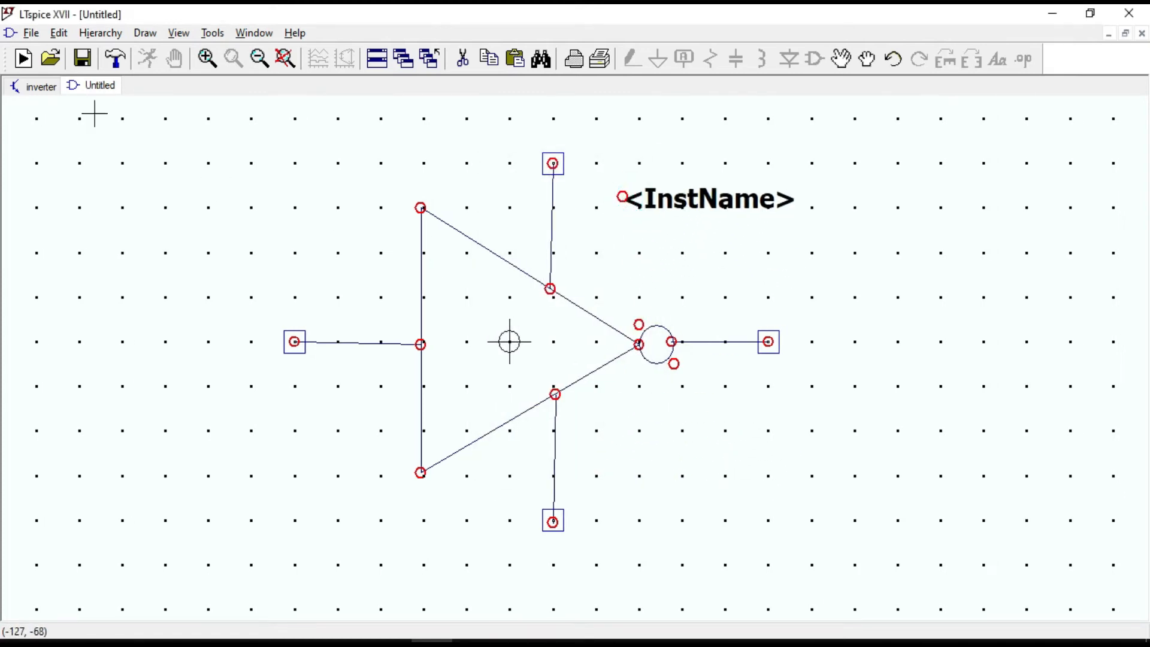
- Save the symbol as 'inverter' in the Desktop\LTS_lib folder
{"action": "left_click", "coordinate": [30, 33]}
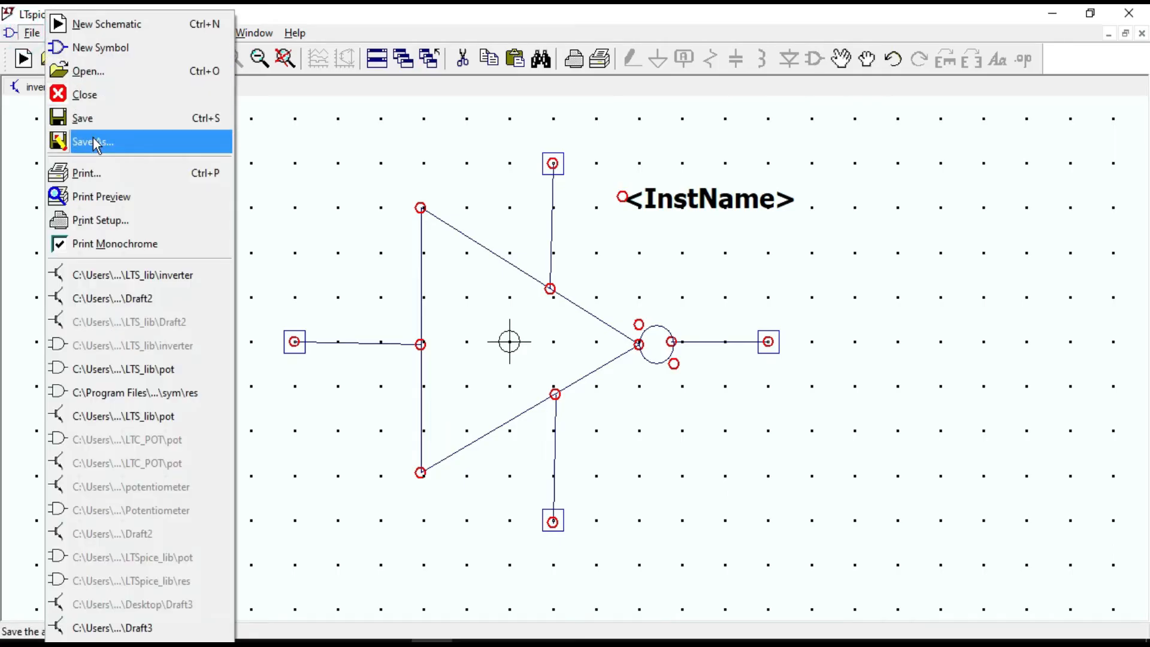
{"action": "left_click", "coordinate": [92, 141]}
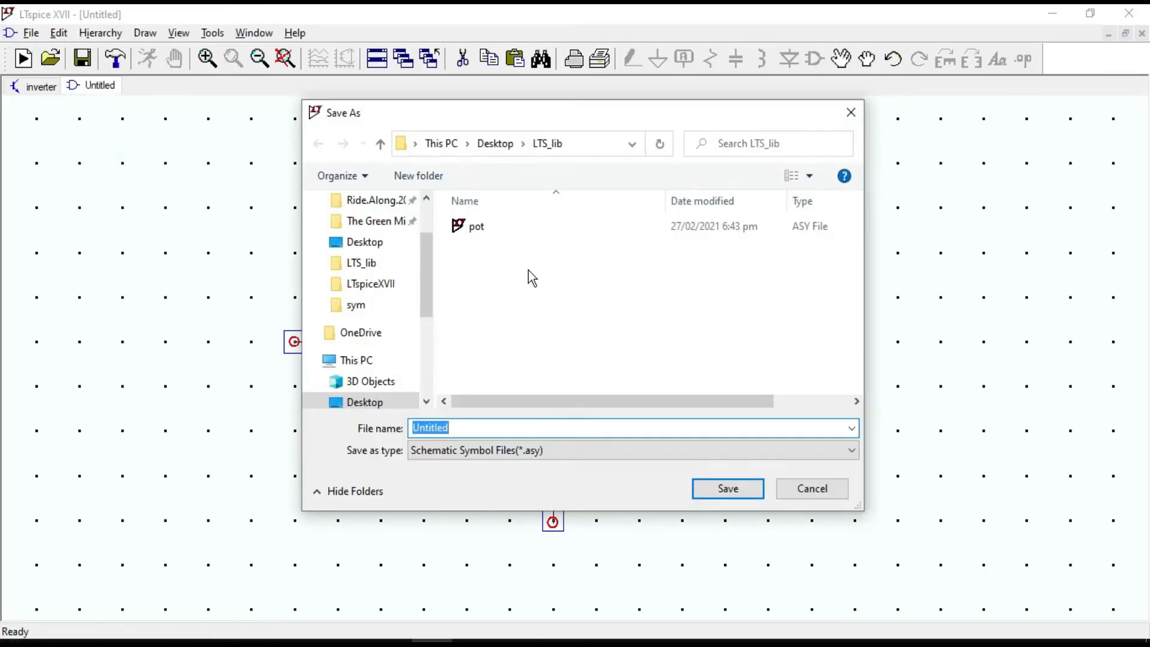
{"action": "type", "text": "inverter.asc"}
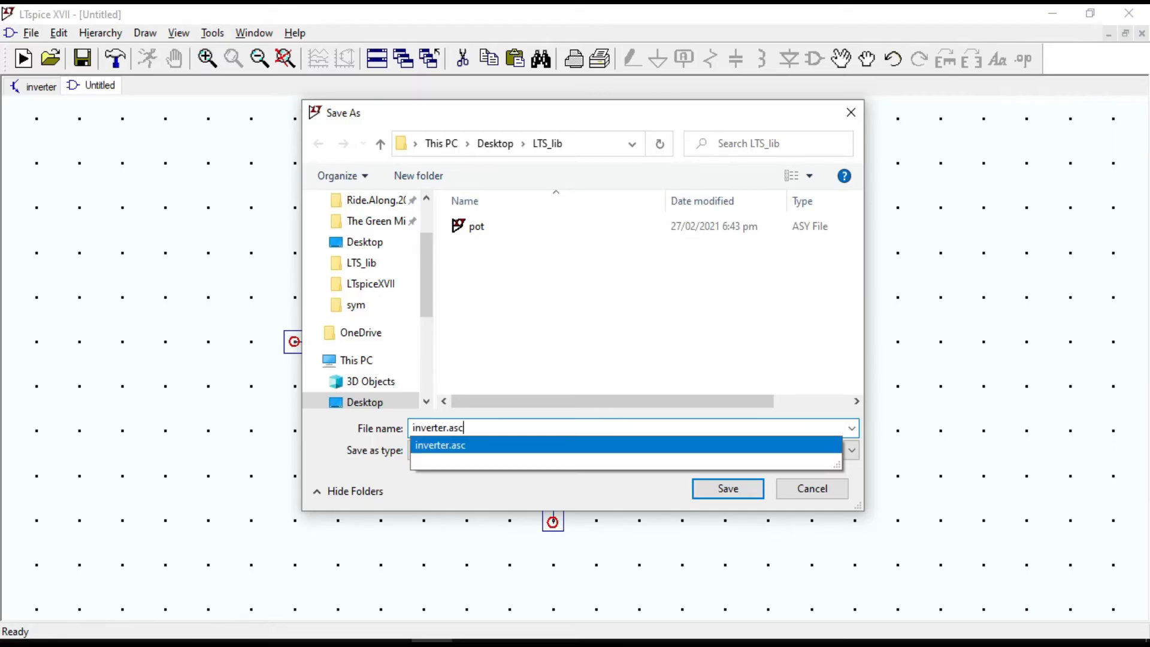
{"action": "key", "text": "BackSpace"}
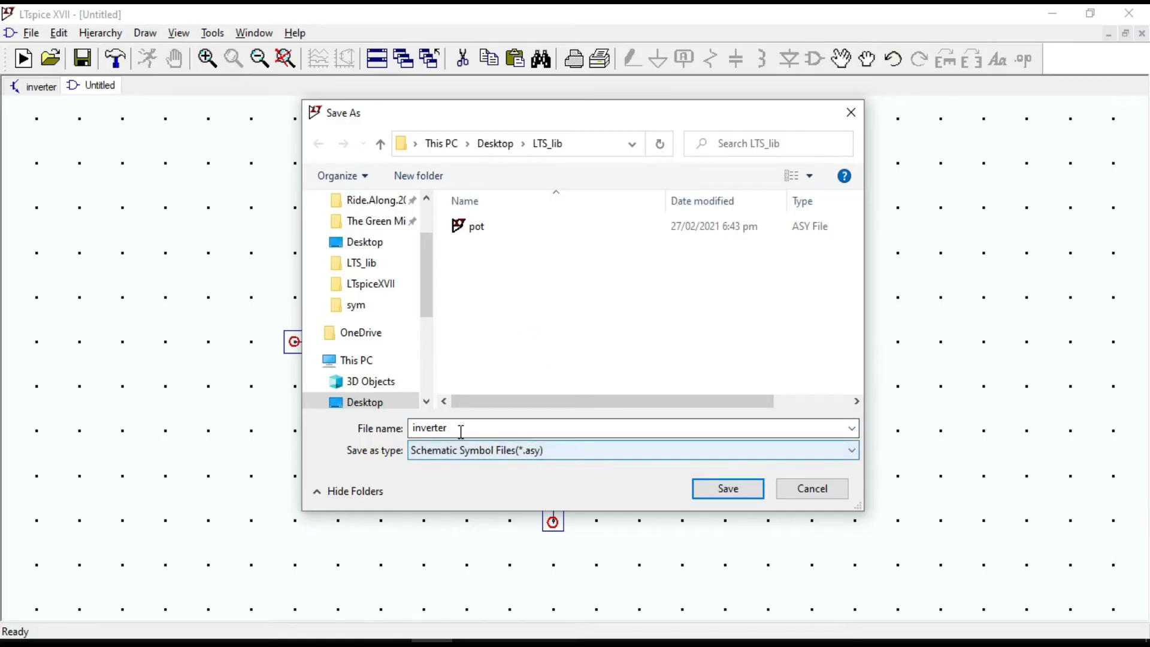
{"action": "mouse_move", "coordinate": [534, 468]}
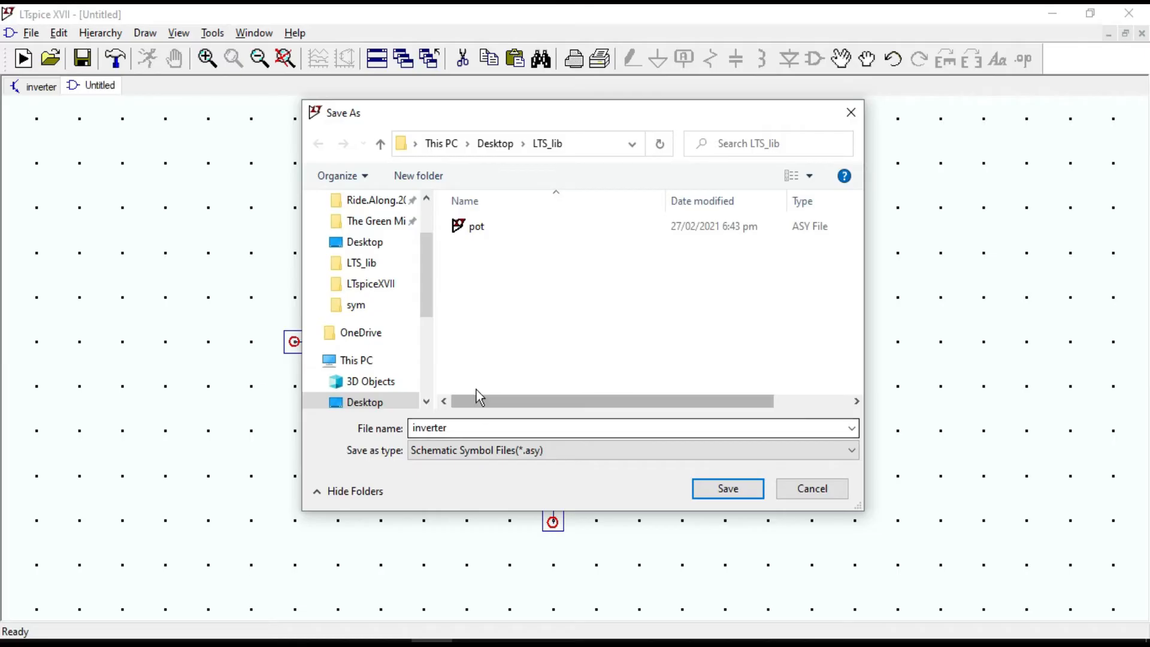
{"action": "left_click", "coordinate": [727, 489]}
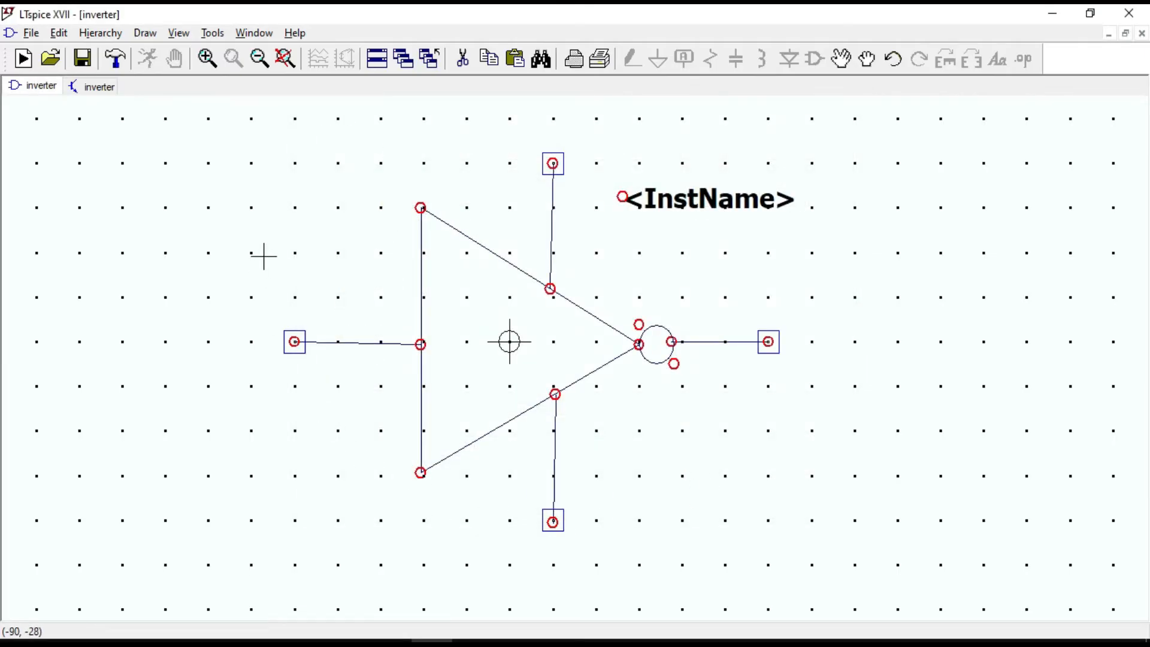
- Create a new schematic and place instance X1 of the LTS_lib inverter symbol
{"action": "left_click", "coordinate": [31, 33]}
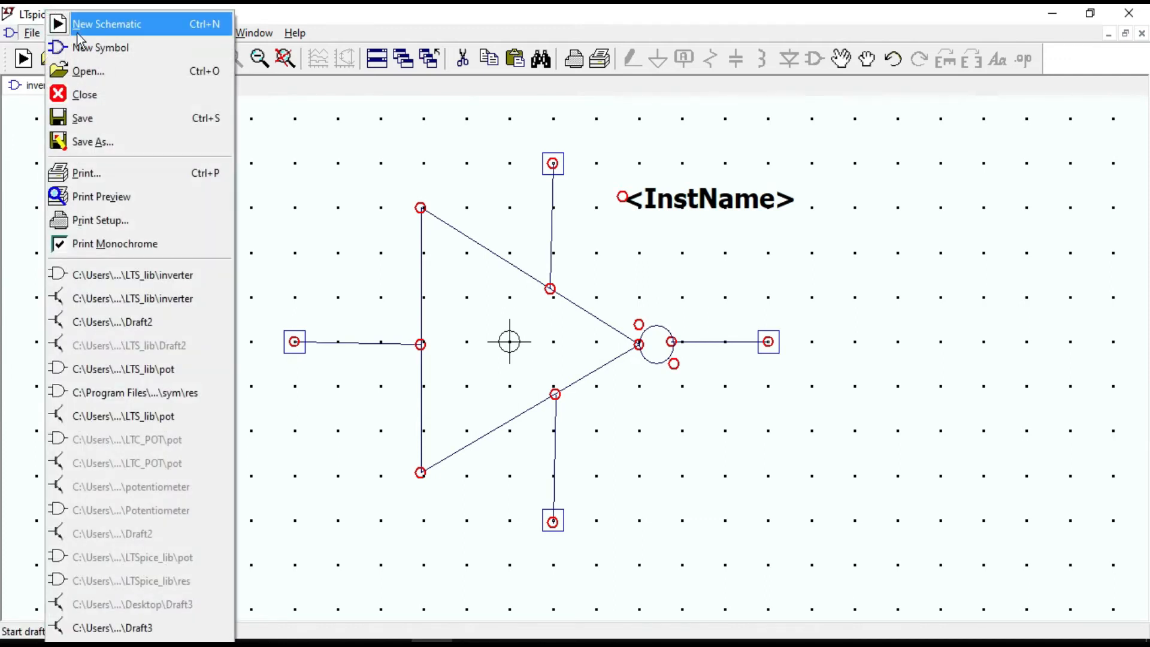
{"action": "left_click", "coordinate": [107, 24]}
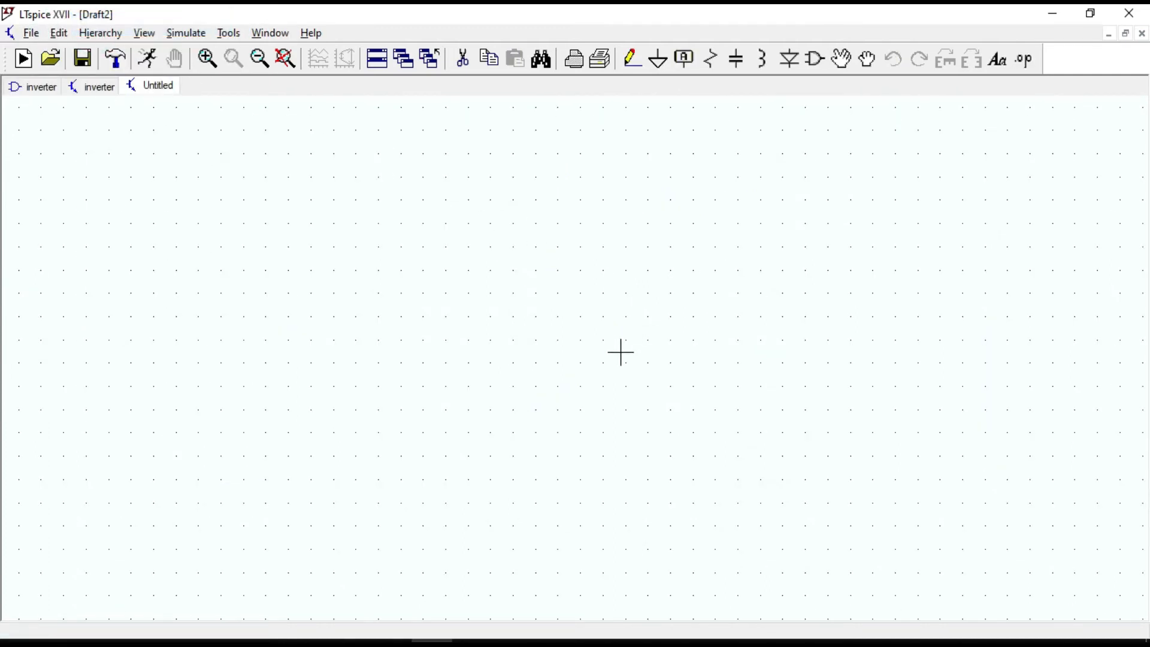
{"action": "left_click", "coordinate": [813, 59]}
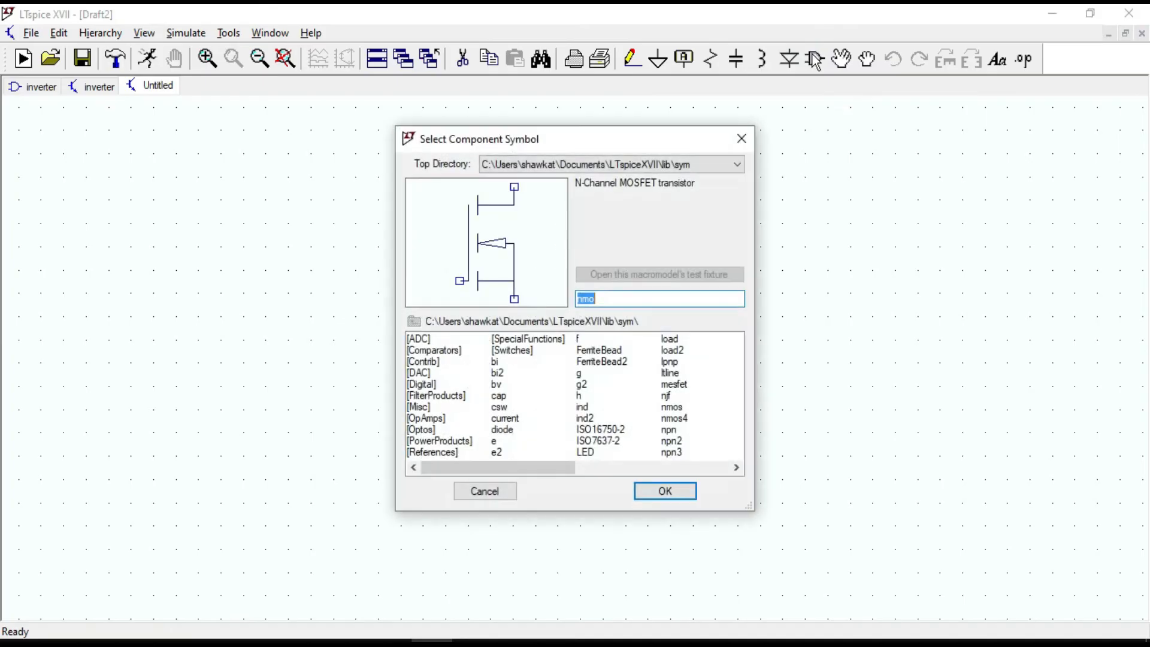
{"action": "left_click", "coordinate": [737, 164]}
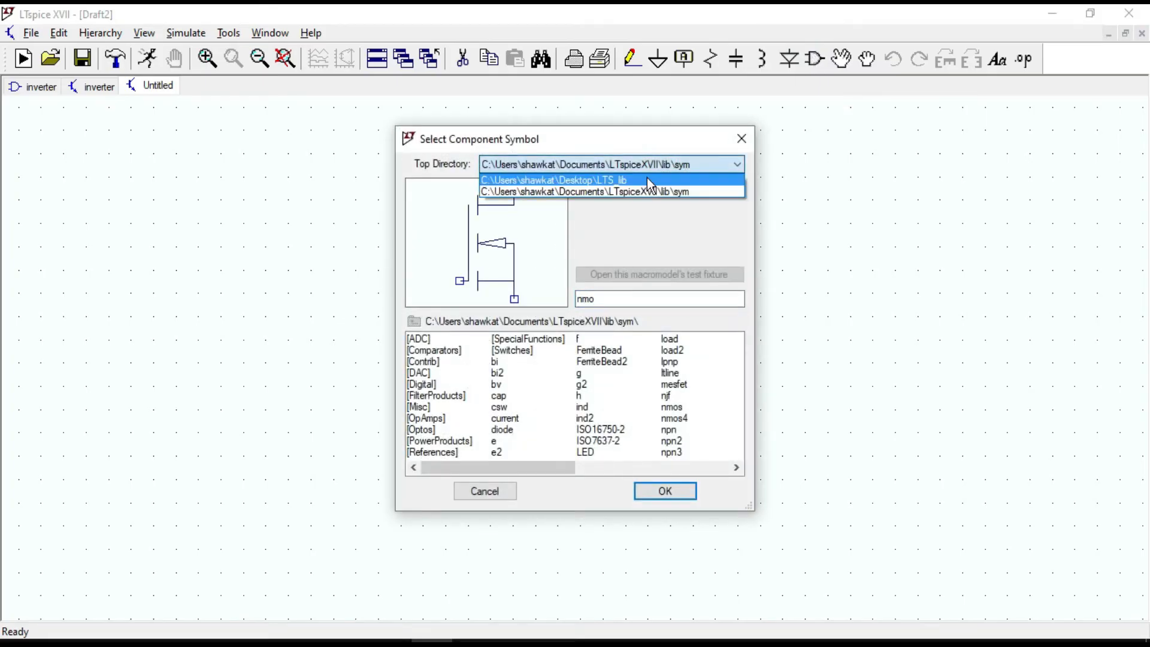
{"action": "left_click", "coordinate": [552, 180]}
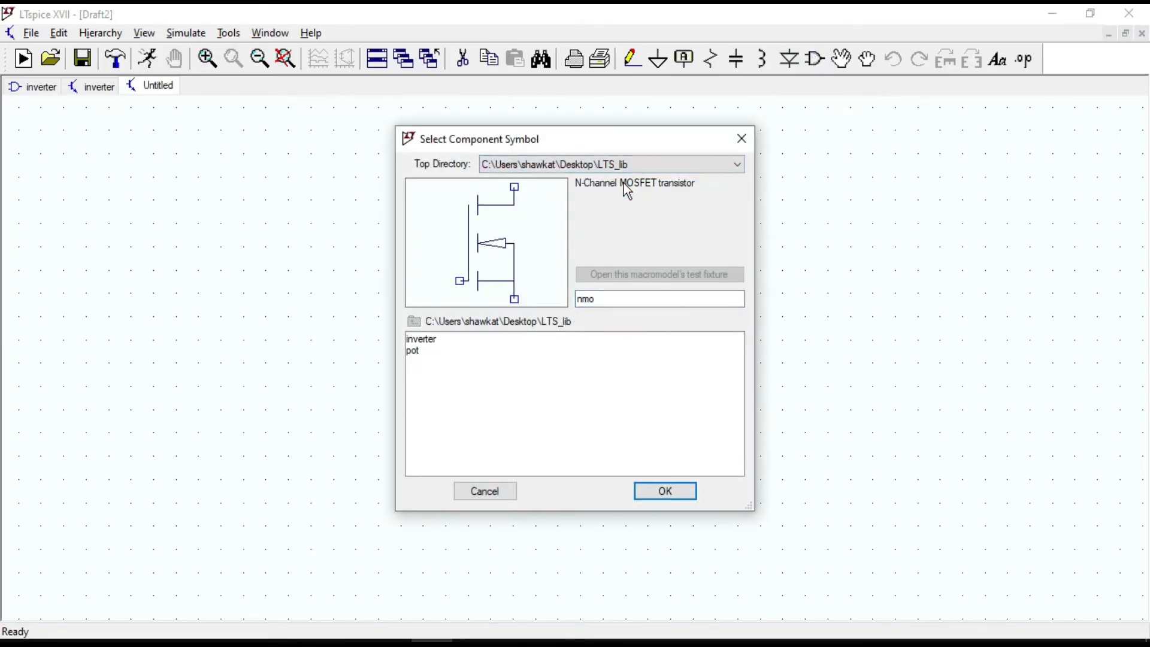
{"action": "mouse_move", "coordinate": [433, 339]}
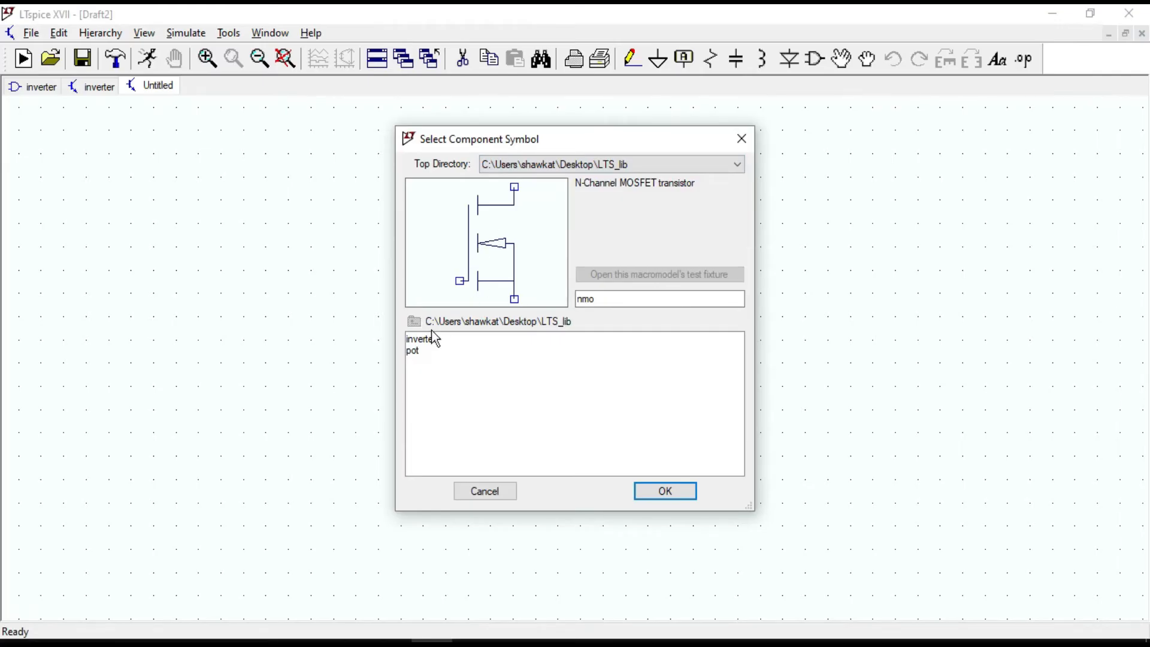
{"action": "left_click", "coordinate": [420, 339]}
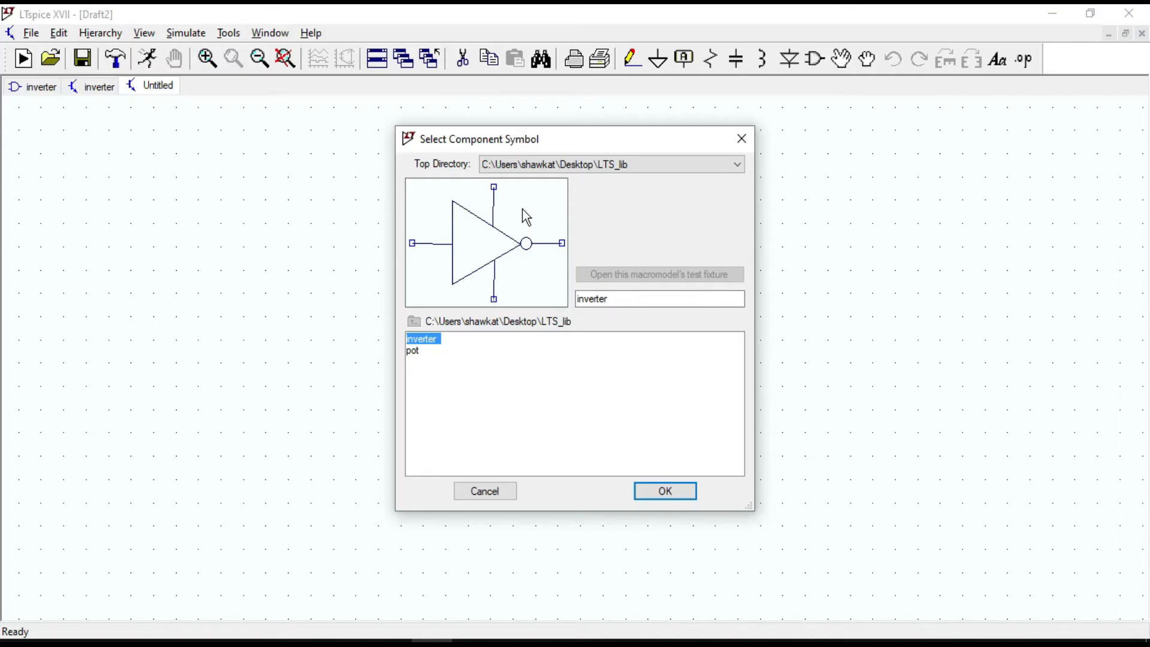
{"action": "mouse_move", "coordinate": [272, 257]}
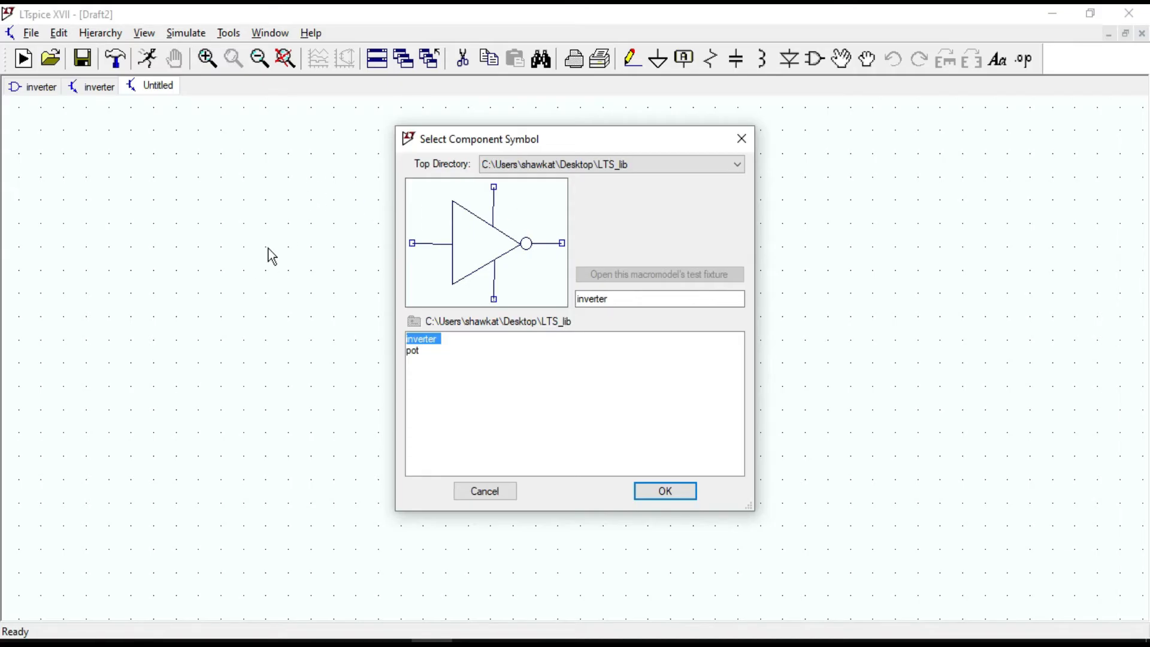
{"action": "mouse_move", "coordinate": [514, 432]}
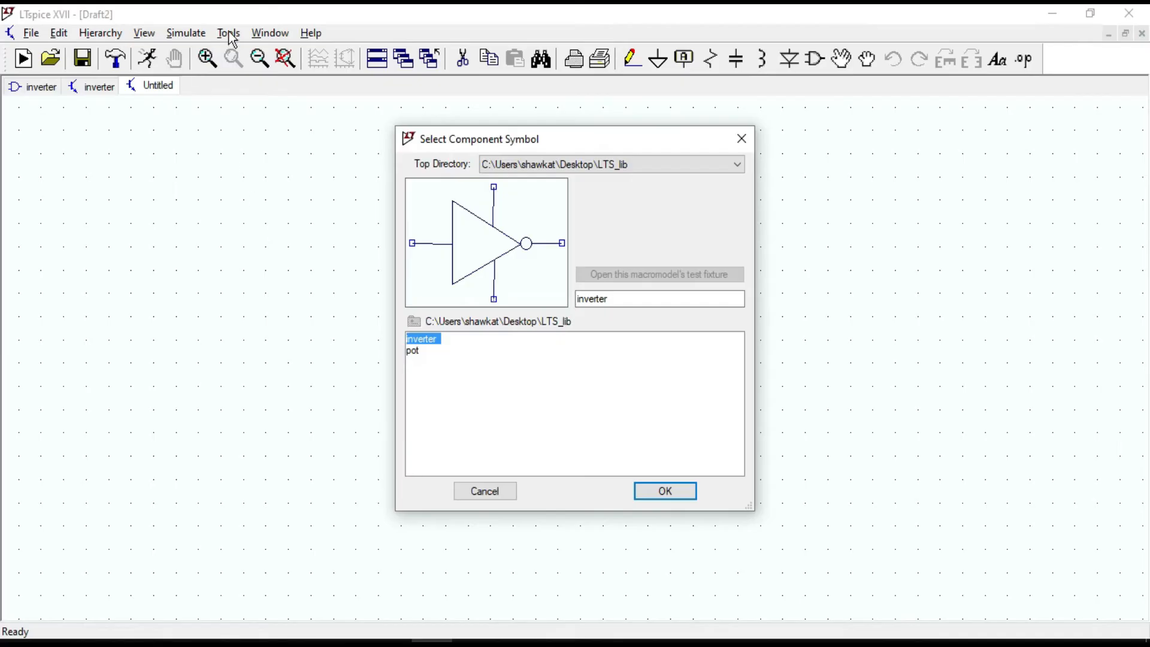
{"action": "mouse_move", "coordinate": [274, 262]}
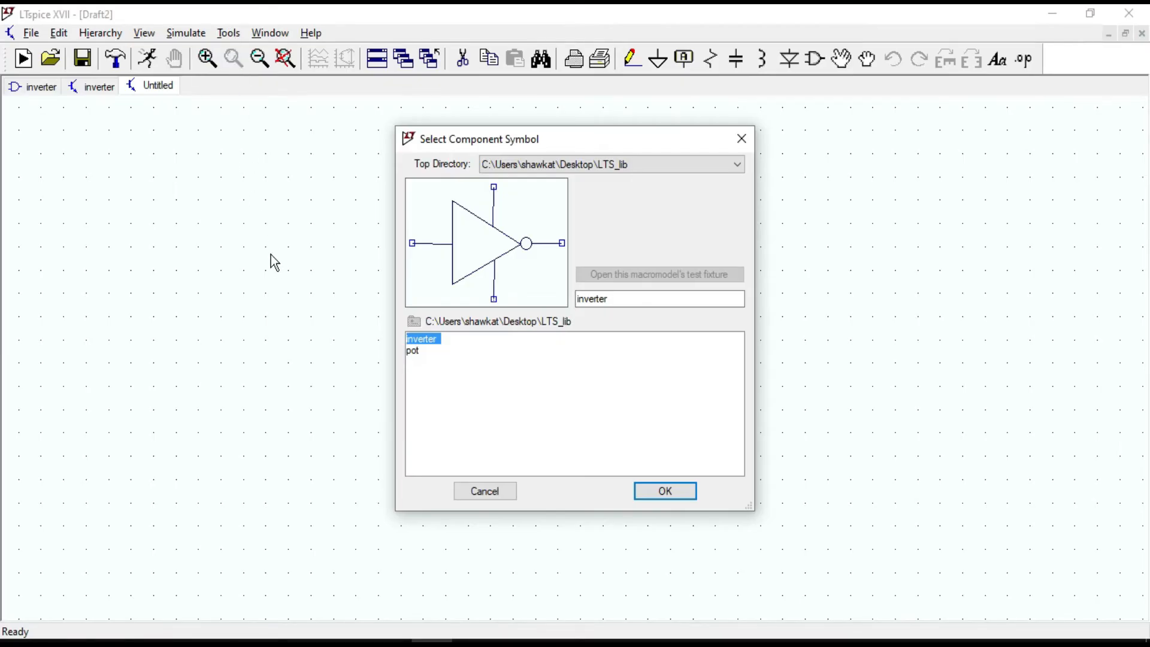
{"action": "mouse_move", "coordinate": [274, 267]}
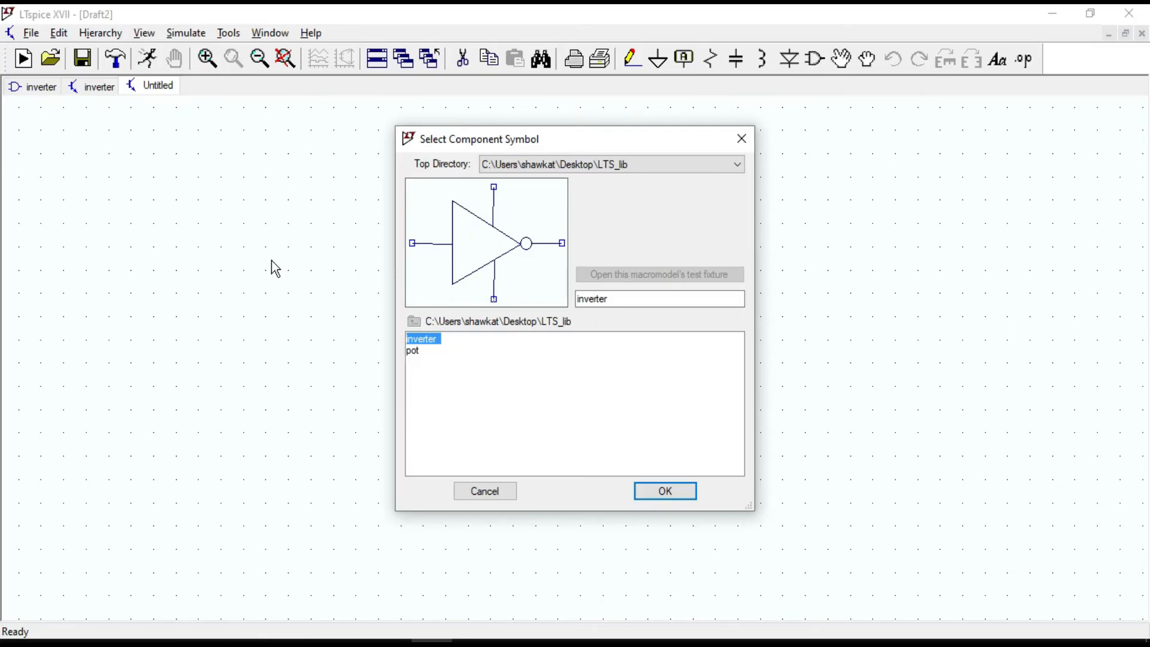
{"action": "mouse_move", "coordinate": [346, 242]}
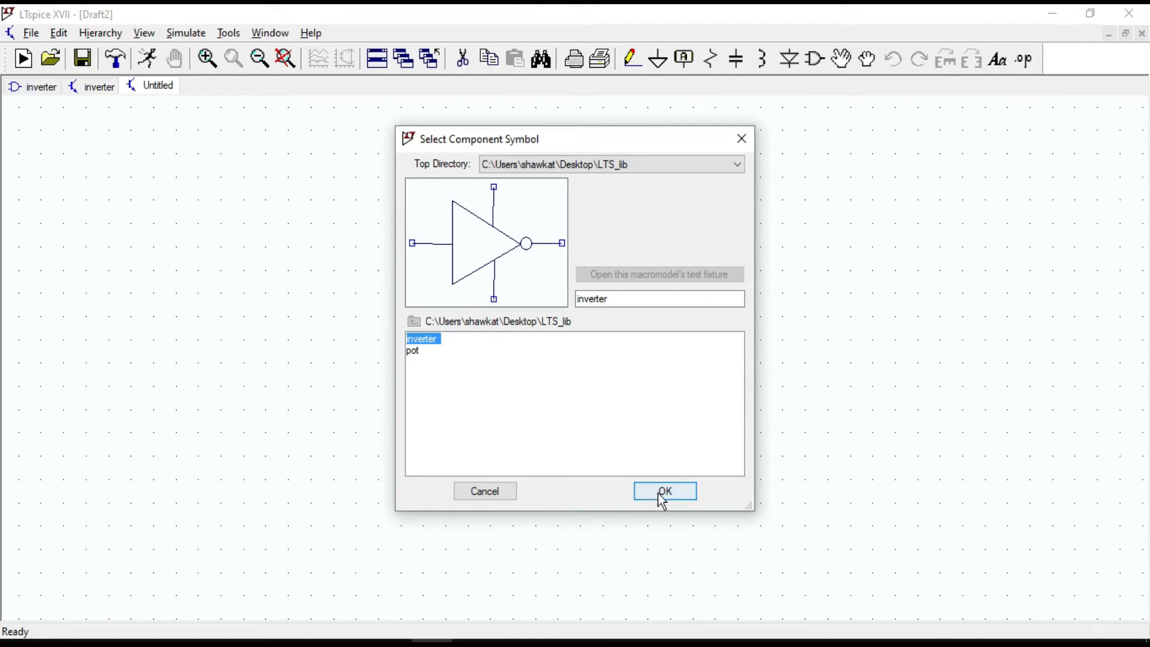
{"action": "left_click", "coordinate": [664, 490]}
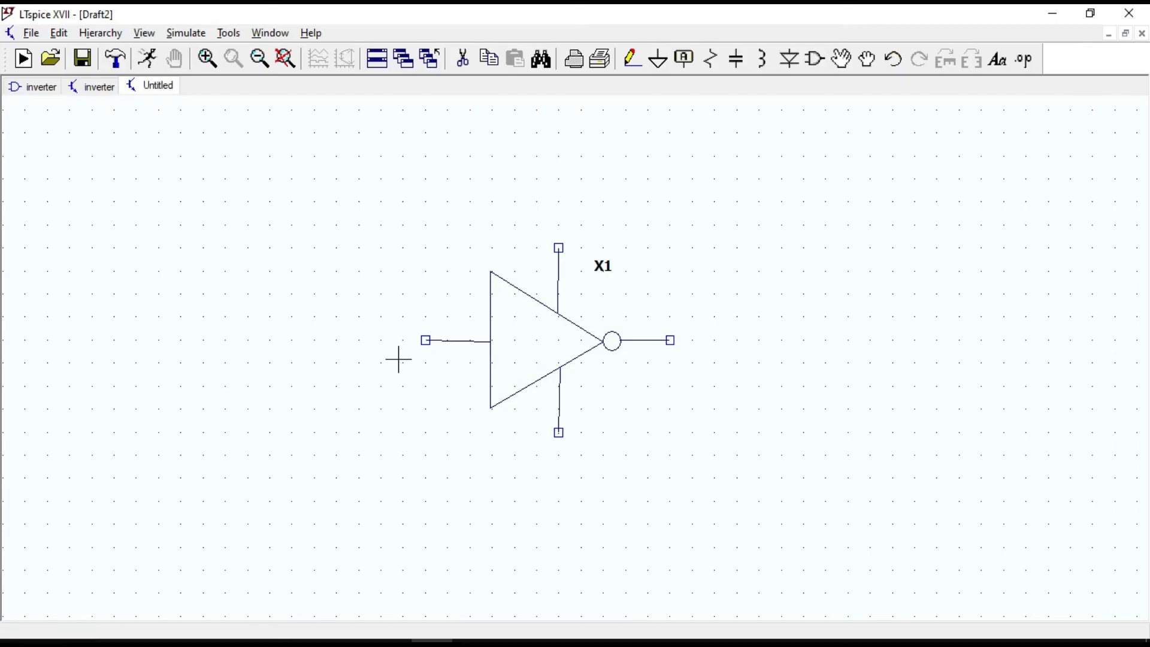
- Add sources V1 and V2, wire them to X1's input and top pin, and ground everything
{"action": "left_click", "coordinate": [815, 58]}
{"action": "type", "text": "invert"}
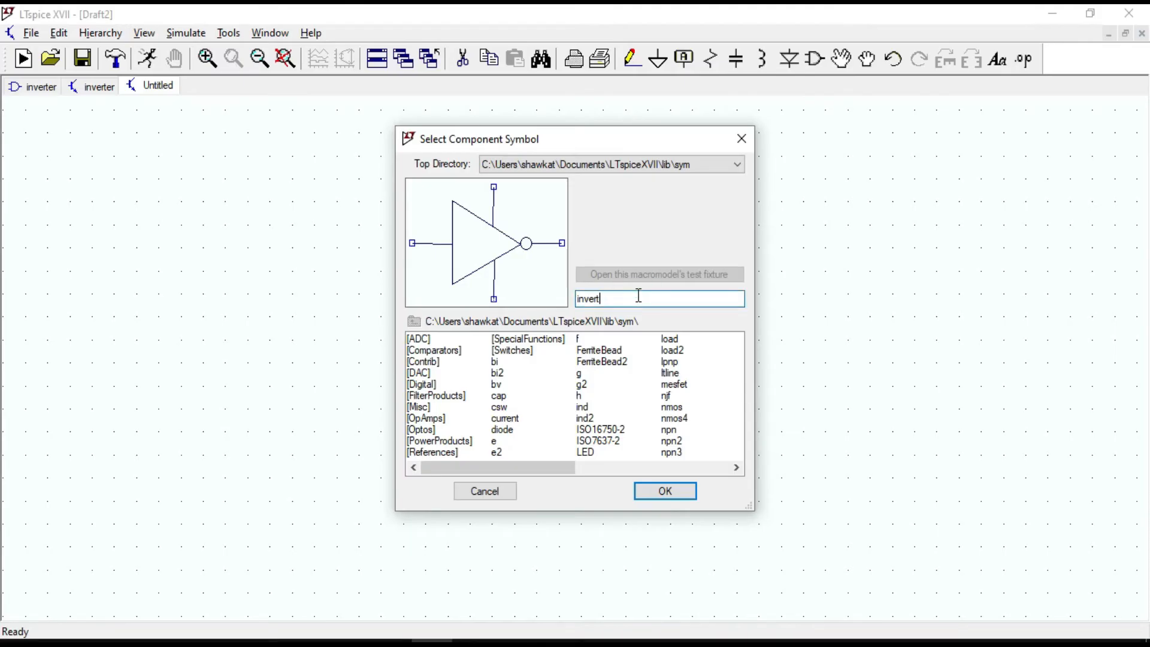
{"action": "left_click", "coordinate": [663, 491]}
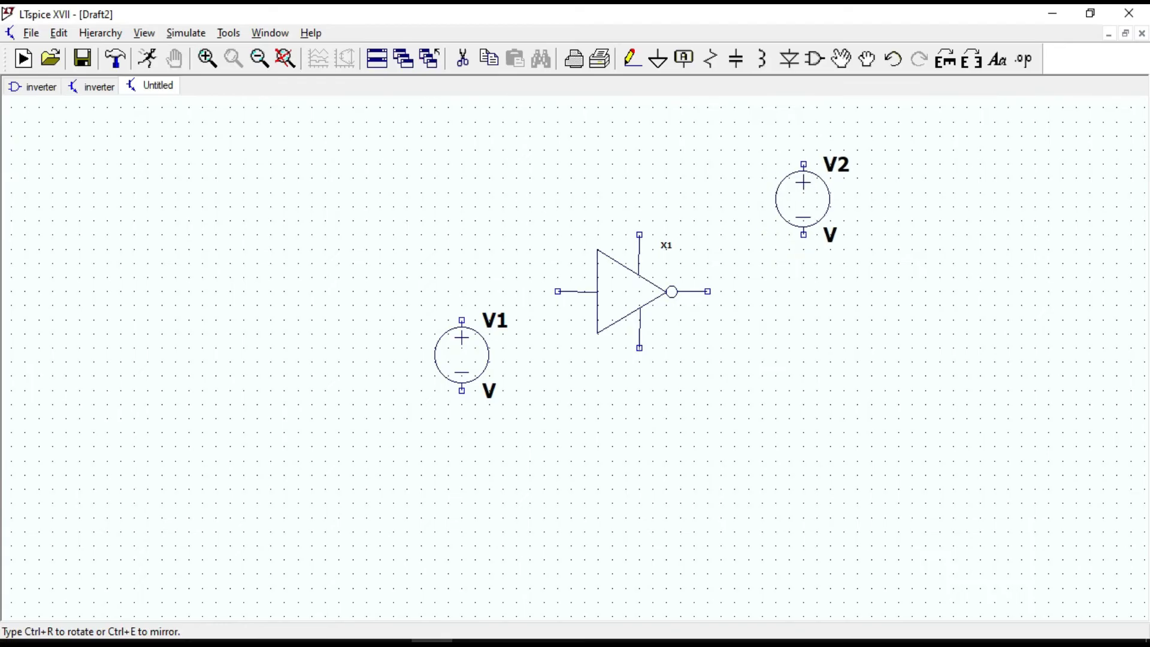
{"action": "left_click_drag", "start_coordinate": [803, 198], "coordinate": [816, 213]}
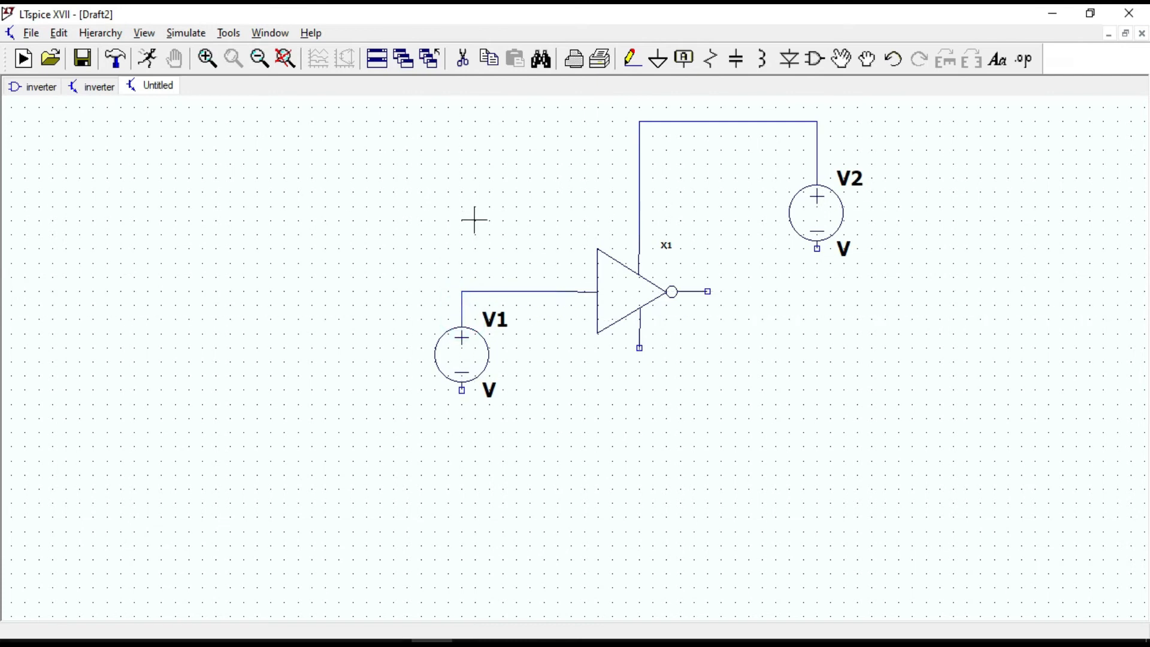
{"action": "left_click", "coordinate": [657, 58]}
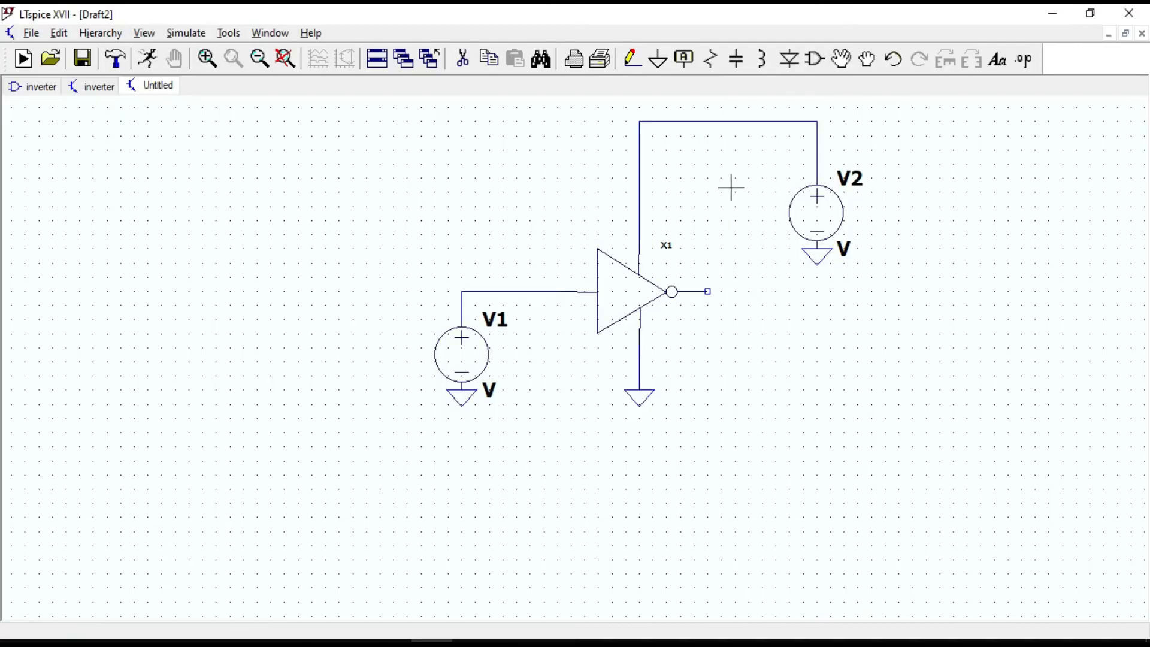
{"action": "mouse_move", "coordinate": [826, 212]}
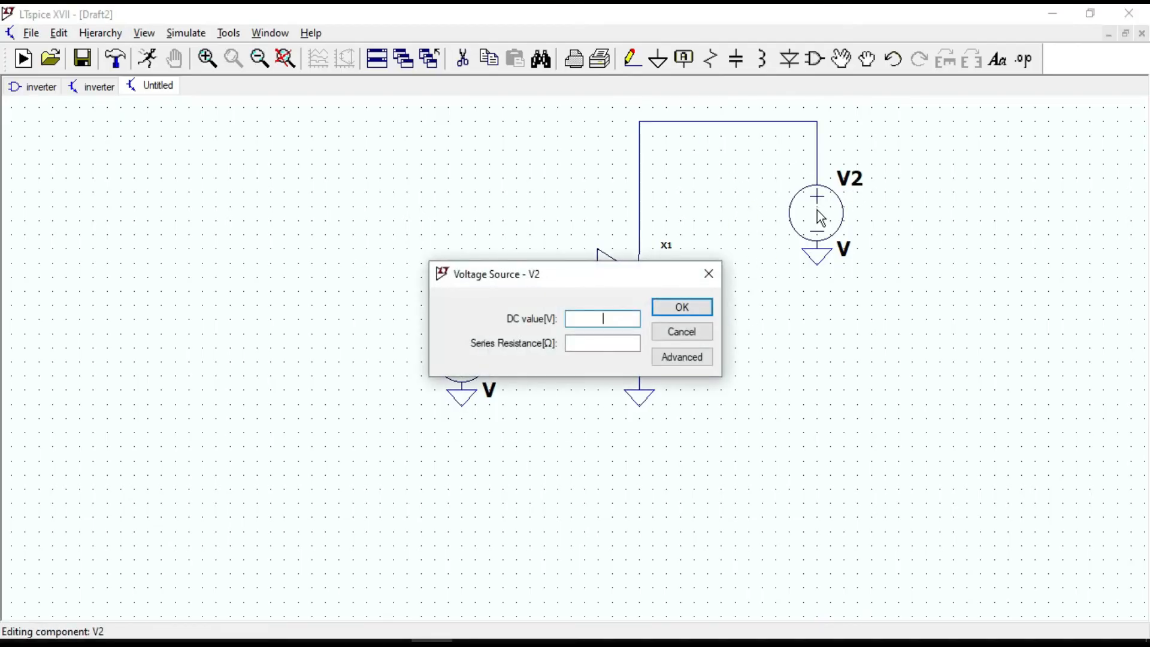
- Enter a DC value of 5 V for V2, then for V1
{"action": "left_click", "coordinate": [680, 307]}
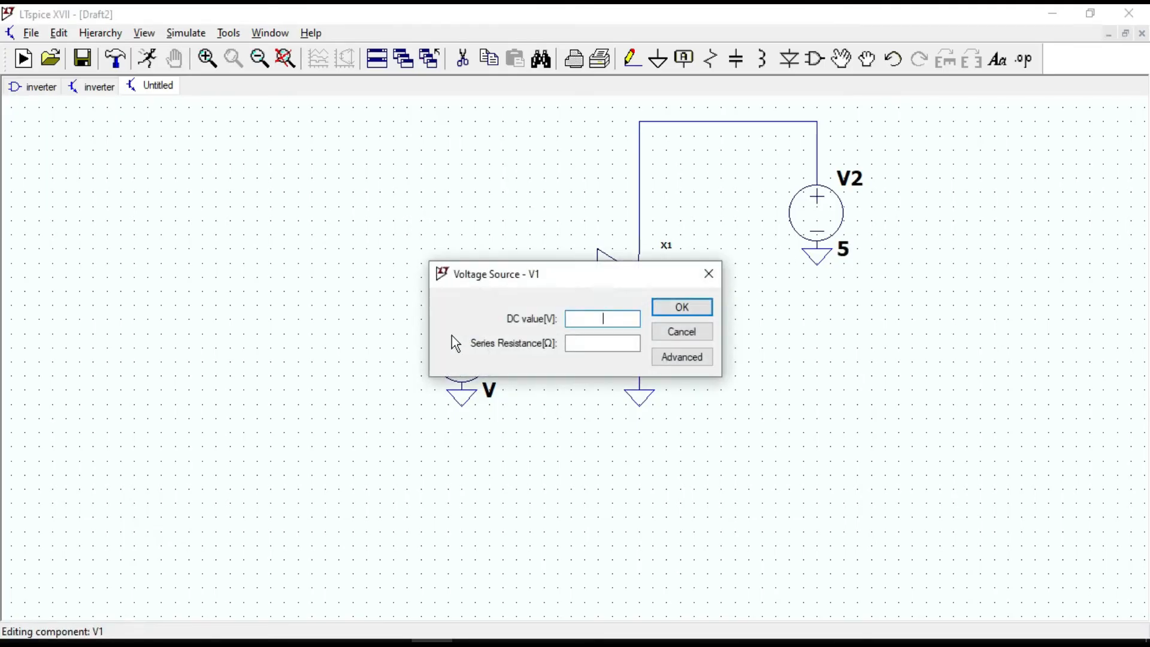
{"action": "type", "text": "5"}
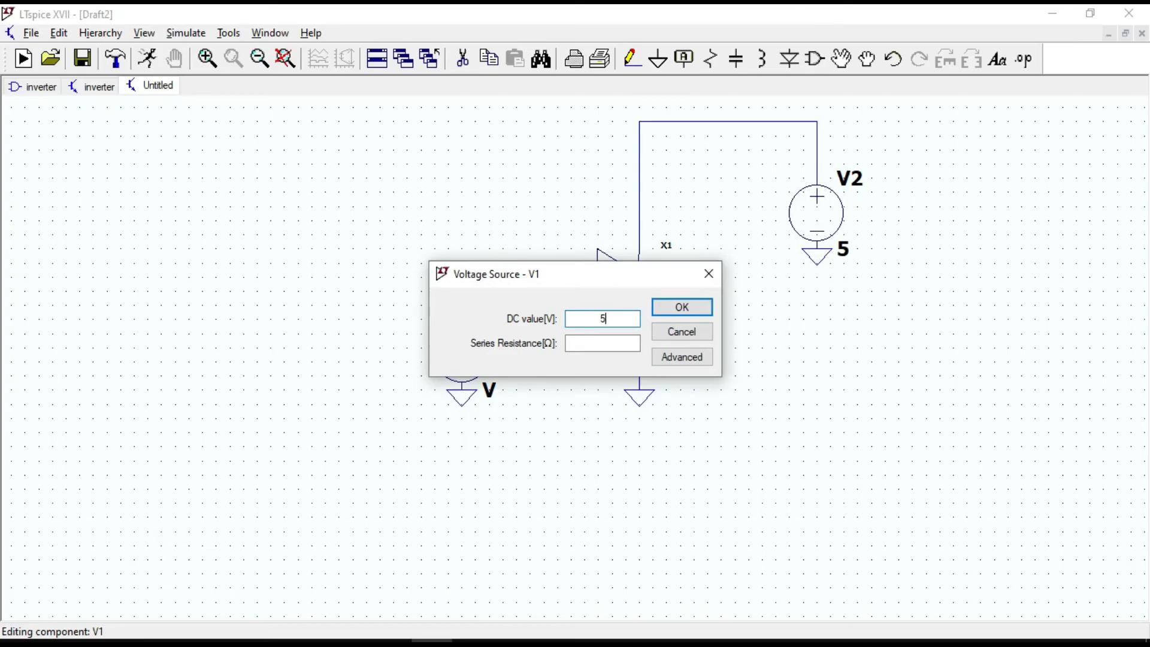
{"action": "mouse_move", "coordinate": [681, 306]}
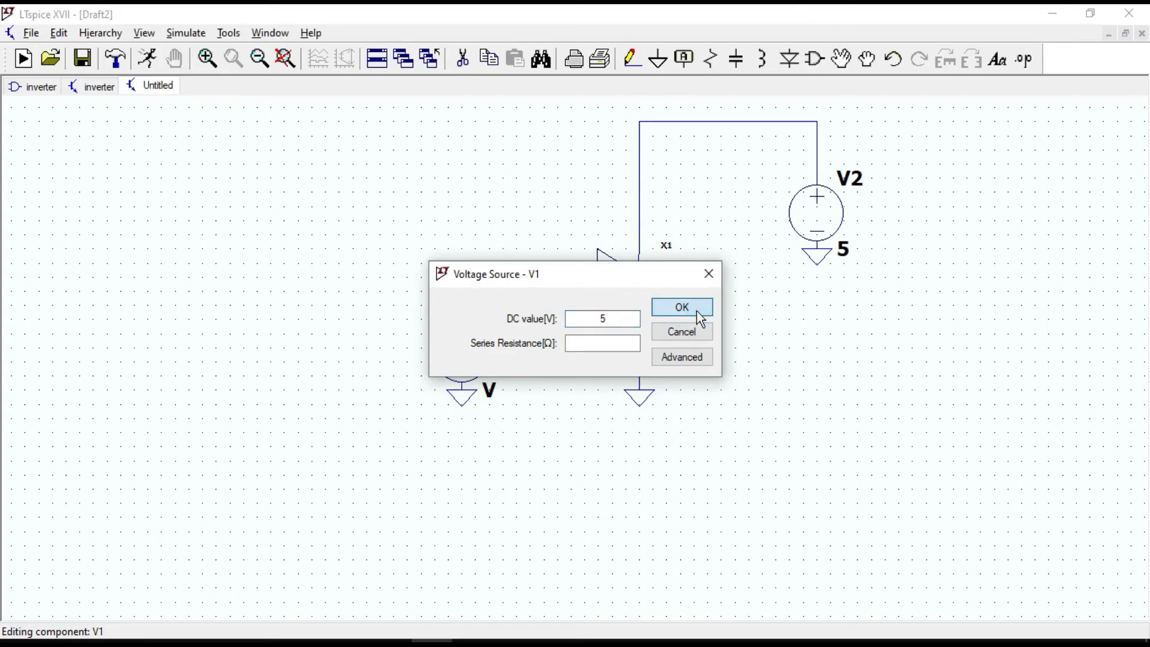
{"action": "left_click", "coordinate": [680, 306]}
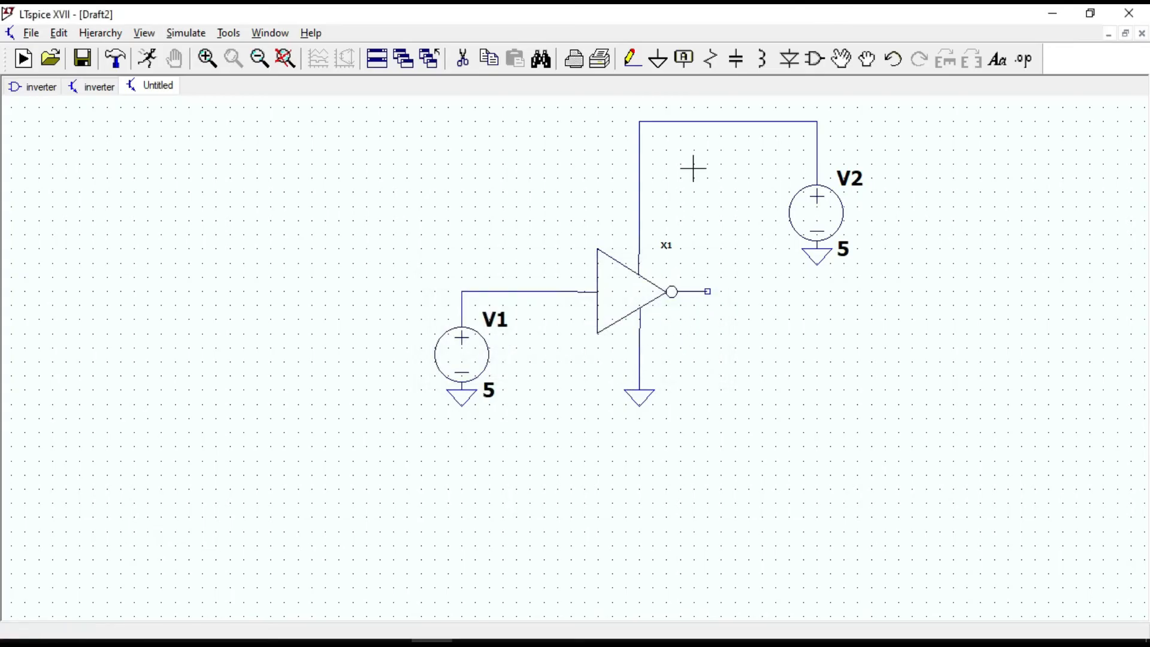
- Place a 'vout' net label on the inverter output wire
{"action": "left_click", "coordinate": [684, 59]}
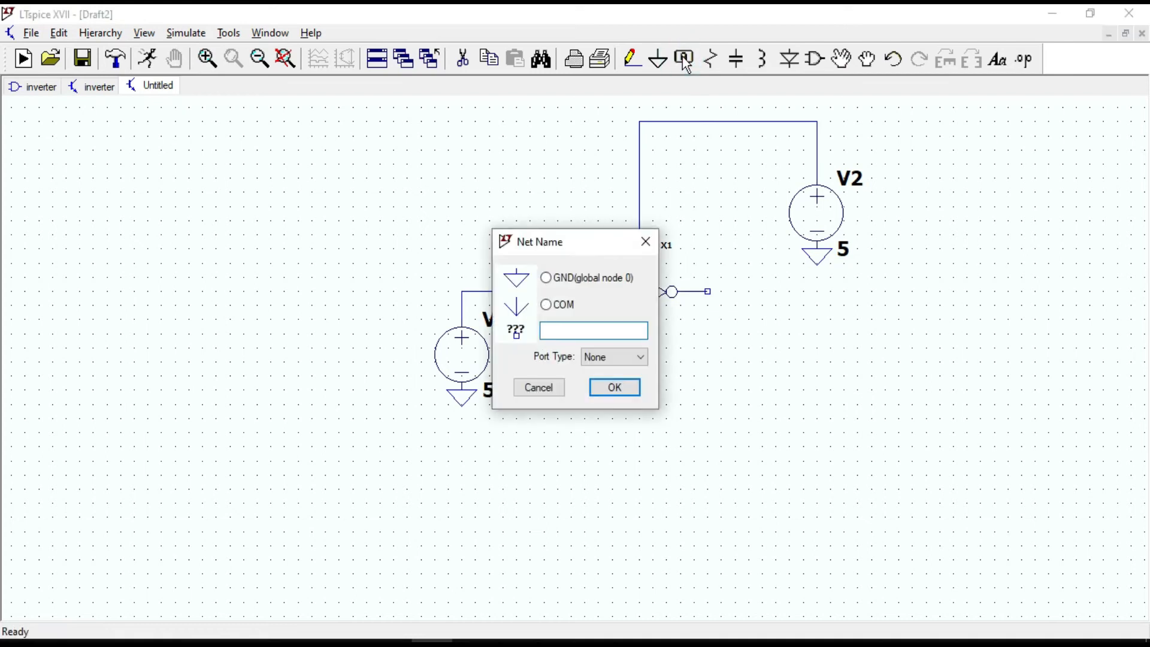
{"action": "left_click", "coordinate": [538, 388]}
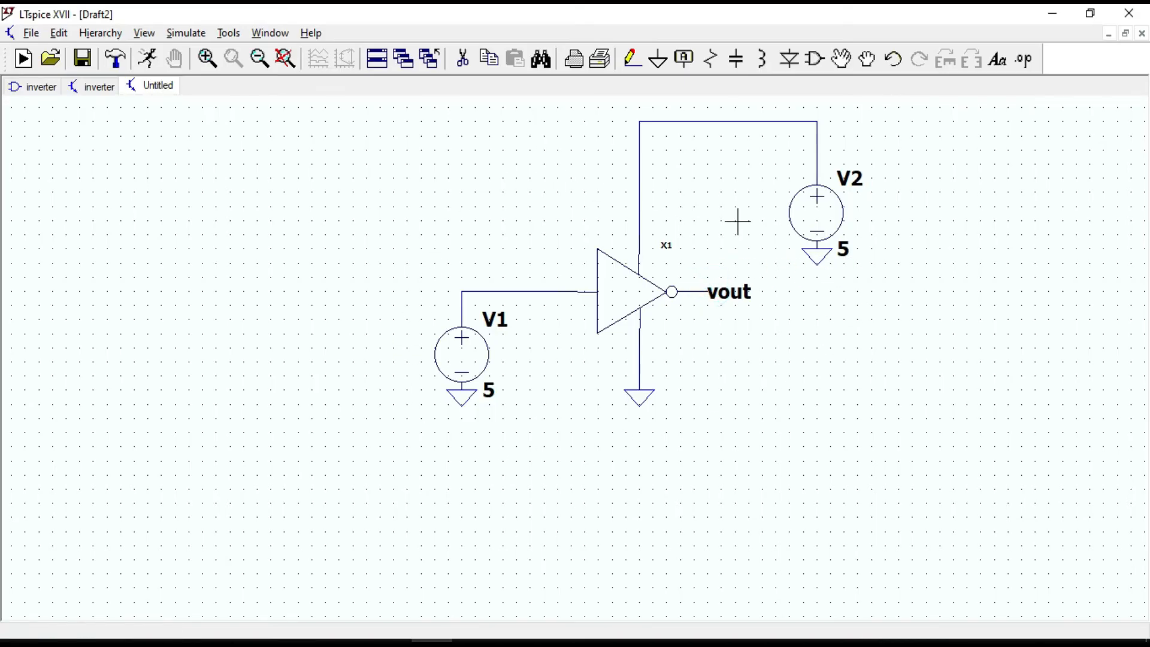
{"action": "mouse_move", "coordinate": [719, 279]}
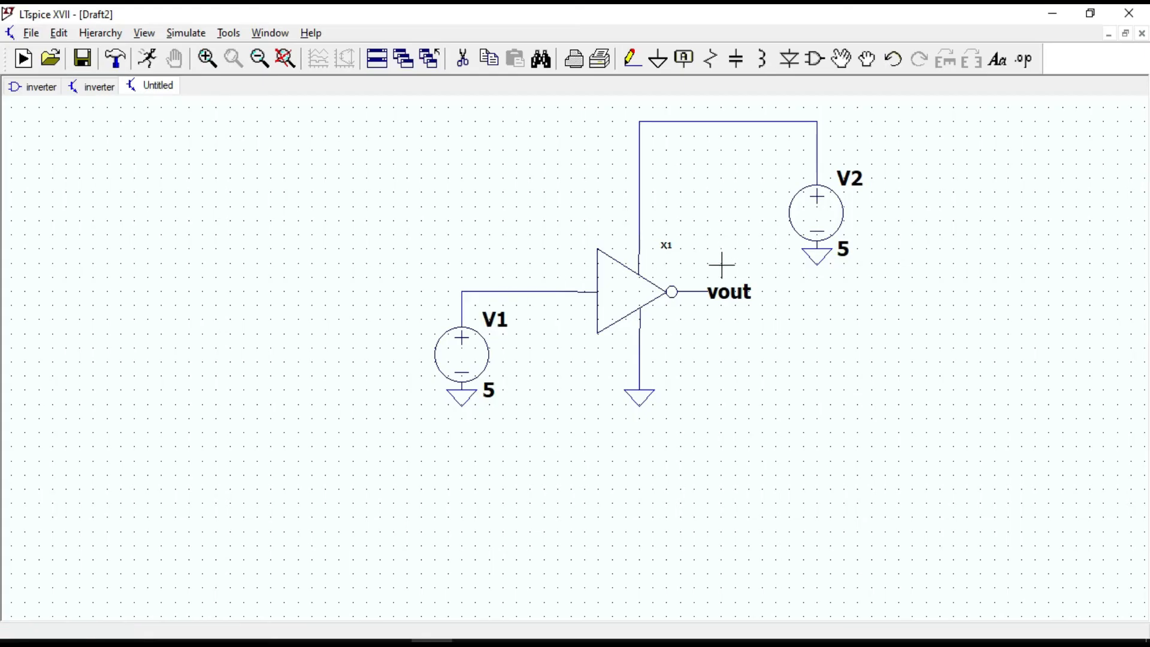
{"action": "mouse_move", "coordinate": [720, 252]}
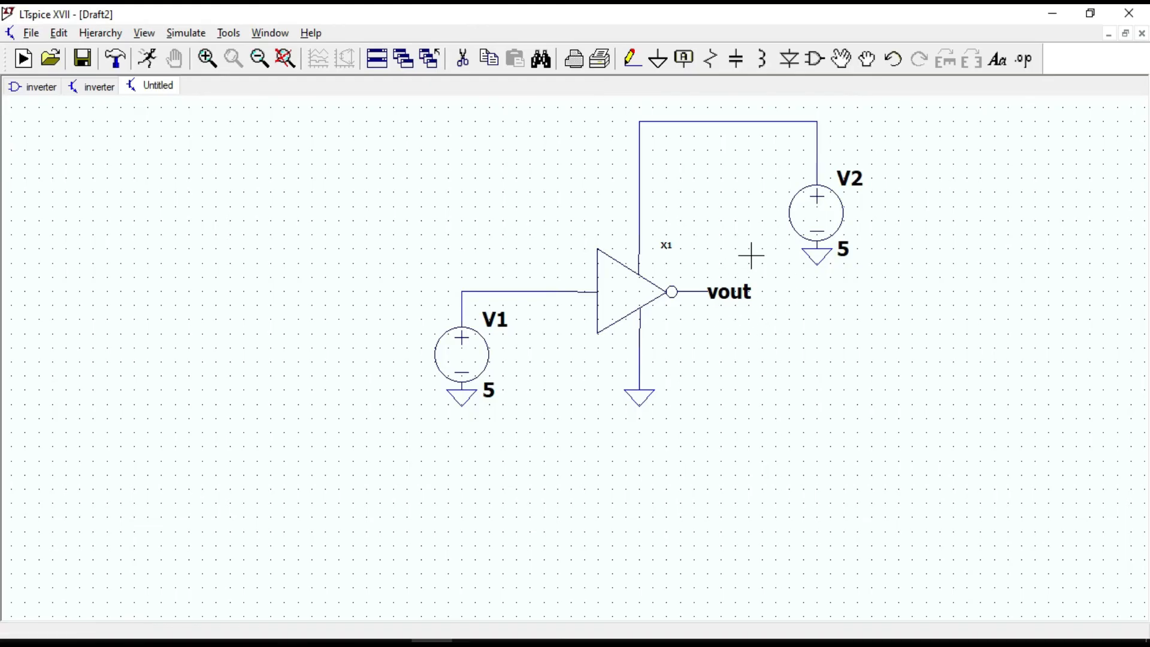
{"action": "mouse_move", "coordinate": [187, 94]}
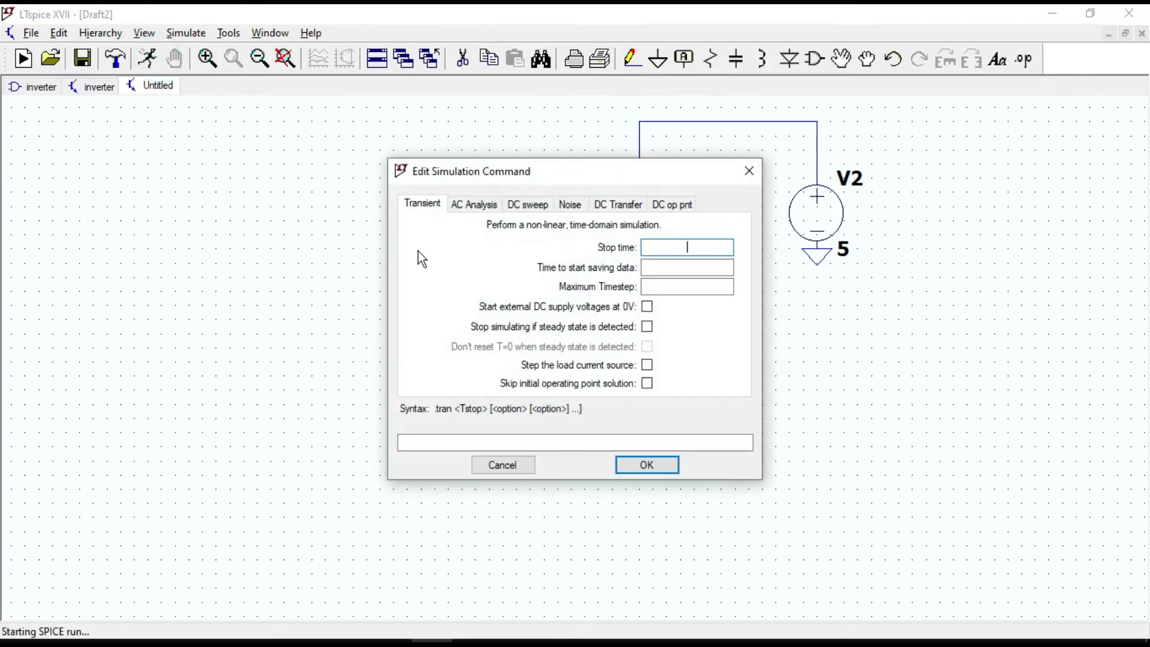
{"action": "mouse_move", "coordinate": [715, 244]}
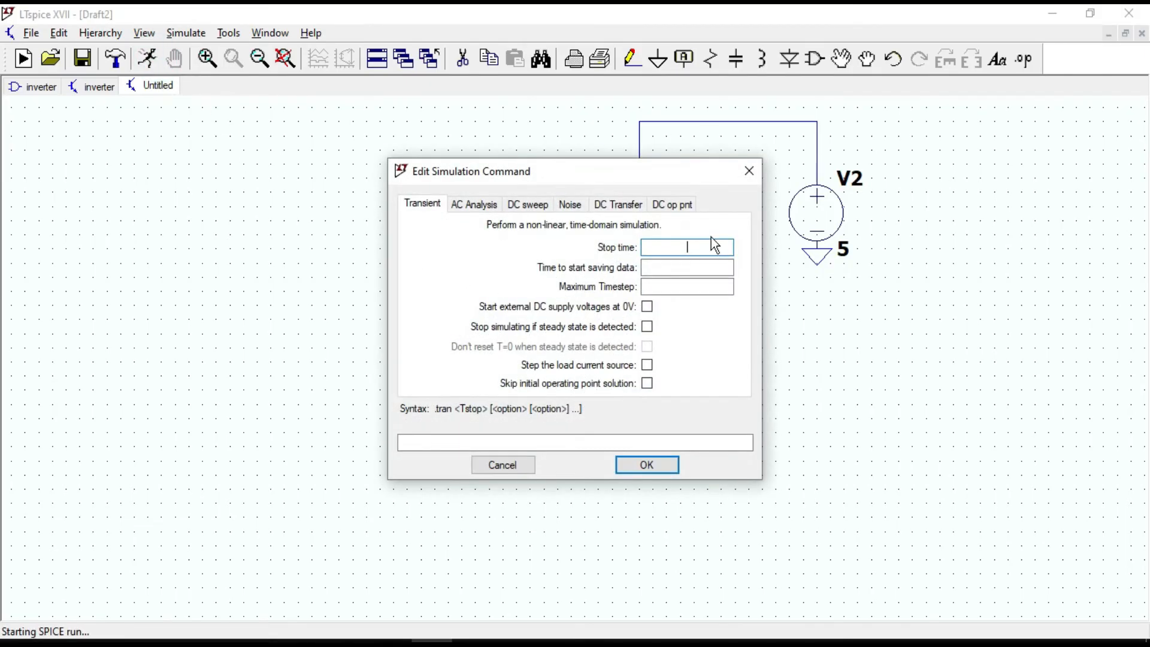
- Run a transient simulation with a 0.5 s stop time
{"action": "type", "text": "0"}
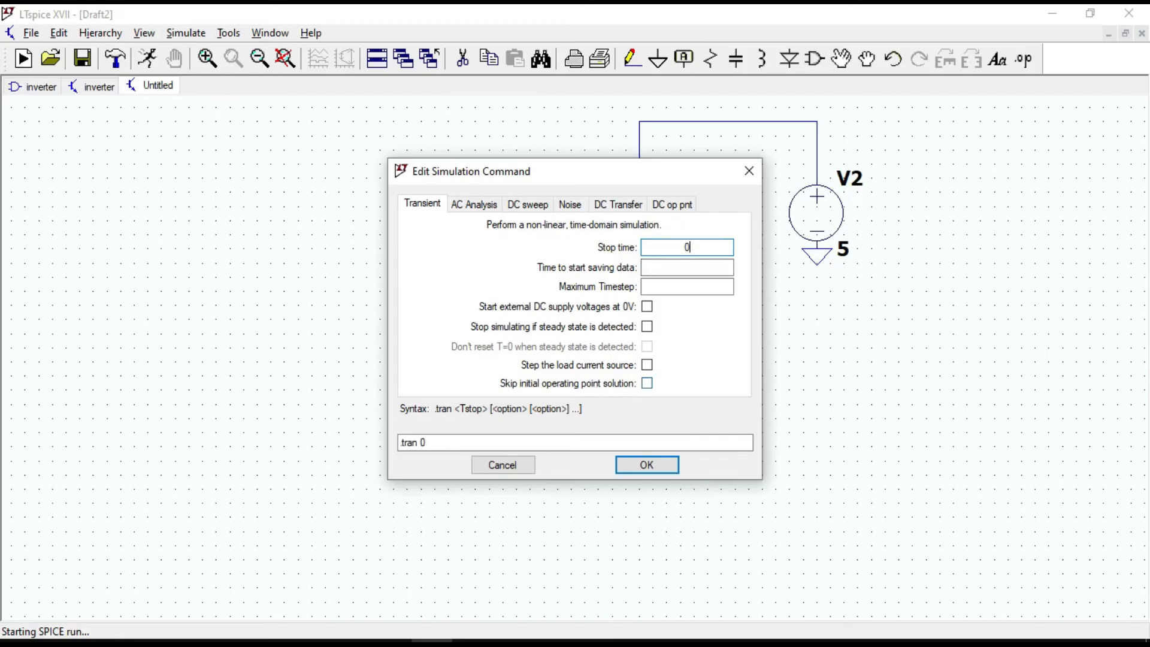
{"action": "type", "text": ".5"}
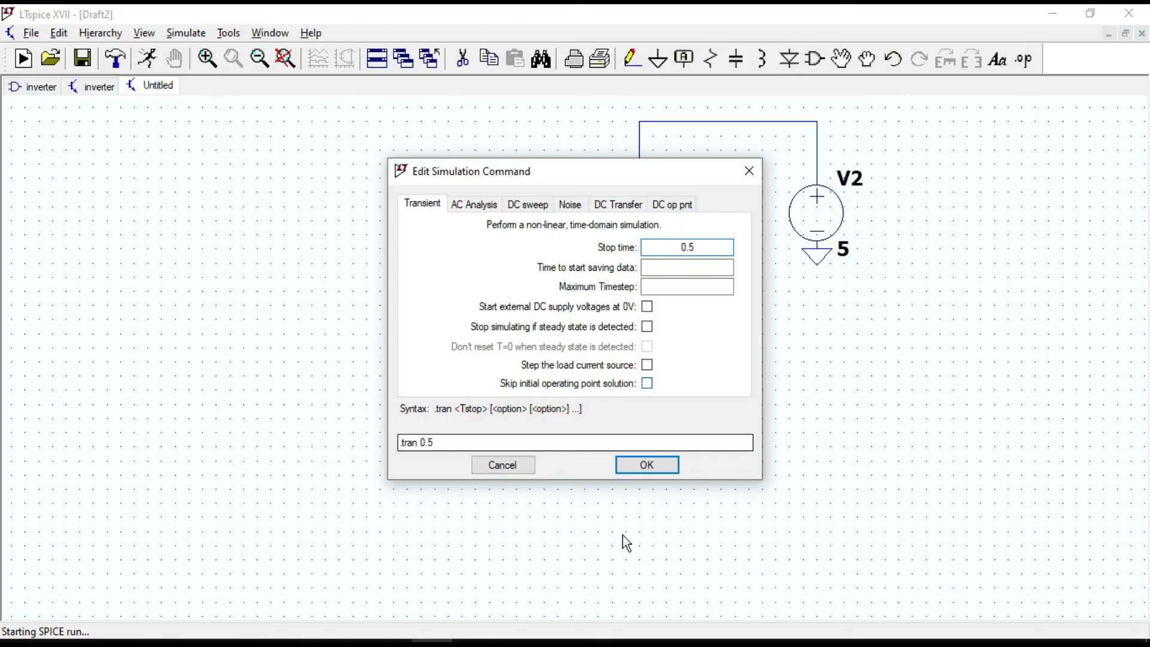
{"action": "left_click", "coordinate": [646, 464]}
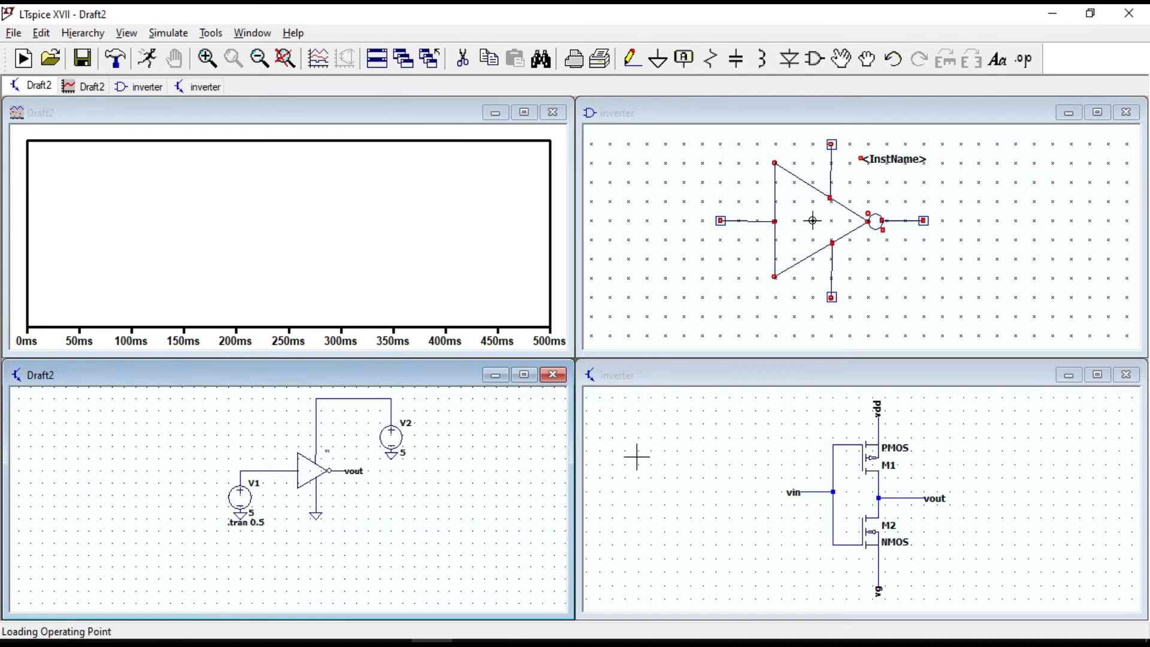
{"action": "mouse_move", "coordinate": [264, 458]}
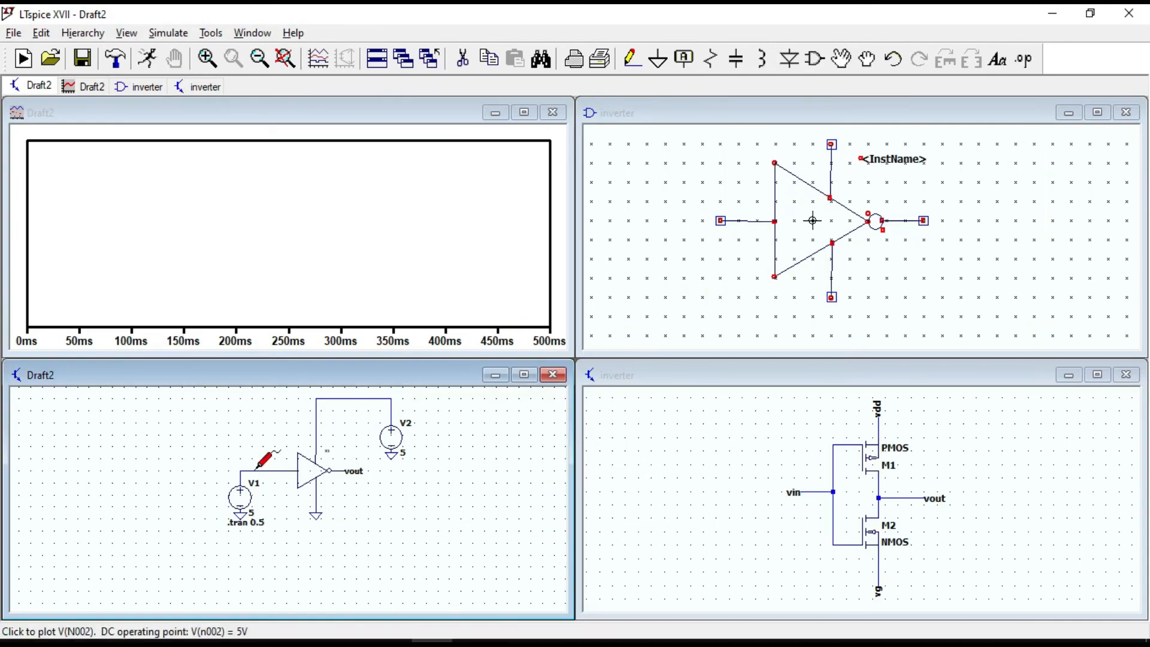
- Probe the V1 input node and the vout net to plot both voltages
{"action": "left_click", "coordinate": [255, 459]}
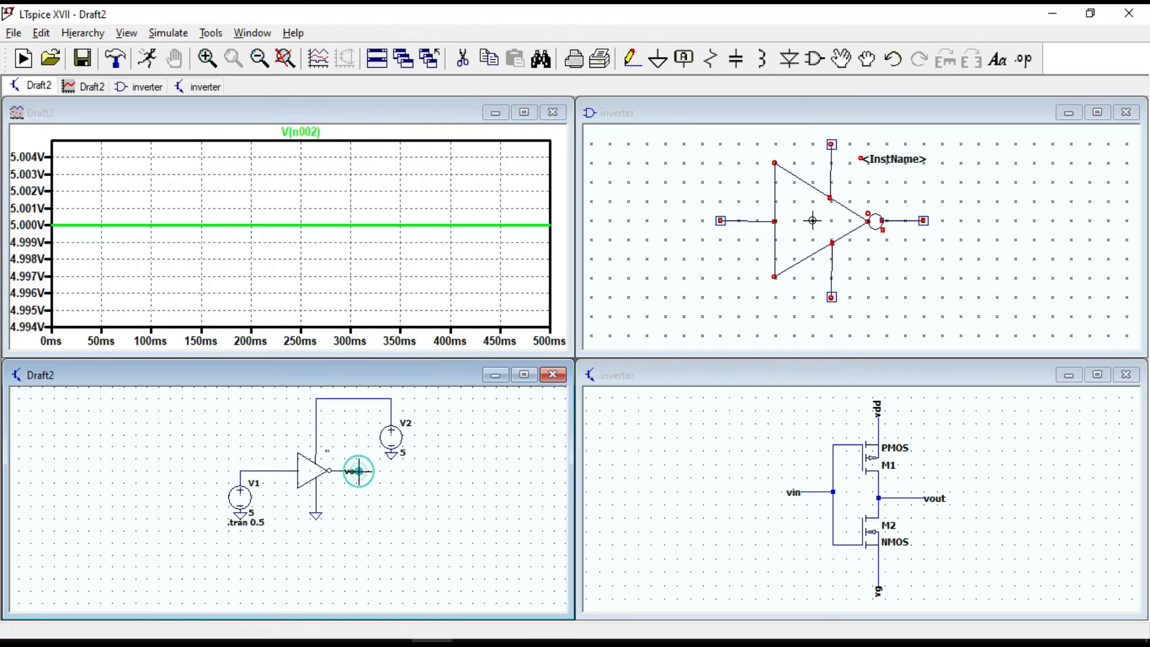
{"action": "left_click", "coordinate": [357, 471]}
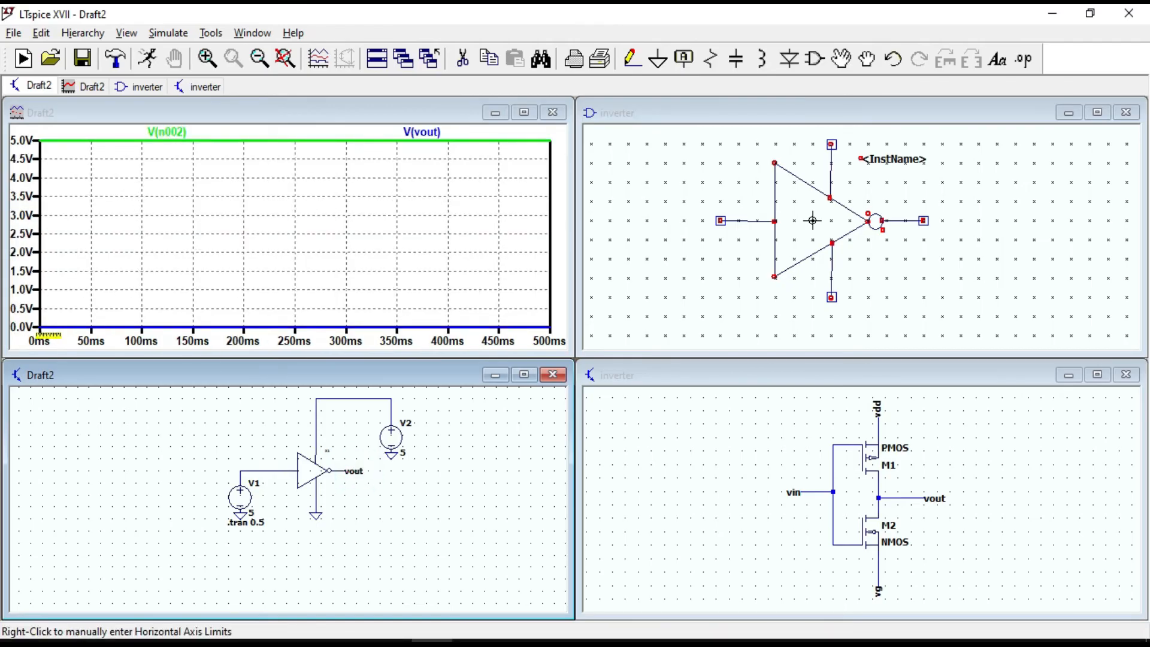
{"action": "mouse_move", "coordinate": [366, 459]}
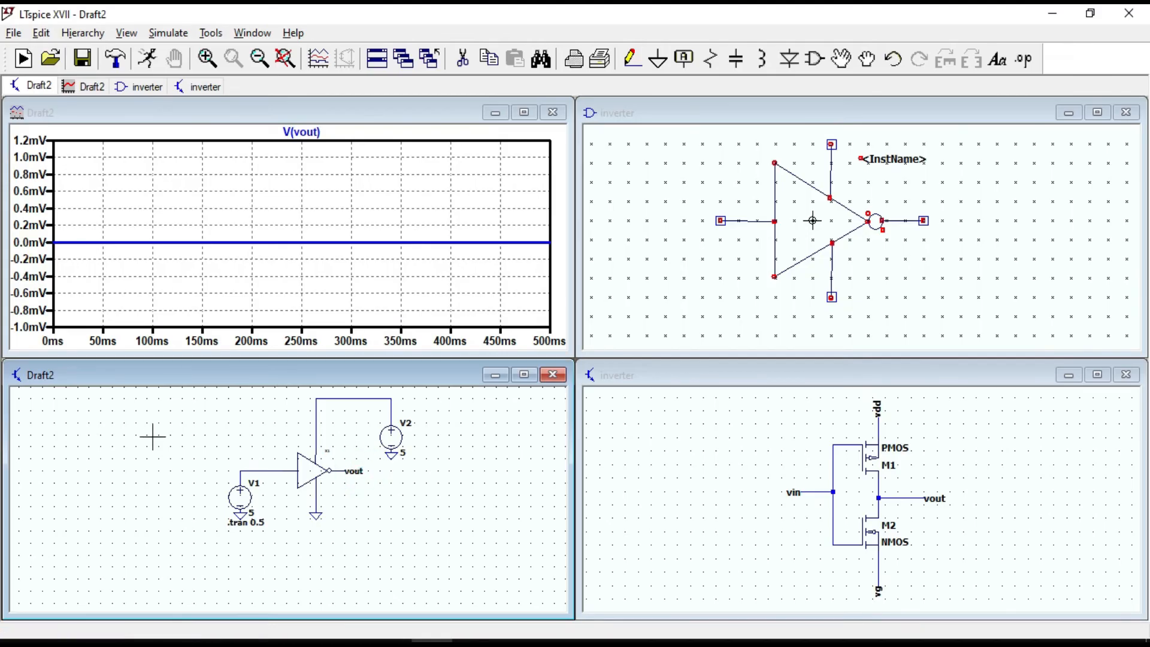
- Set V1 to 0 V, re-plot vout at 5 V, and reopen V1's settings
{"action": "double_click", "coordinate": [239, 497]}
{"action": "type", "text": "0"}
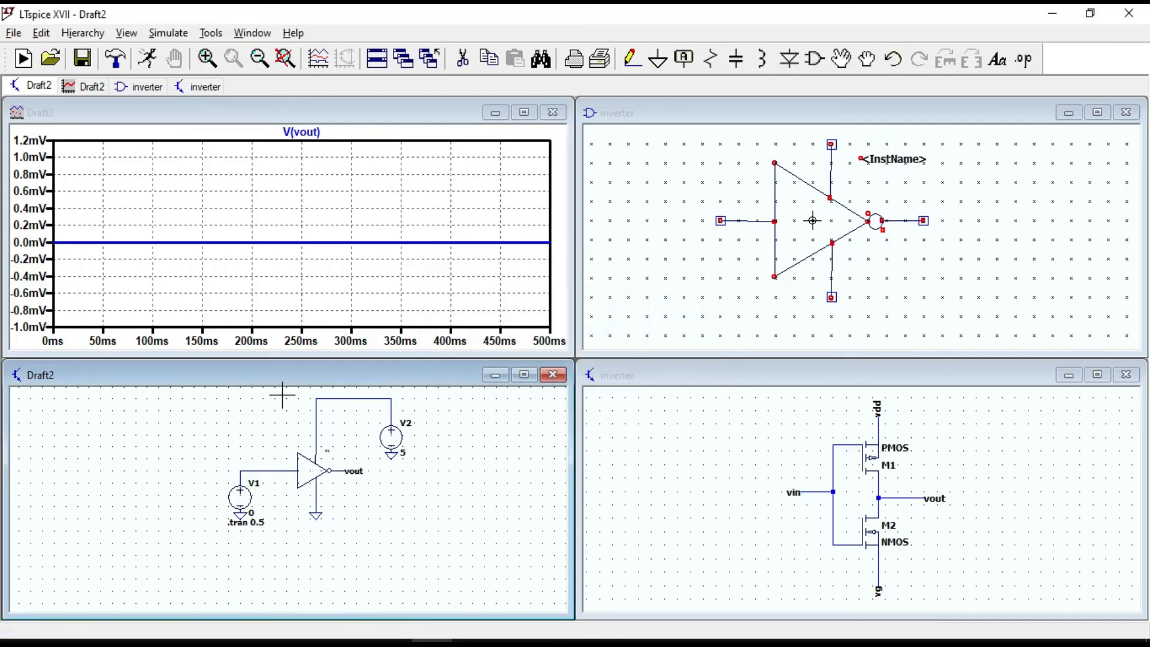
{"action": "mouse_move", "coordinate": [311, 437]}
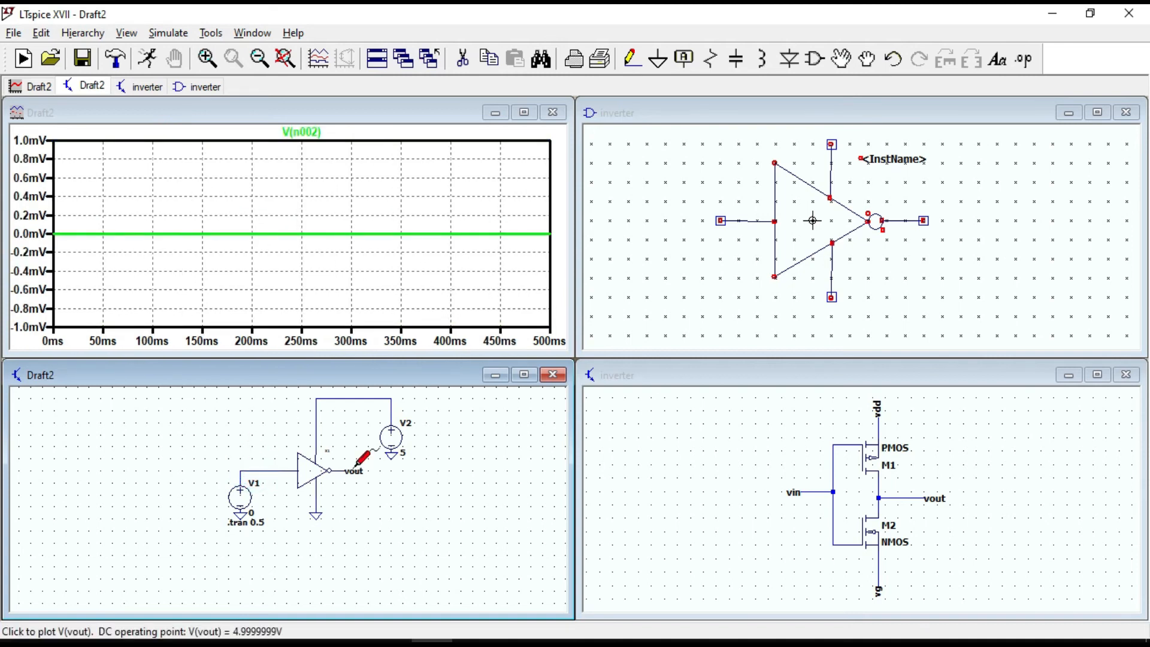
{"action": "left_click", "coordinate": [352, 461]}
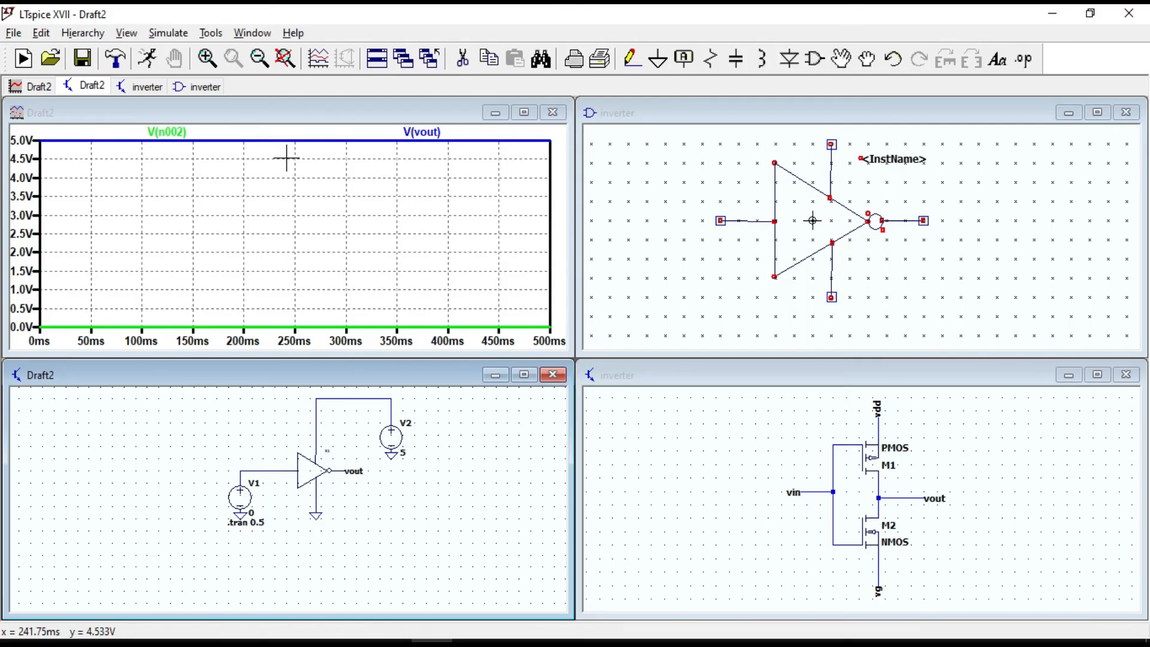
{"action": "mouse_move", "coordinate": [252, 435]}
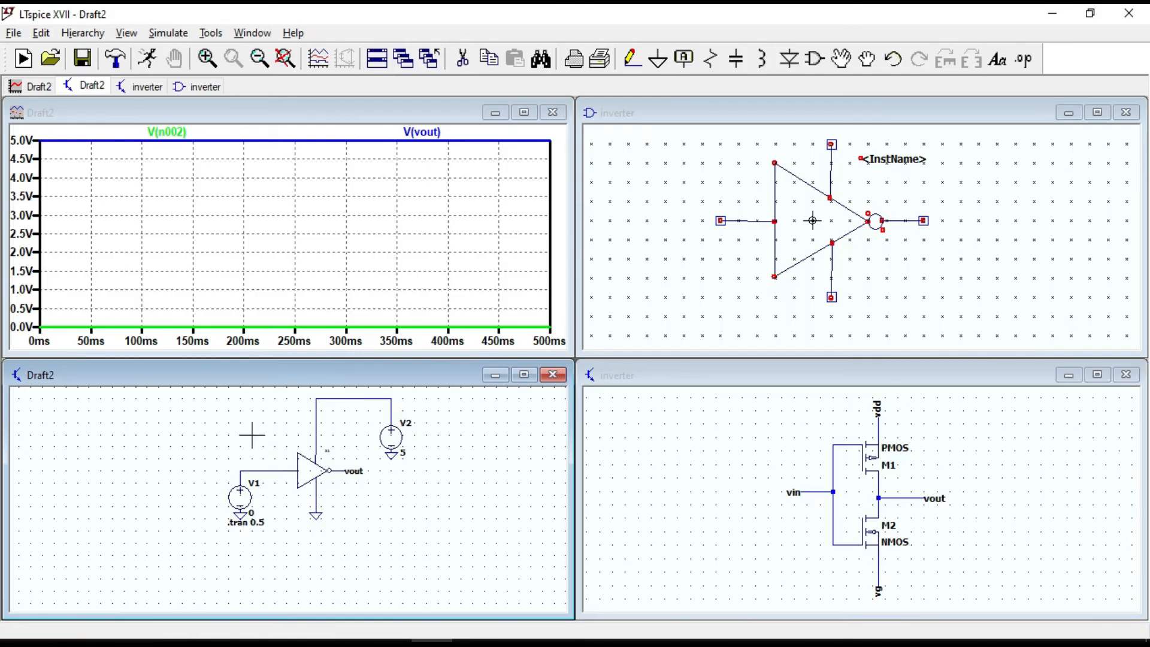
{"action": "mouse_move", "coordinate": [261, 428]}
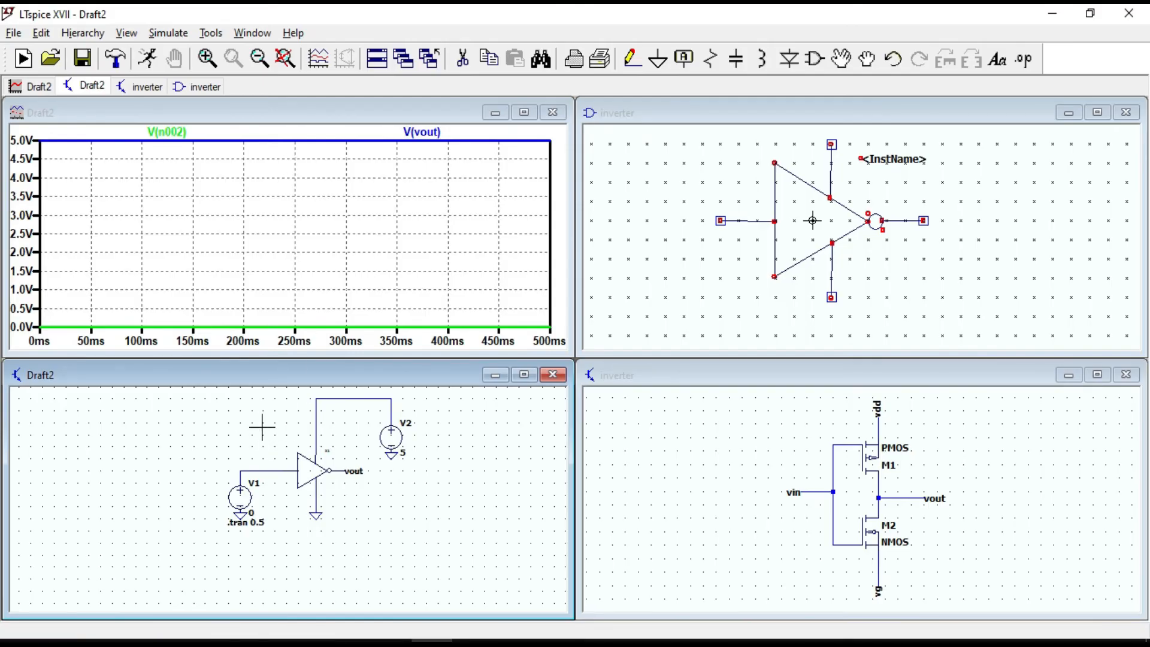
{"action": "mouse_move", "coordinate": [148, 450]}
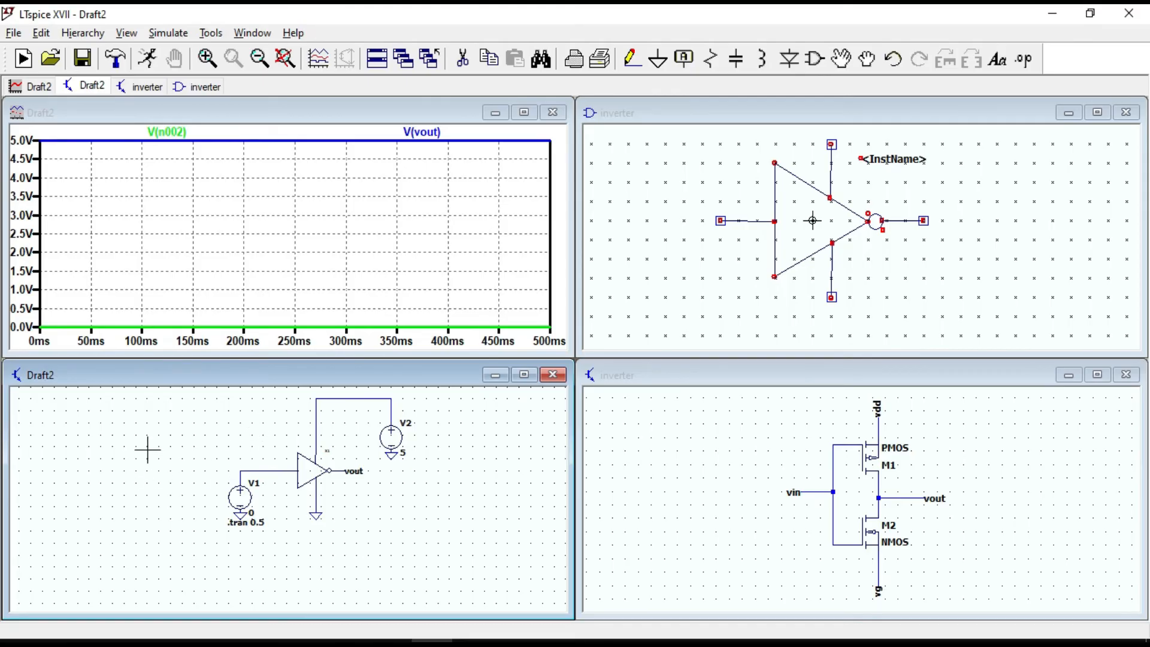
{"action": "mouse_move", "coordinate": [320, 583]}
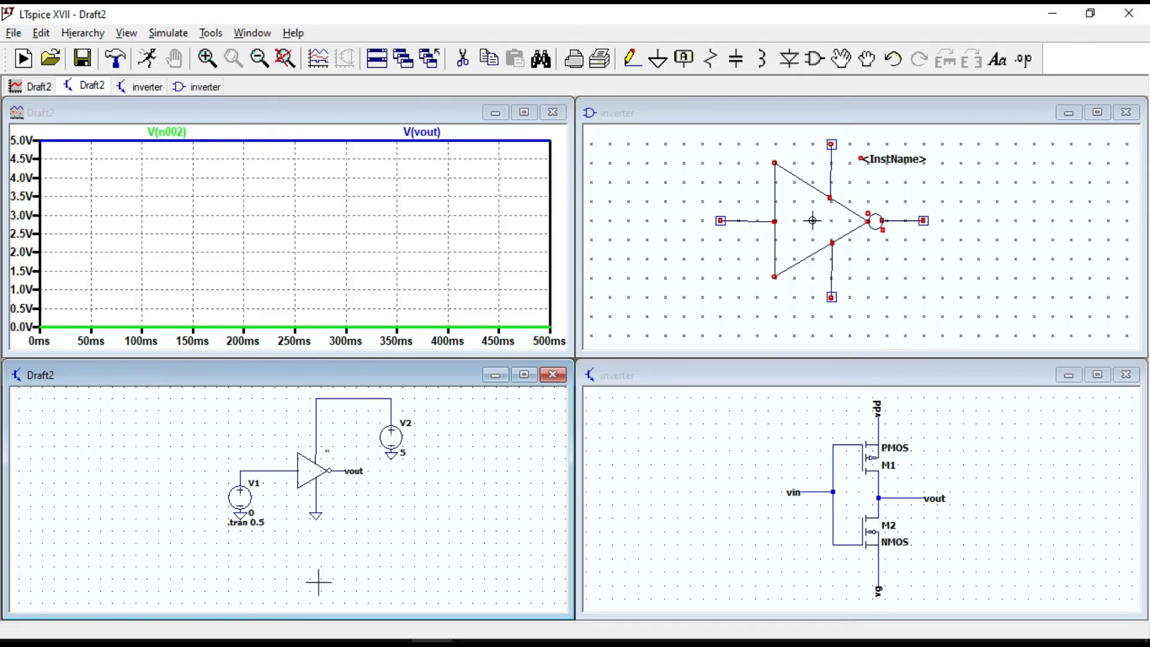
{"action": "mouse_move", "coordinate": [261, 552]}
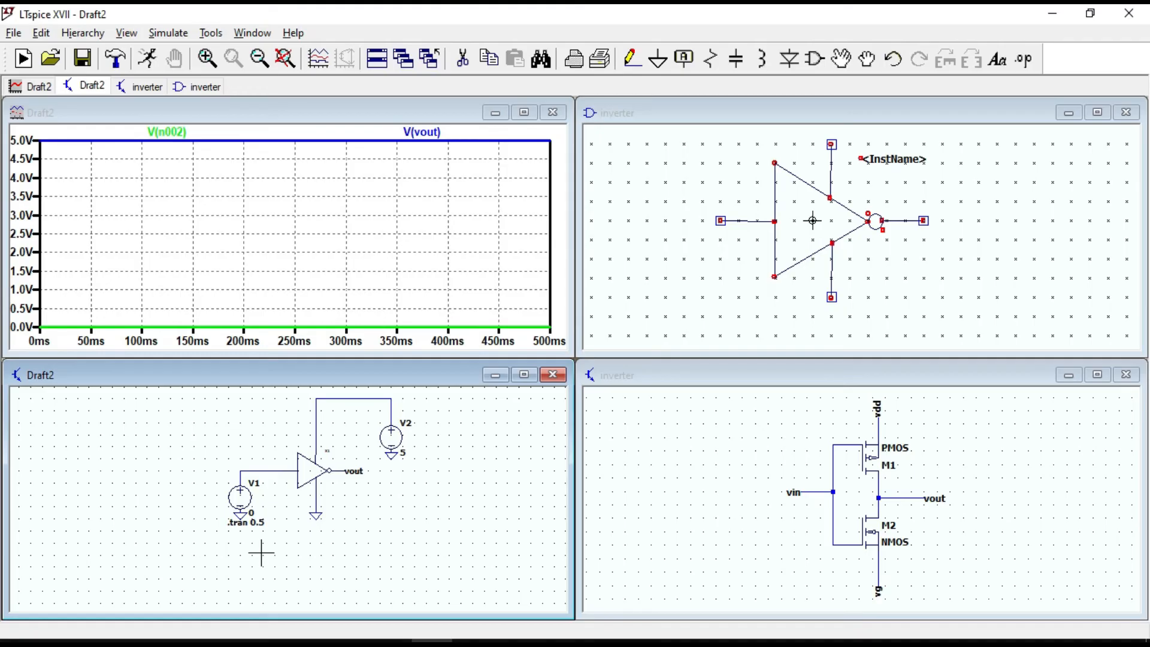
{"action": "double_click", "coordinate": [240, 498]}
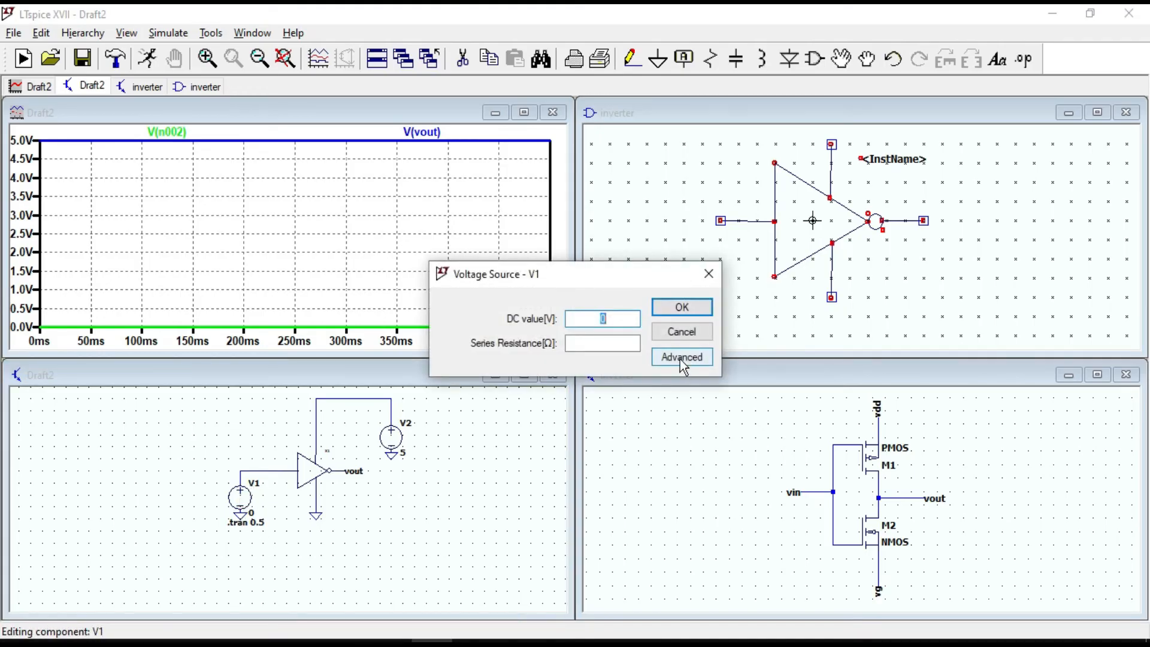
- Configure V1 as PULSE: Von 5, Trise/Tfall 1n, Ton 0.5, Tperiod 1
{"action": "left_click", "coordinate": [680, 357]}
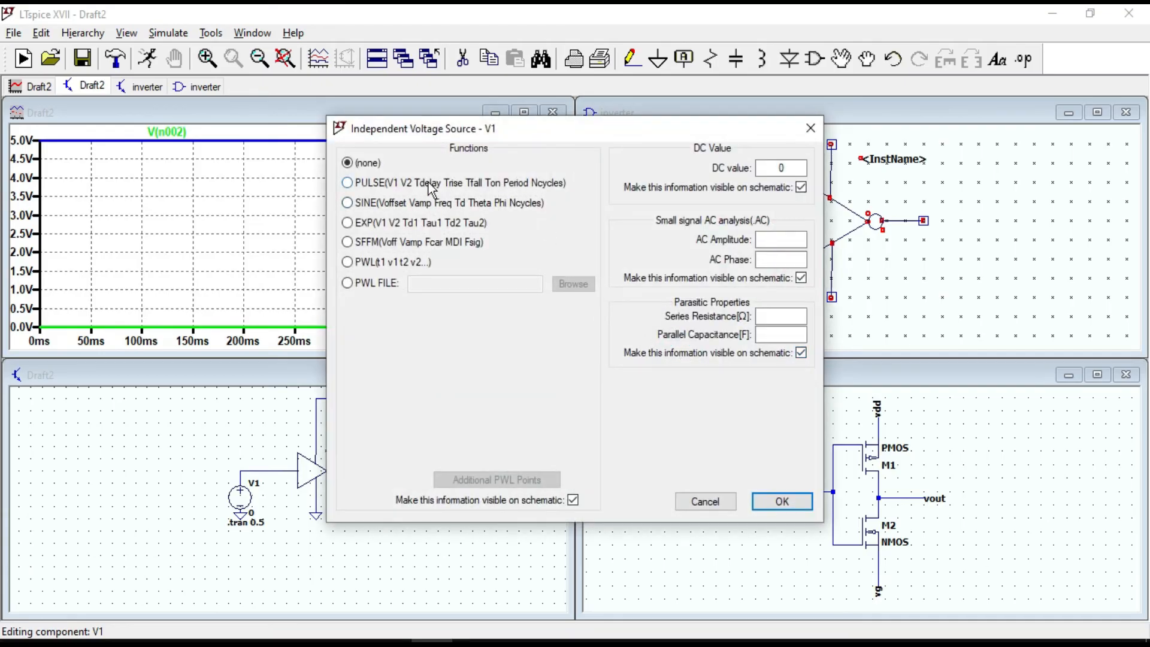
{"action": "left_click", "coordinate": [347, 183]}
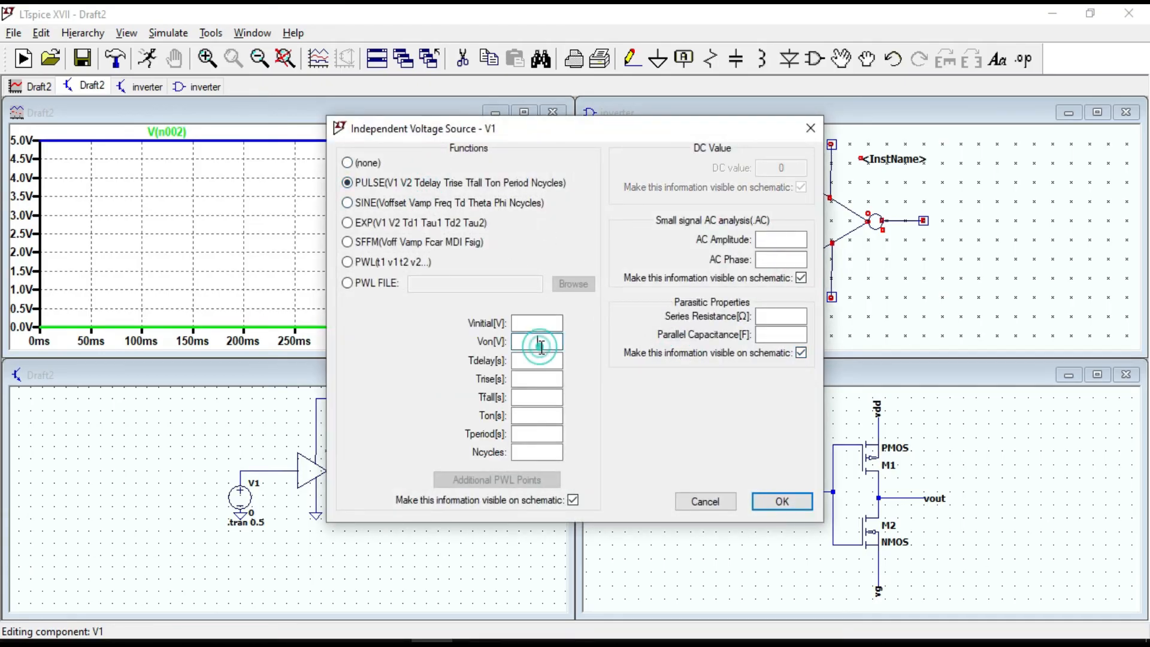
{"action": "type", "text": "5"}
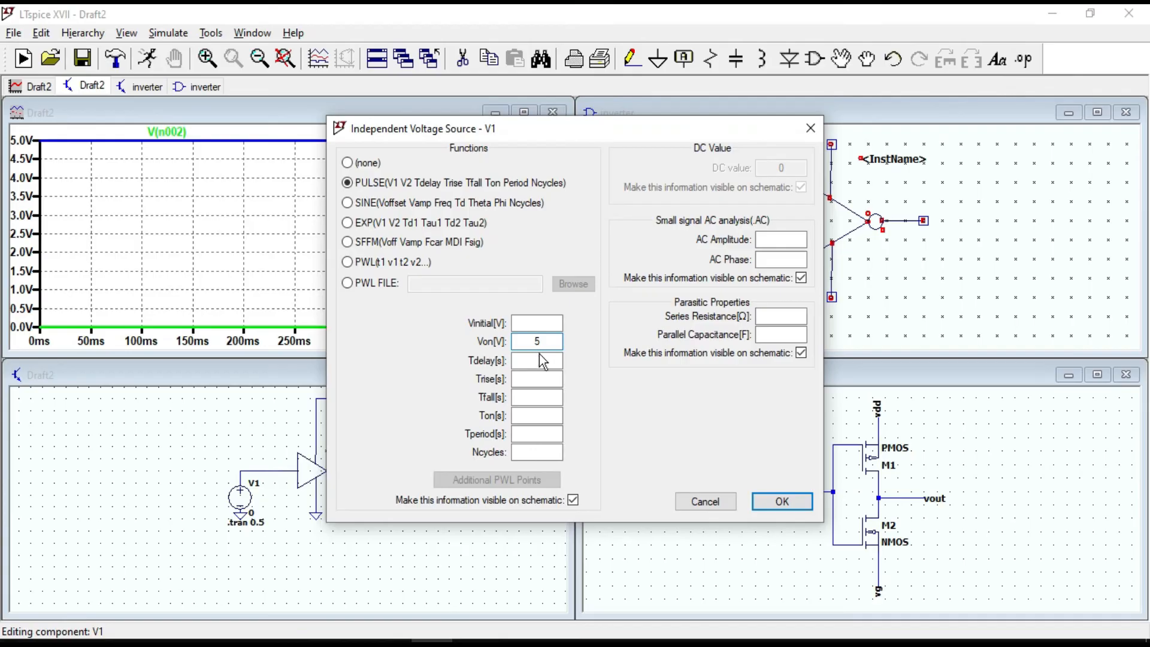
{"action": "type", "text": "1"}
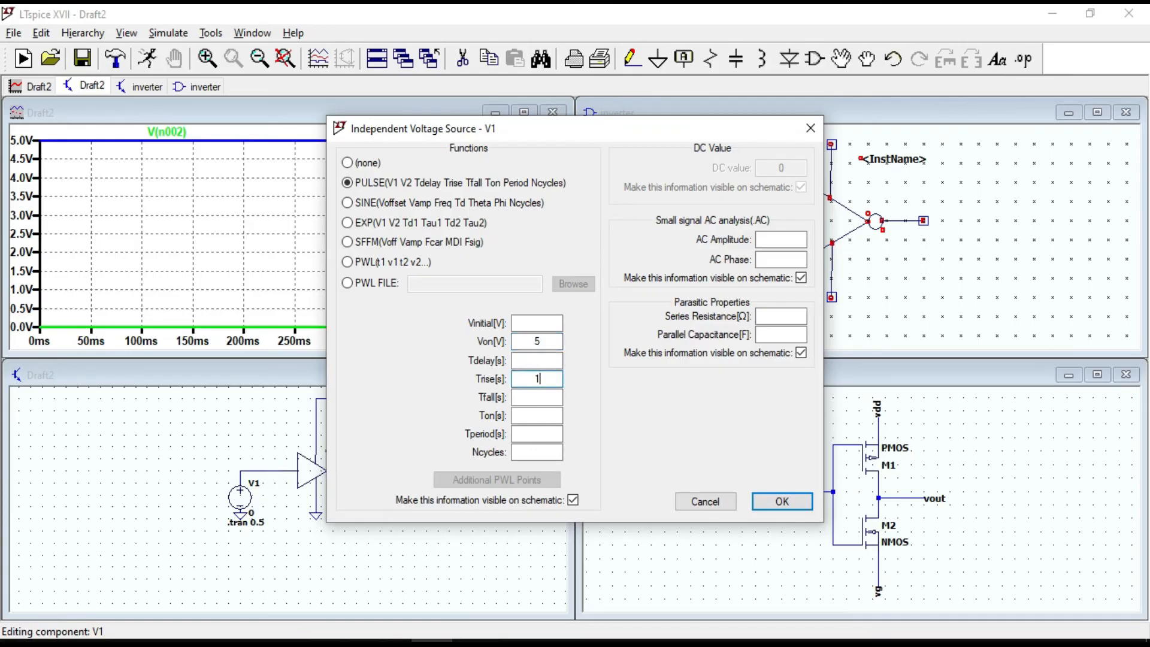
{"action": "type", "text": "n"}
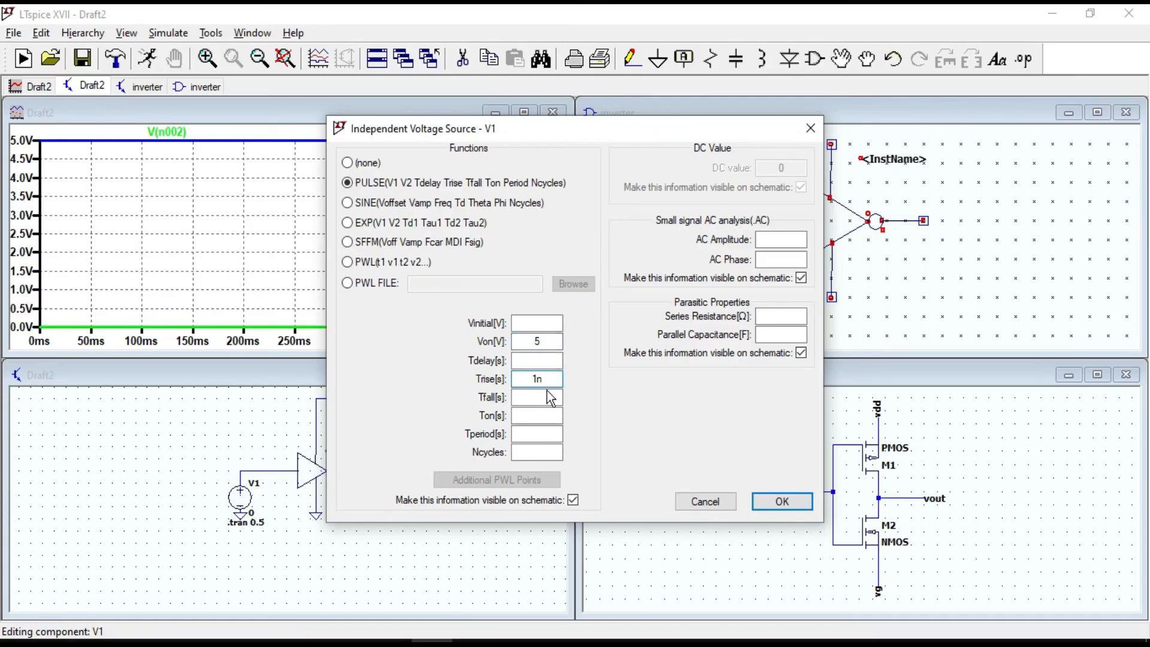
{"action": "type", "text": "1n"}
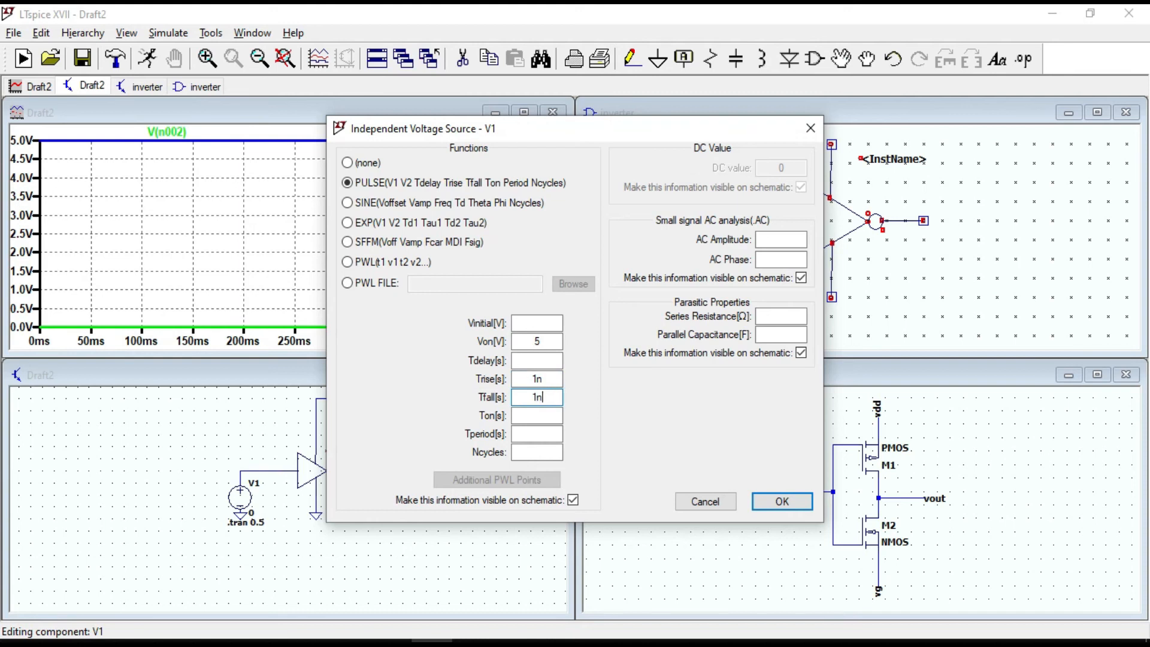
{"action": "left_click", "coordinate": [536, 415]}
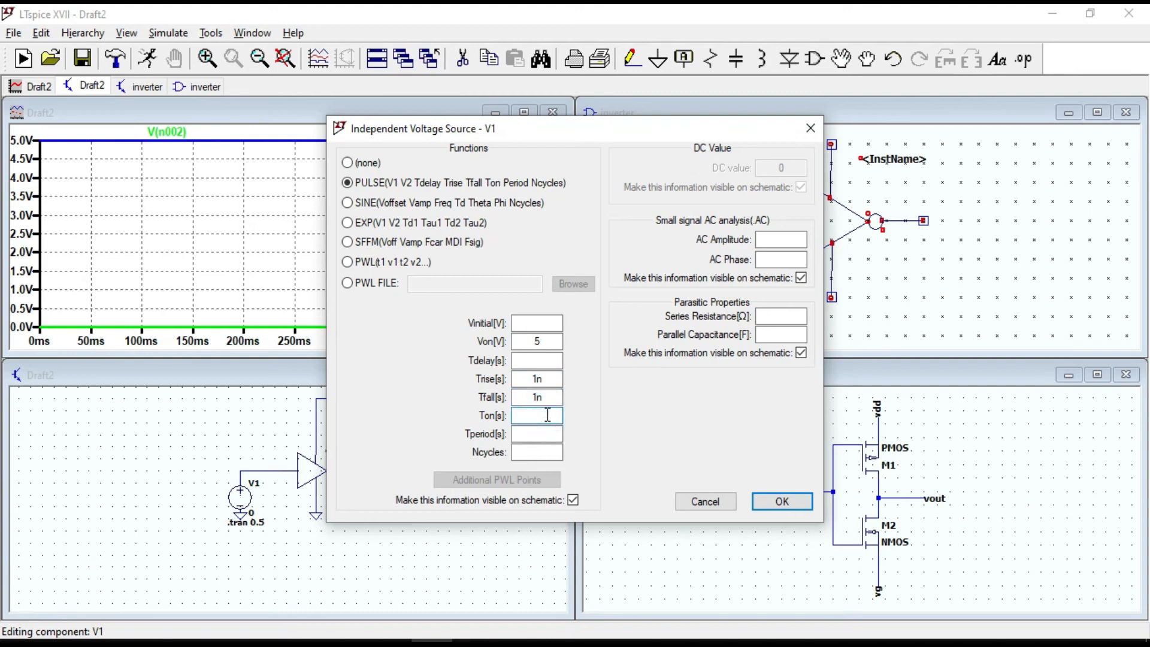
{"action": "type", "text": "0.5"}
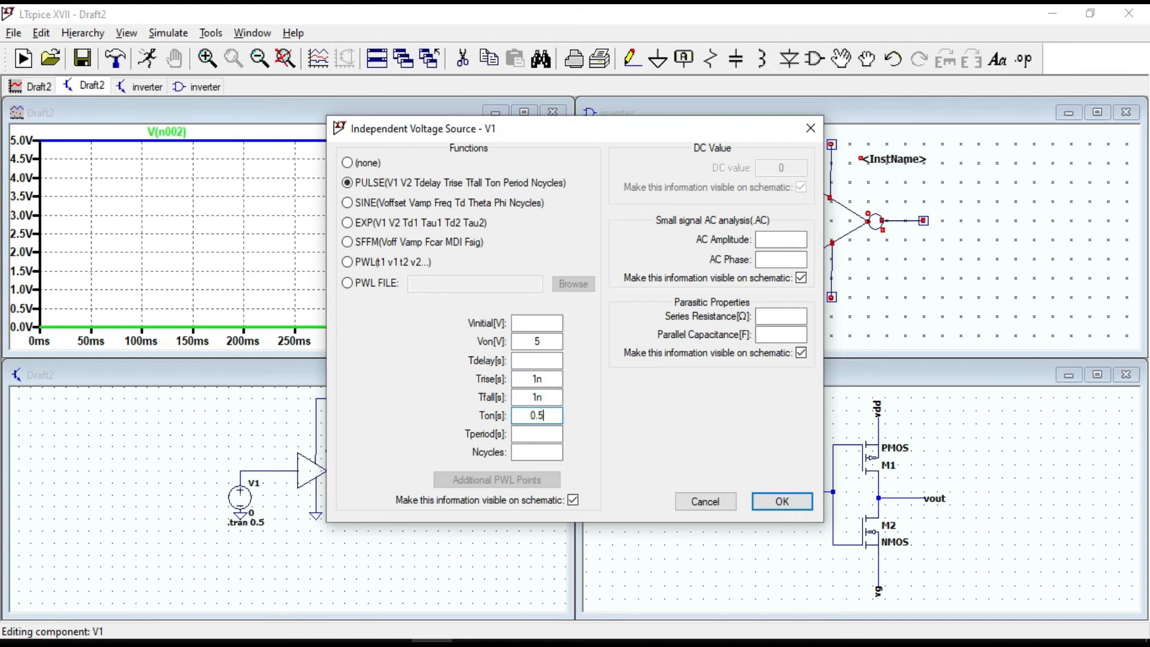
{"action": "left_click", "coordinate": [536, 434]}
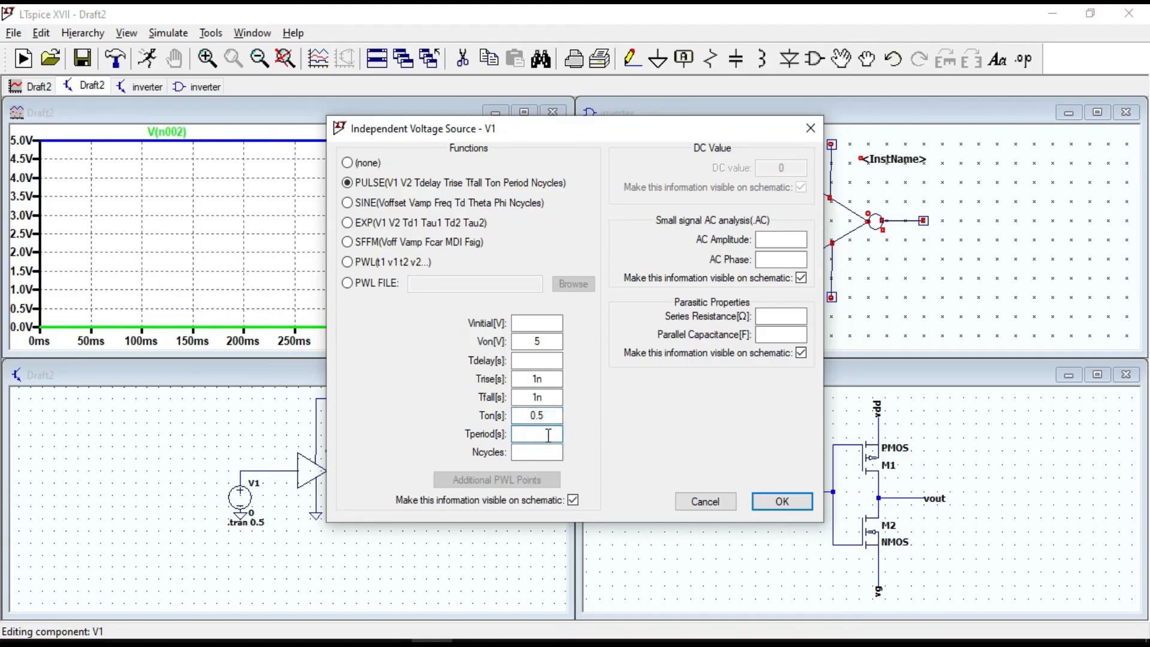
{"action": "type", "text": "1"}
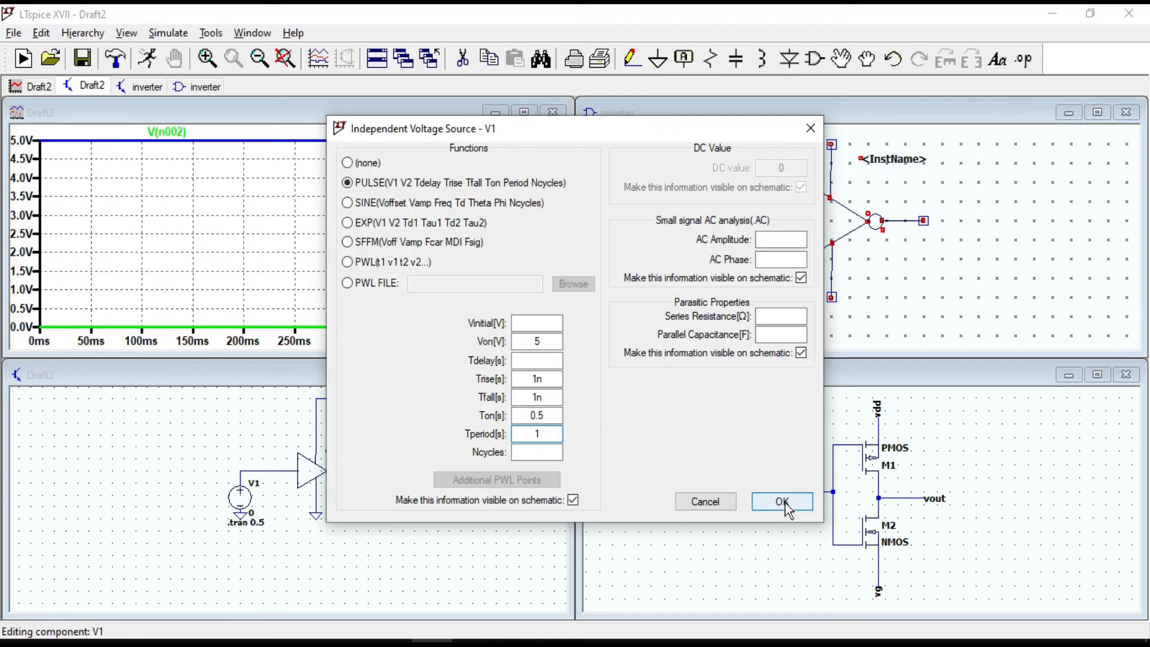
{"action": "left_click", "coordinate": [781, 502]}
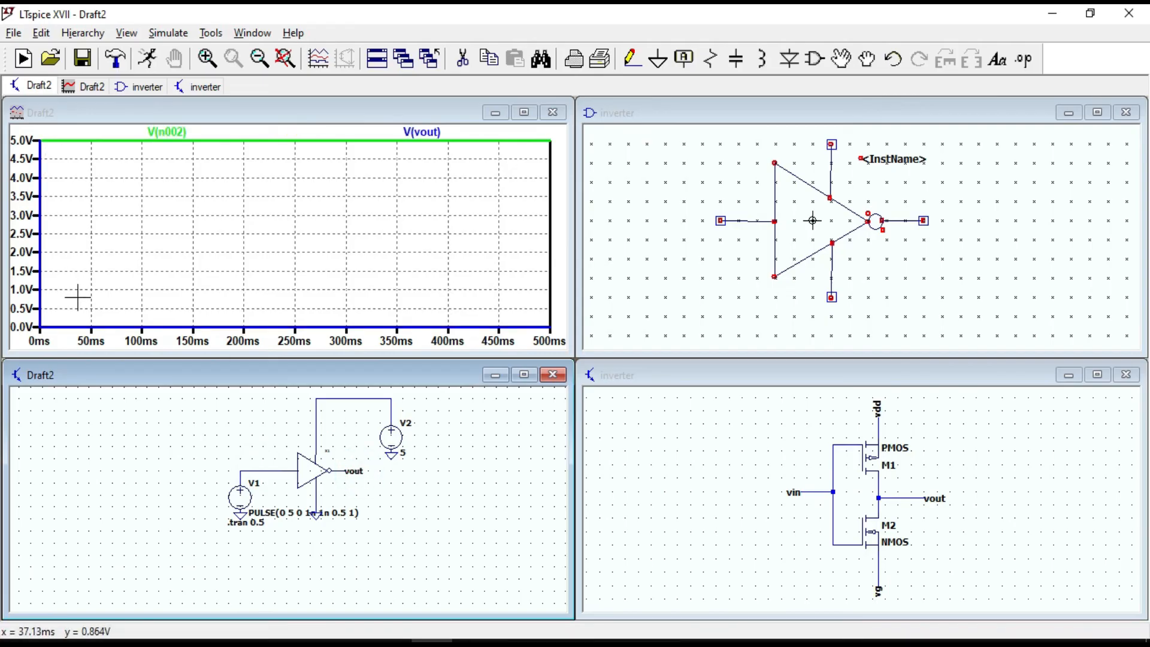
{"action": "mouse_move", "coordinate": [282, 215]}
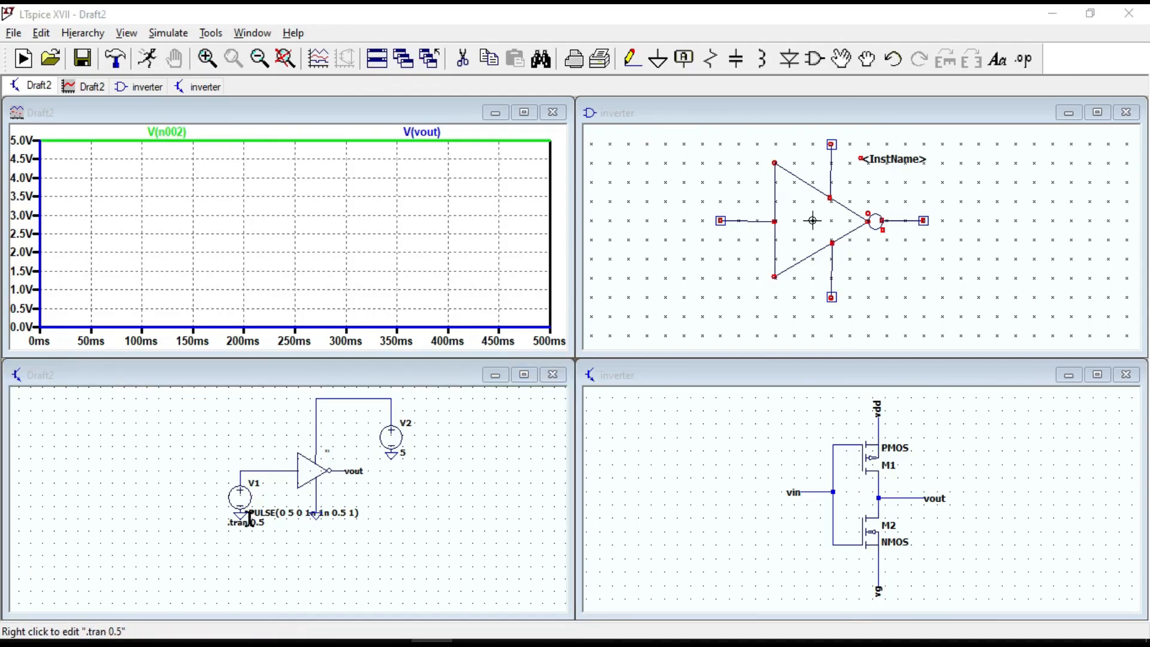
- Change the transient simulation stop time from 0.5 s to 5 s (.tran 5)
{"action": "right_click", "coordinate": [248, 522]}
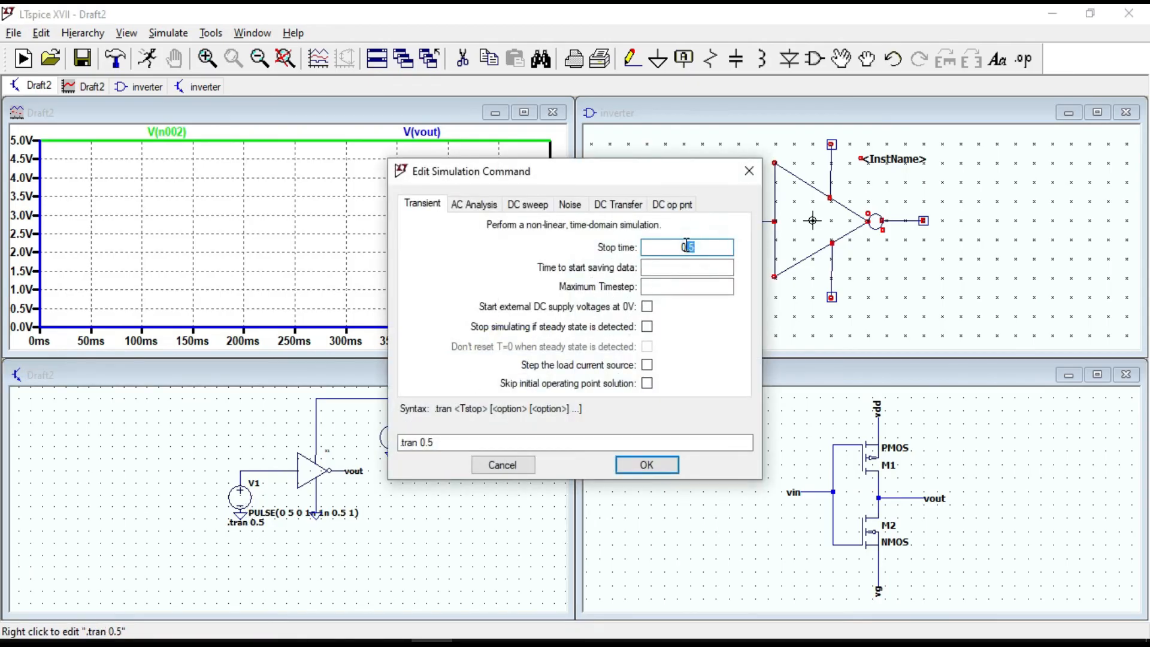
{"action": "type", "text": "5"}
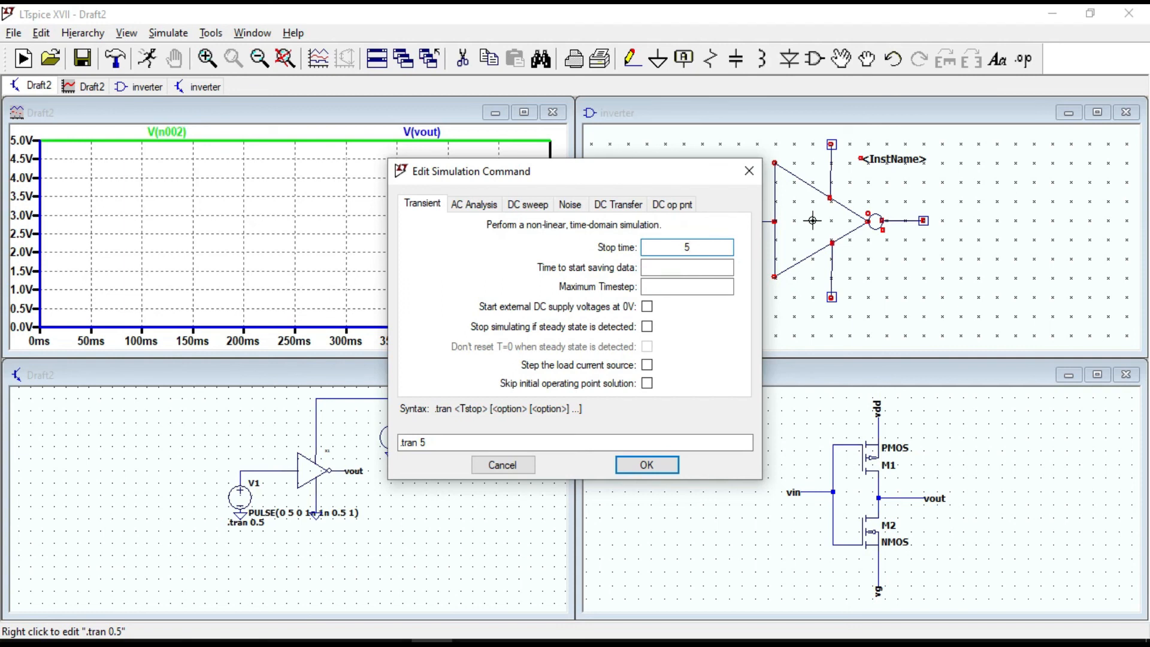
{"action": "left_click", "coordinate": [644, 465]}
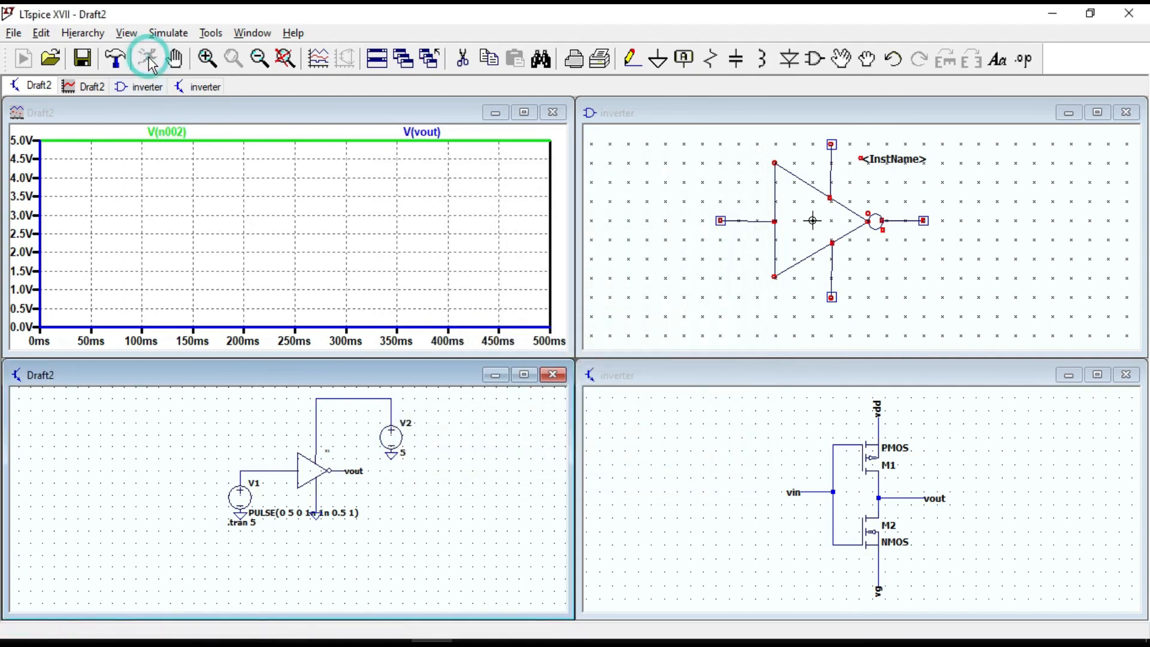
- Run the 5 s transient simulation to plot V(n002) and V(vout) square waves
{"action": "left_click", "coordinate": [147, 59]}
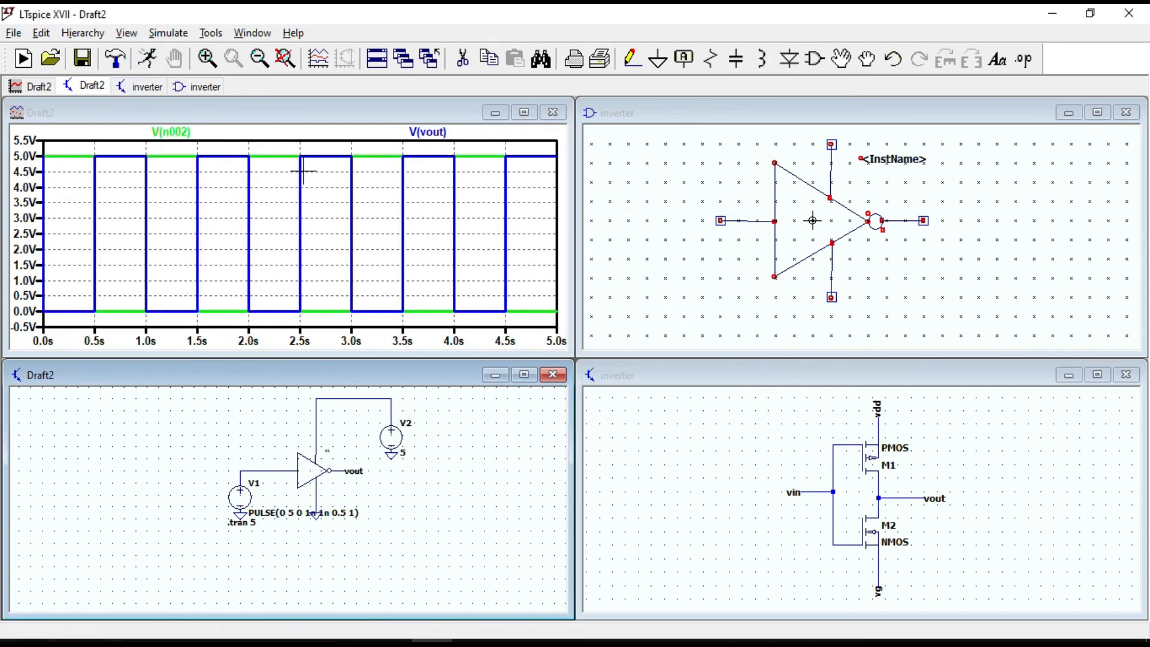
{"action": "mouse_move", "coordinate": [92, 270]}
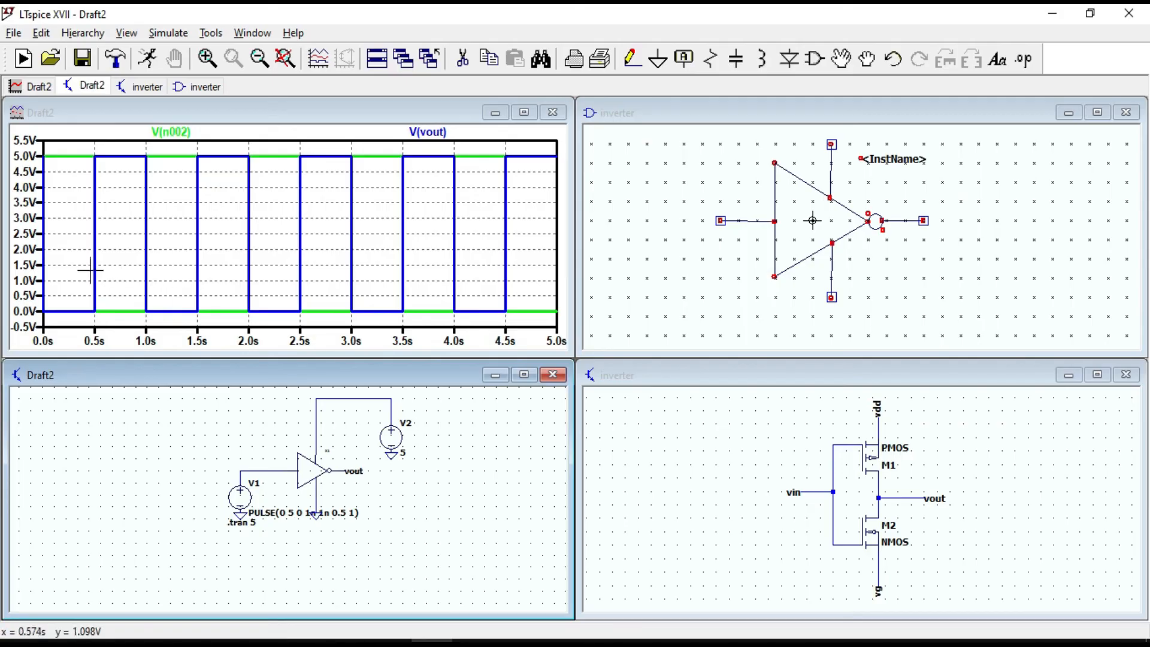
{"action": "mouse_move", "coordinate": [81, 281]}
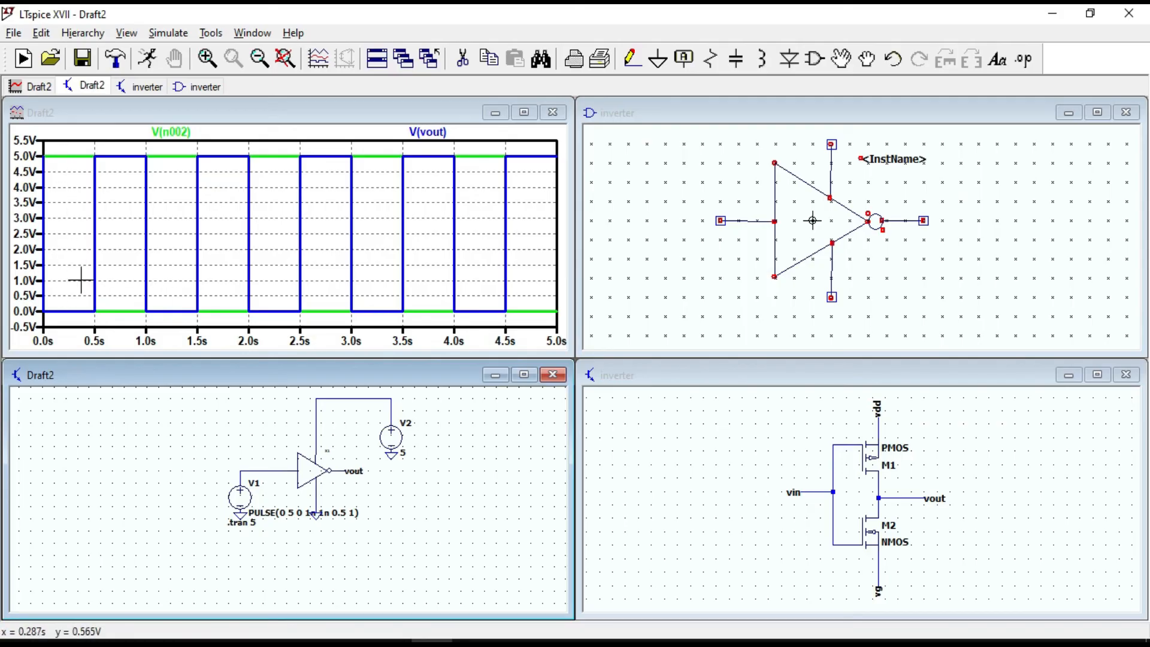
{"action": "mouse_move", "coordinate": [117, 313]}
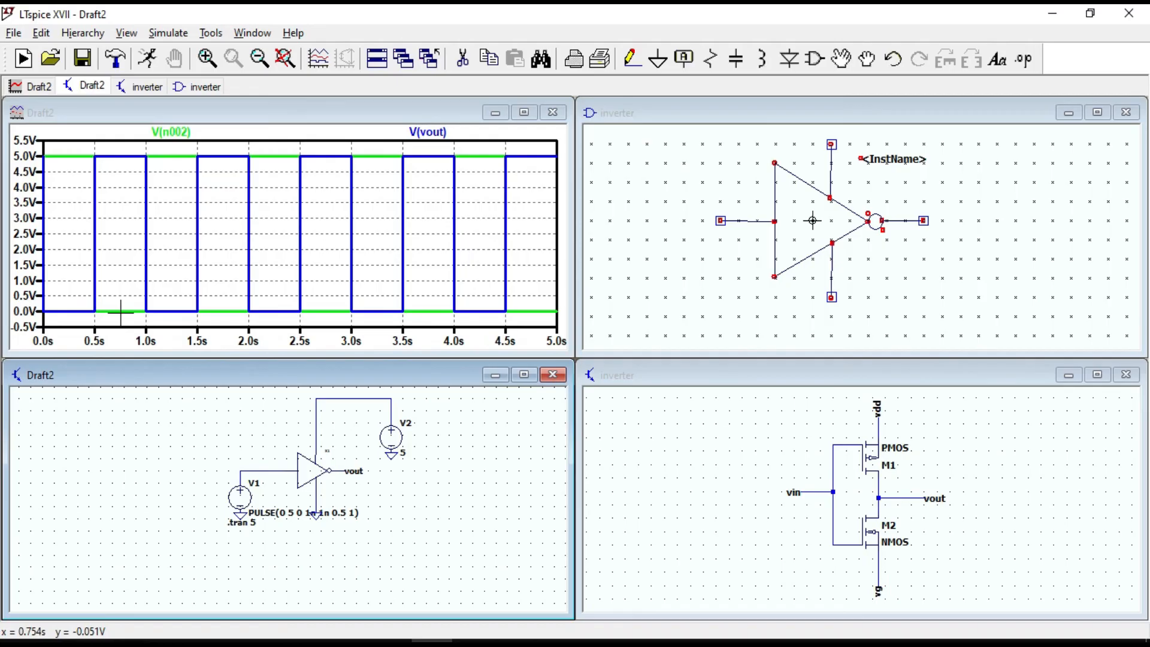
{"action": "mouse_move", "coordinate": [164, 259]}
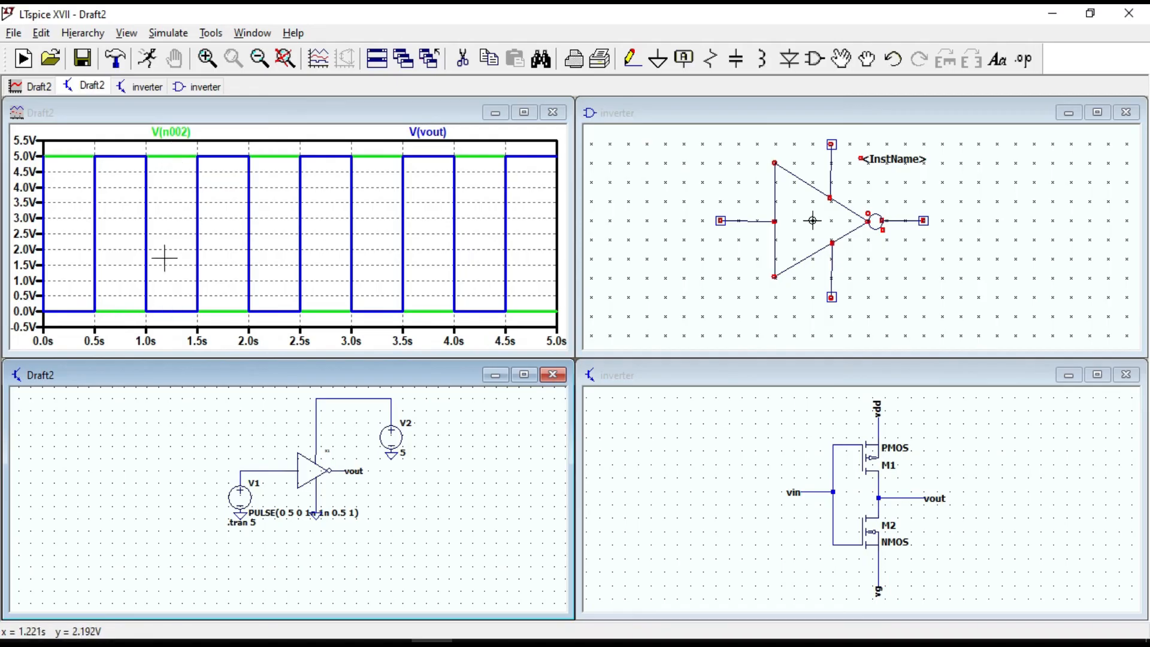
{"action": "mouse_move", "coordinate": [128, 160]}
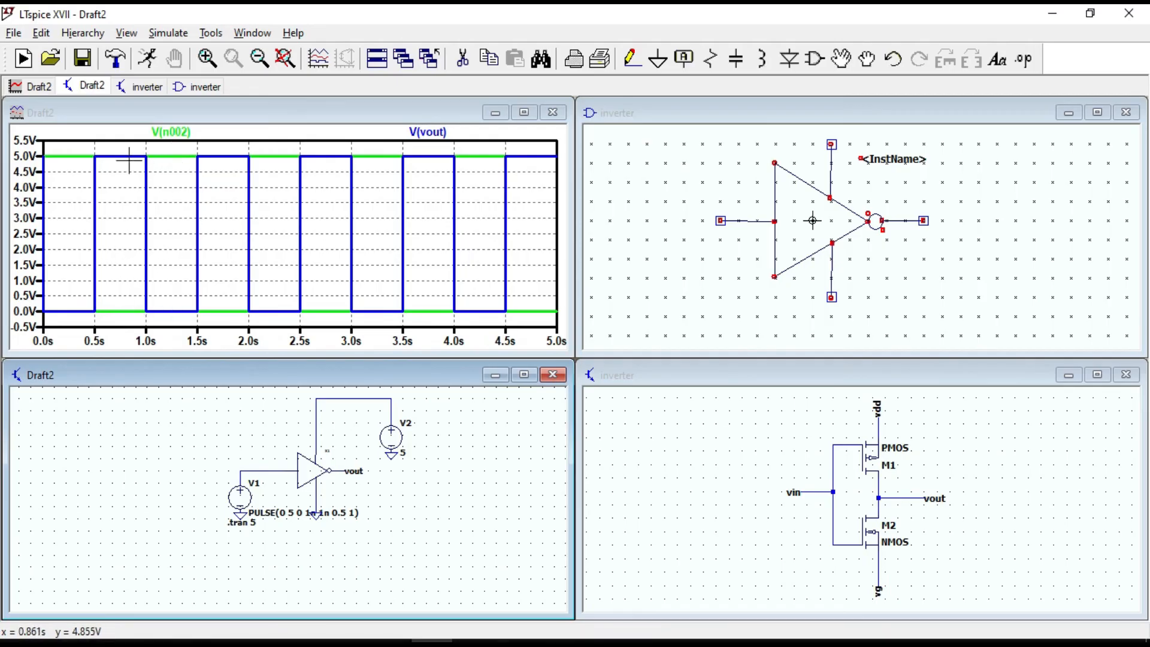
{"action": "mouse_move", "coordinate": [246, 241]}
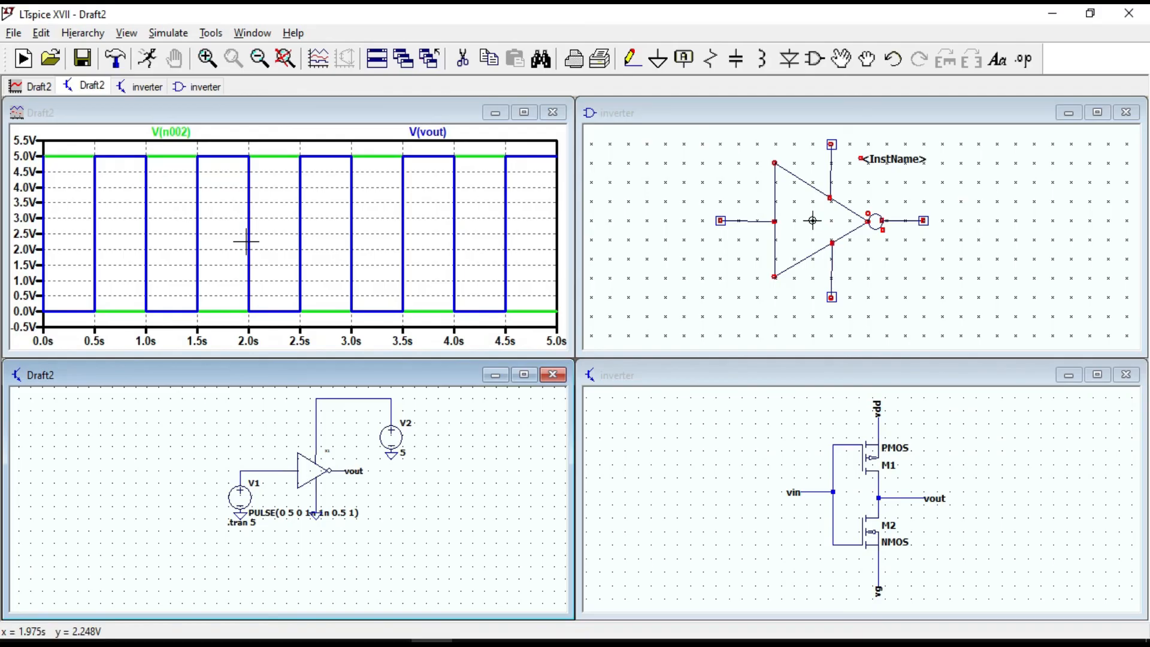
{"action": "mouse_move", "coordinate": [222, 251]}
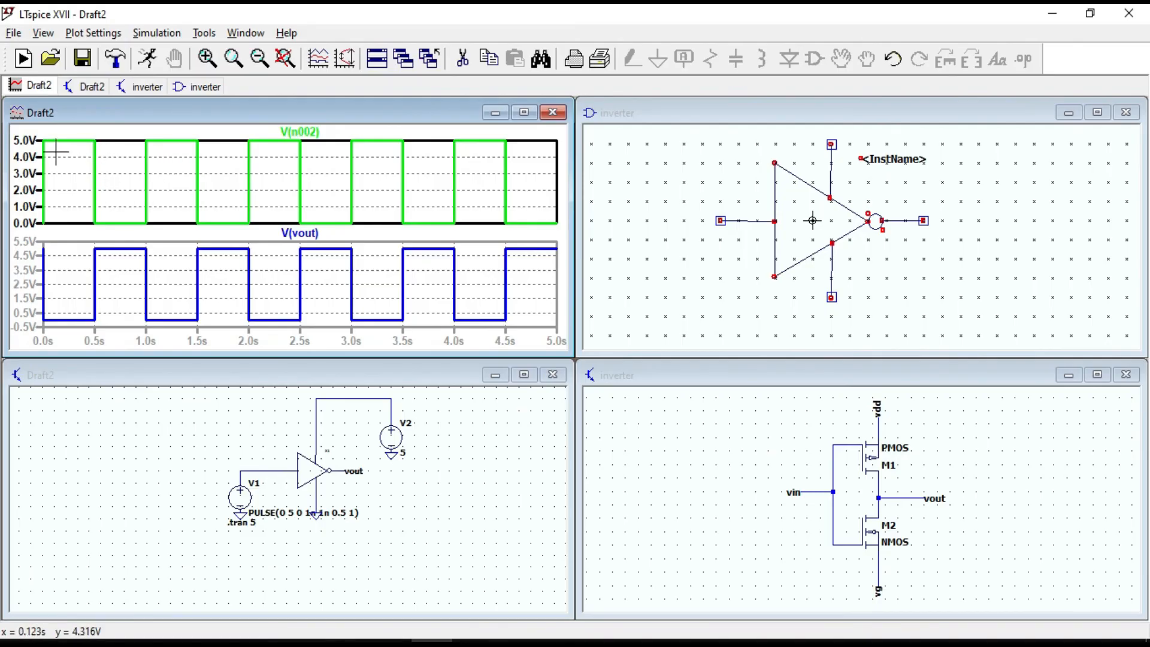
{"action": "mouse_move", "coordinate": [55, 144]}
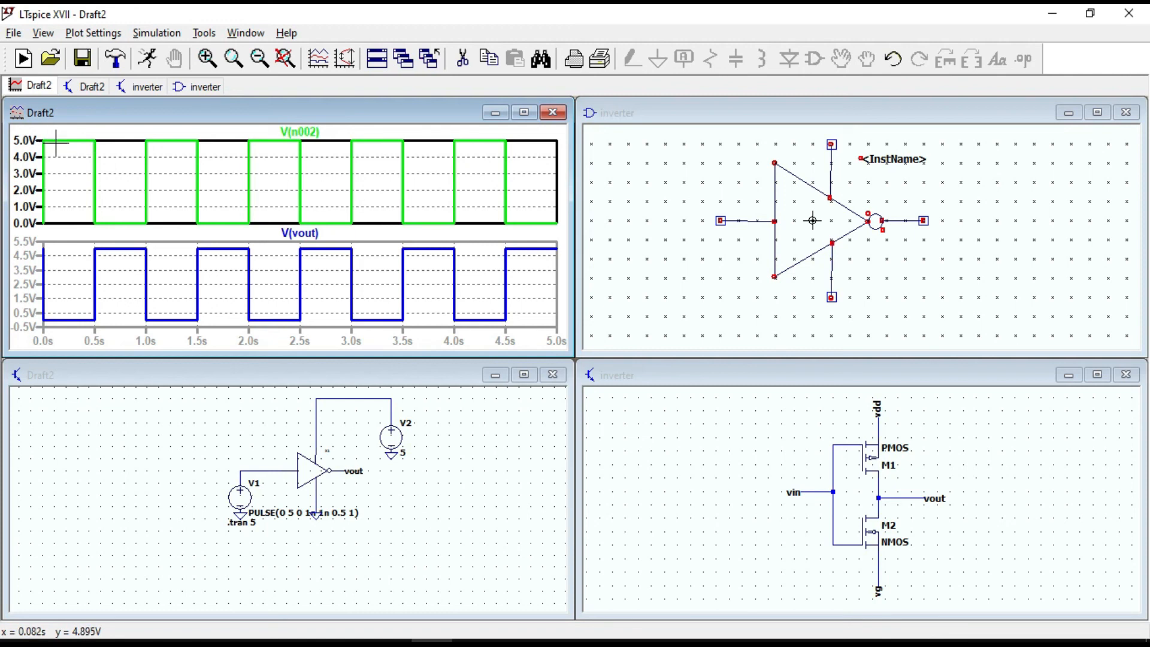
{"action": "mouse_move", "coordinate": [55, 206]}
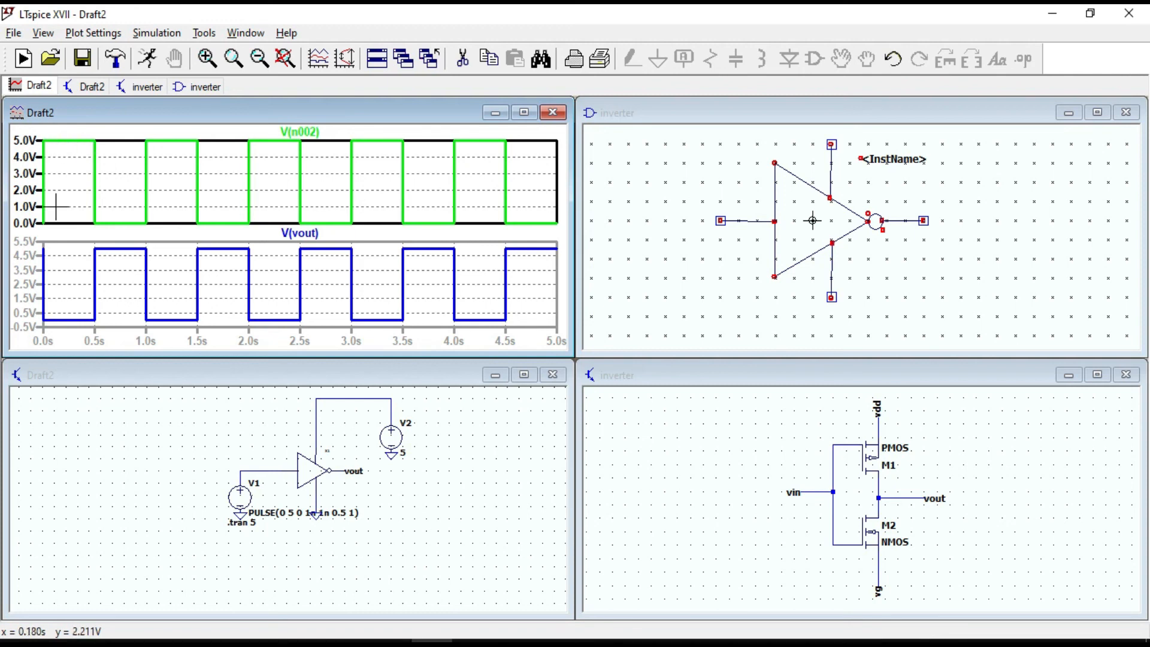
{"action": "mouse_move", "coordinate": [66, 317]}
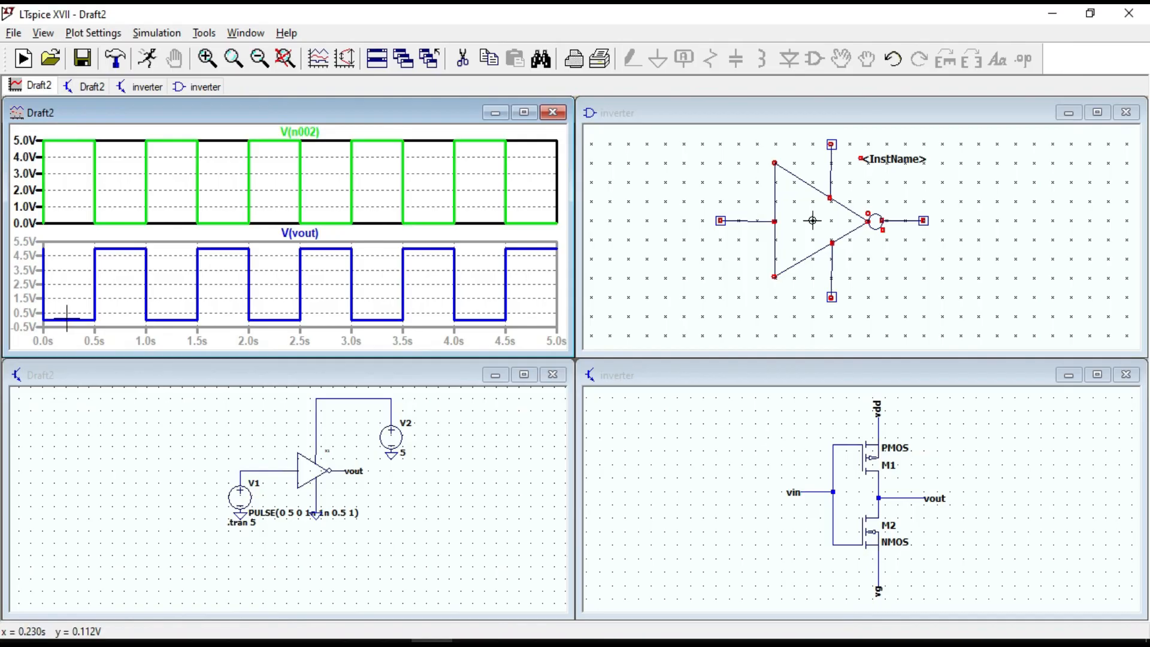
{"action": "mouse_move", "coordinate": [63, 321]}
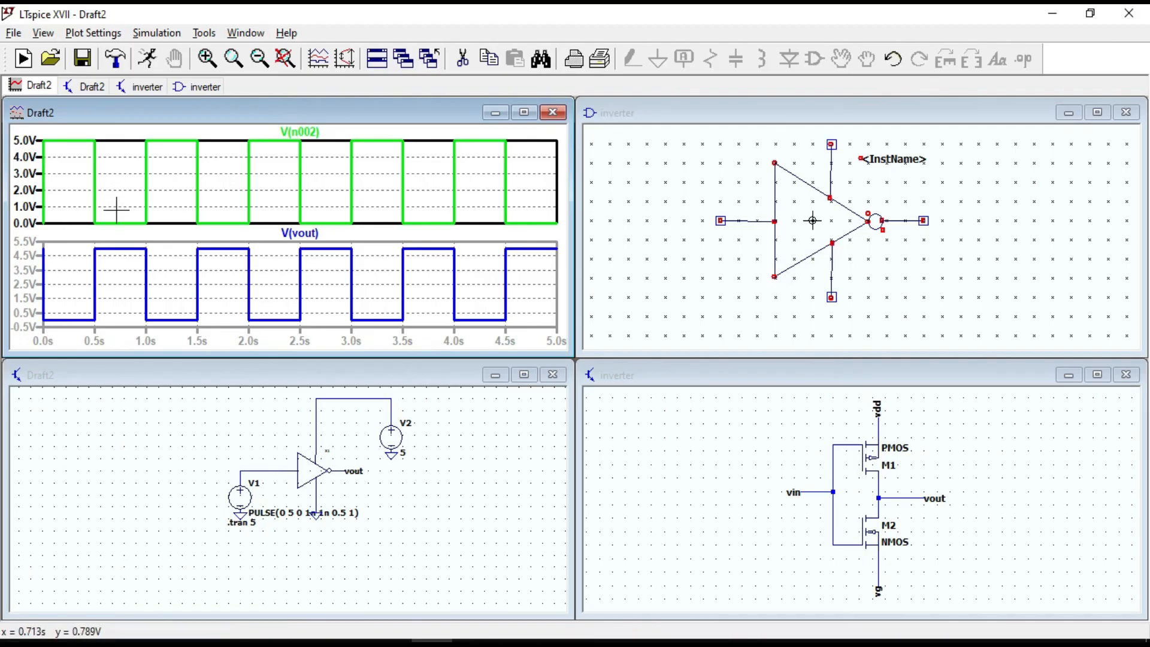
{"action": "mouse_move", "coordinate": [144, 191]}
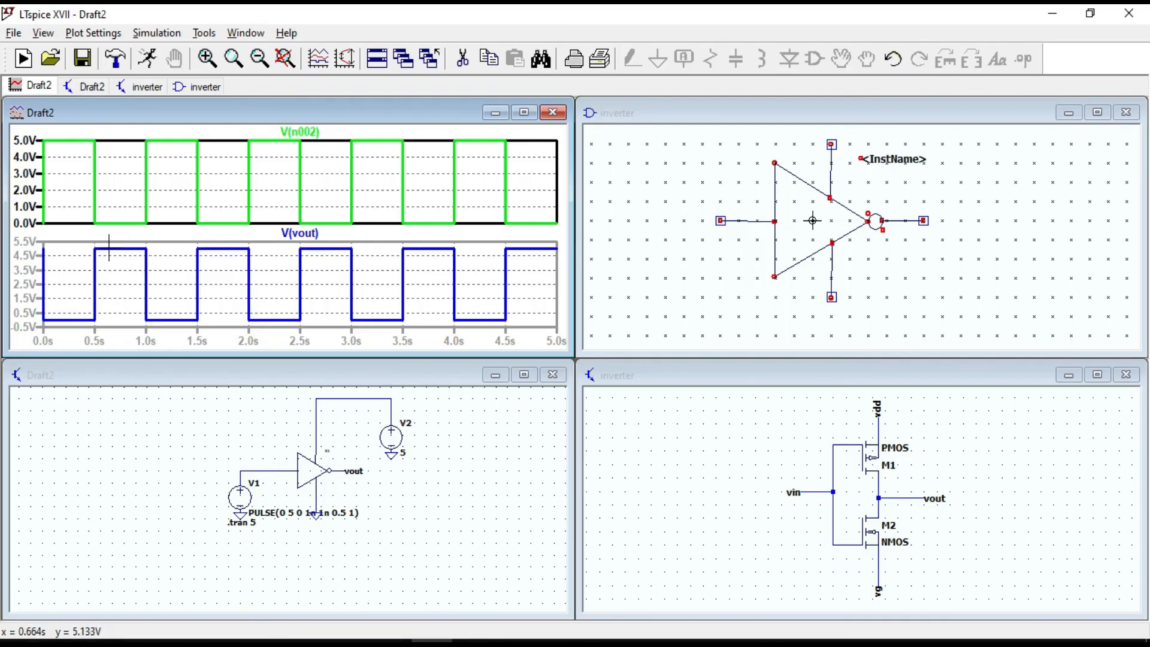
{"action": "mouse_move", "coordinate": [140, 273]}
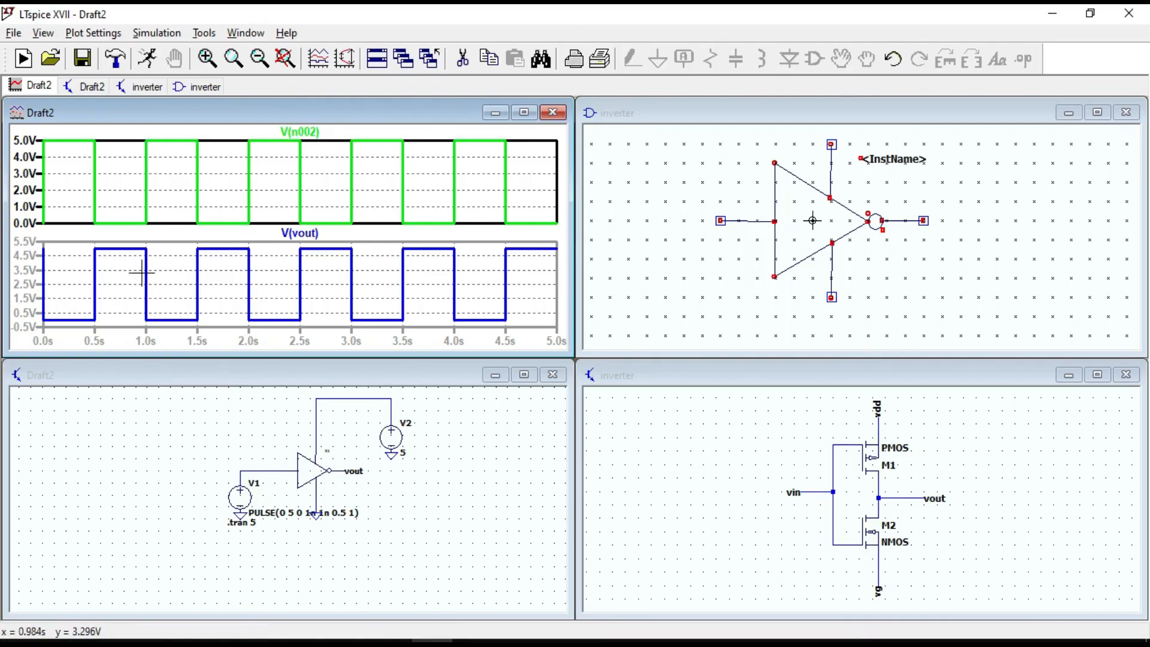
{"action": "mouse_move", "coordinate": [136, 282]}
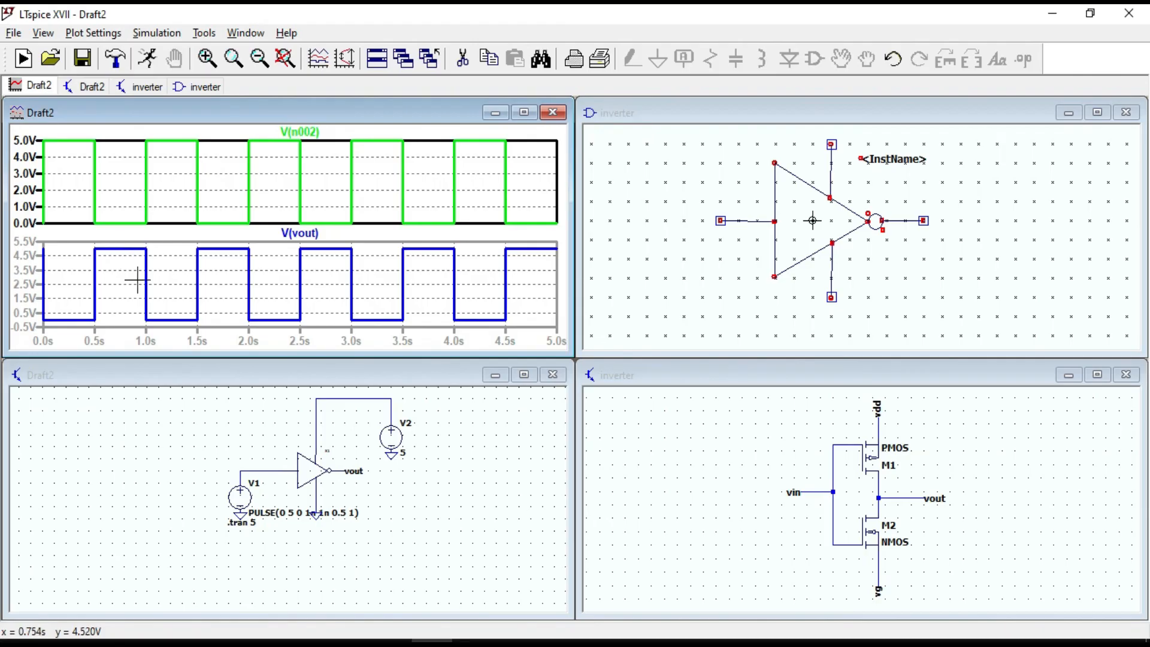